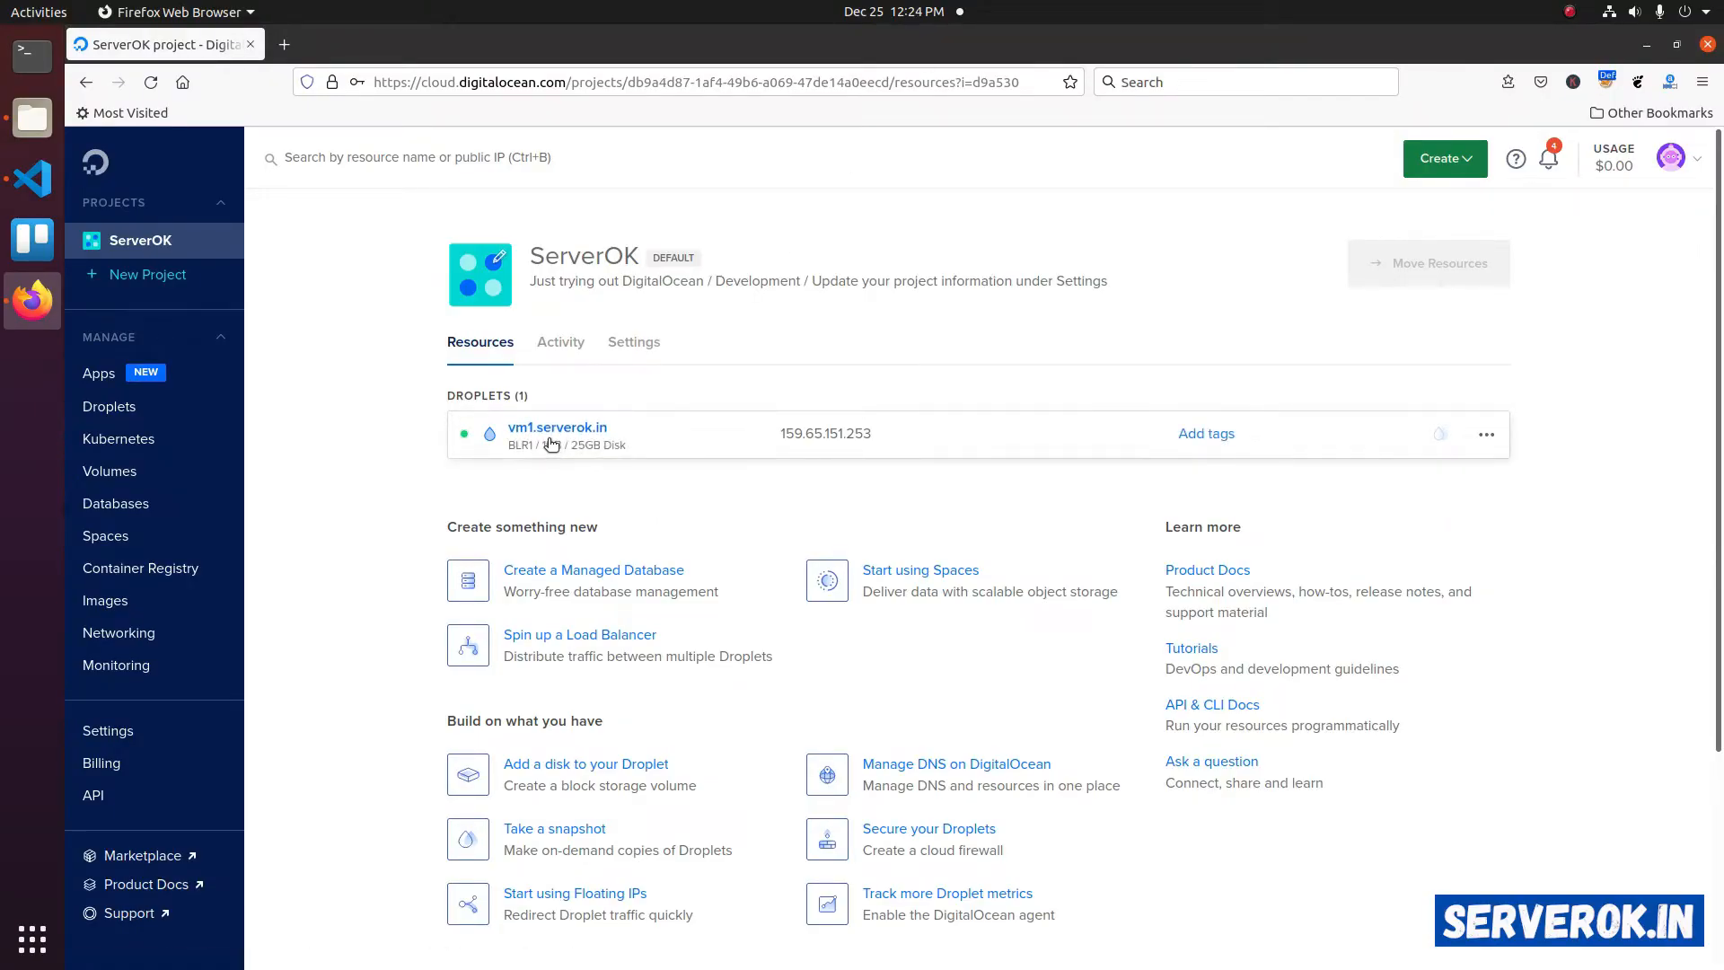
{"action": "mouse_move", "coordinate": [578, 430]}
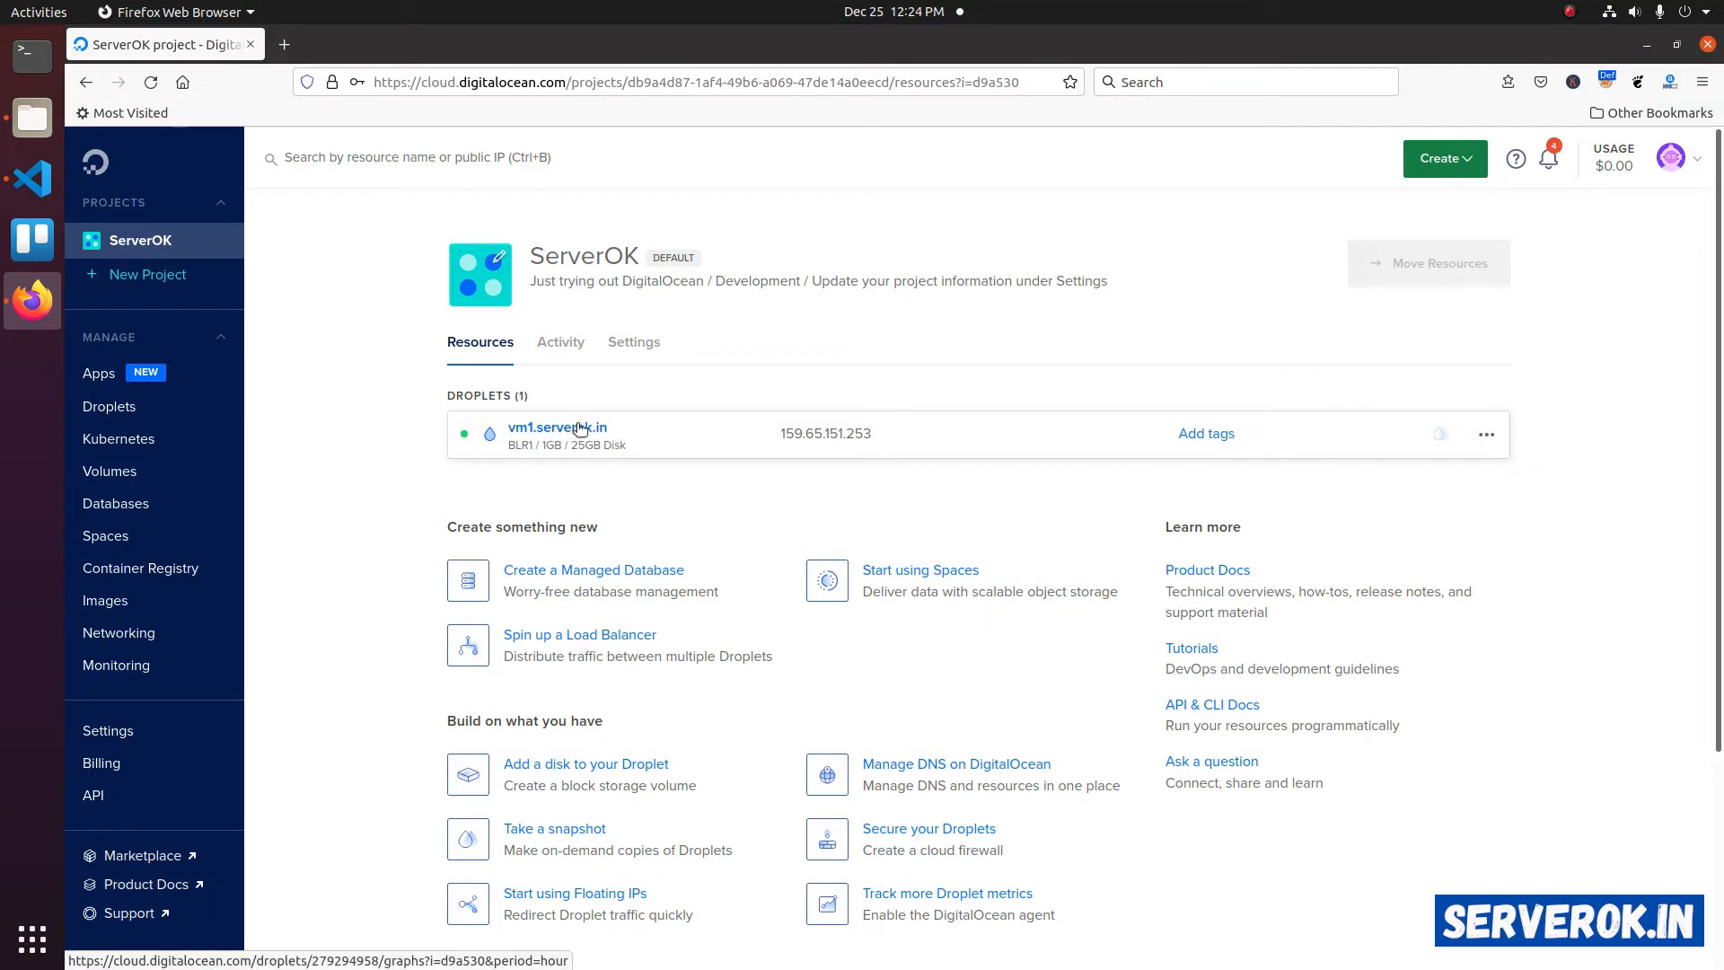
Go to the vm1.serverok.in droplet's Access page and reach the Reset root password section.
{"action": "left_click", "coordinate": [557, 427]}
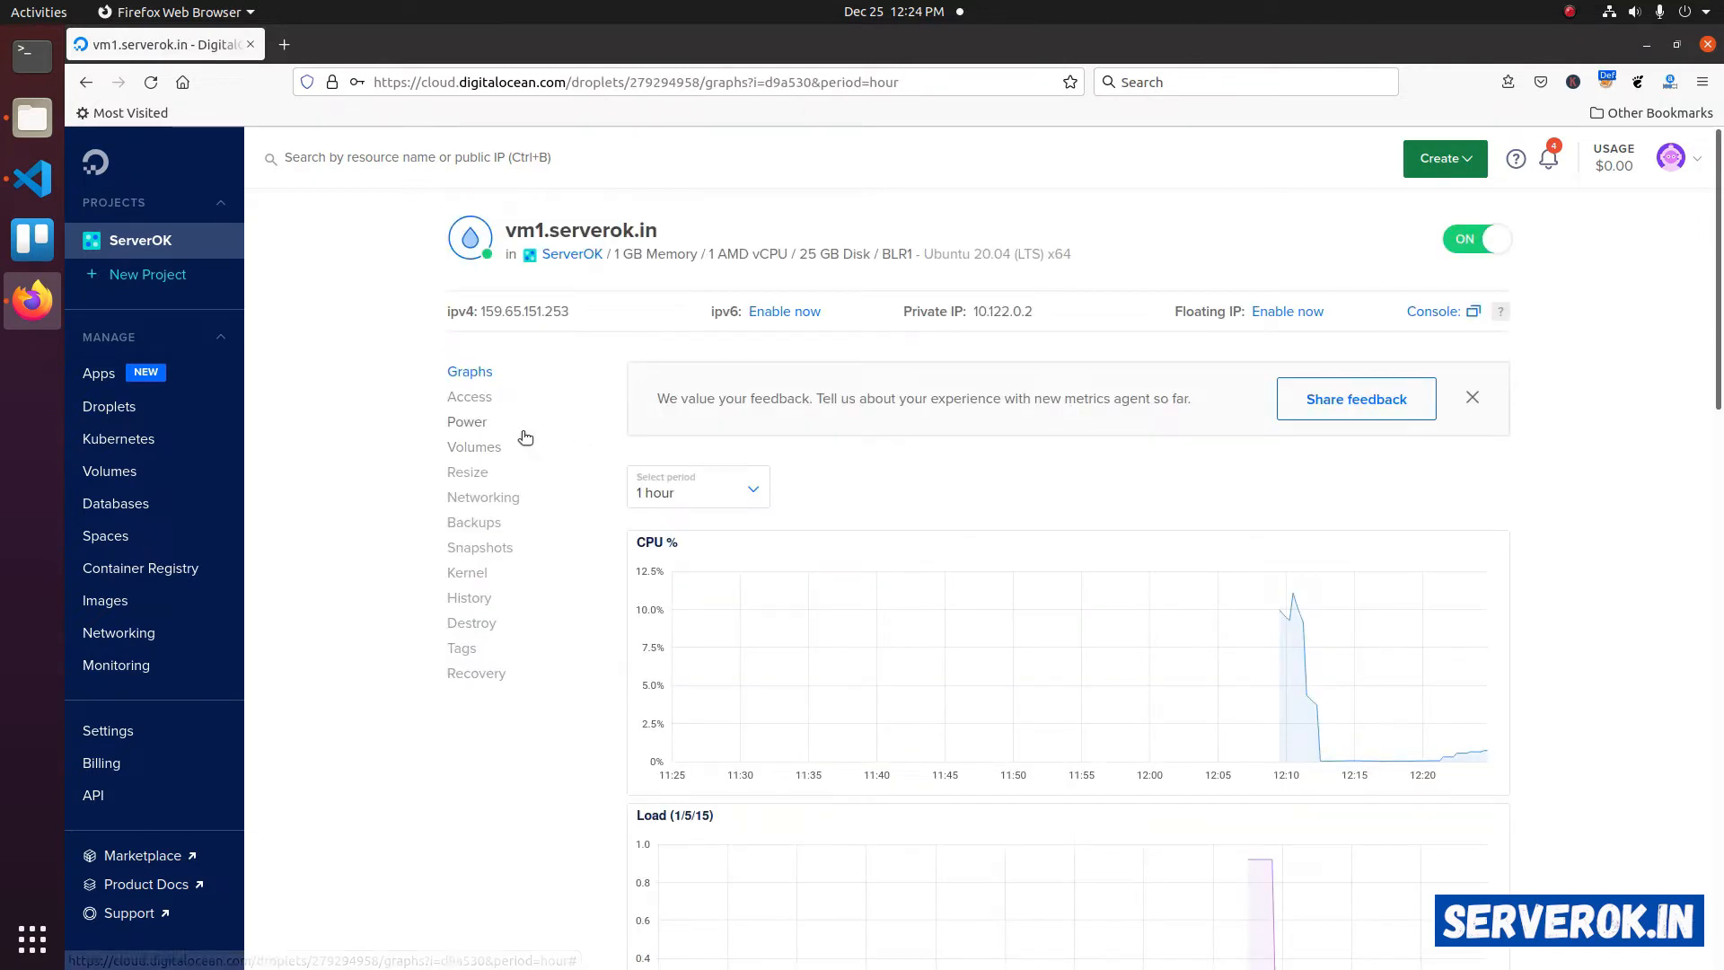
{"action": "left_click", "coordinate": [470, 395]}
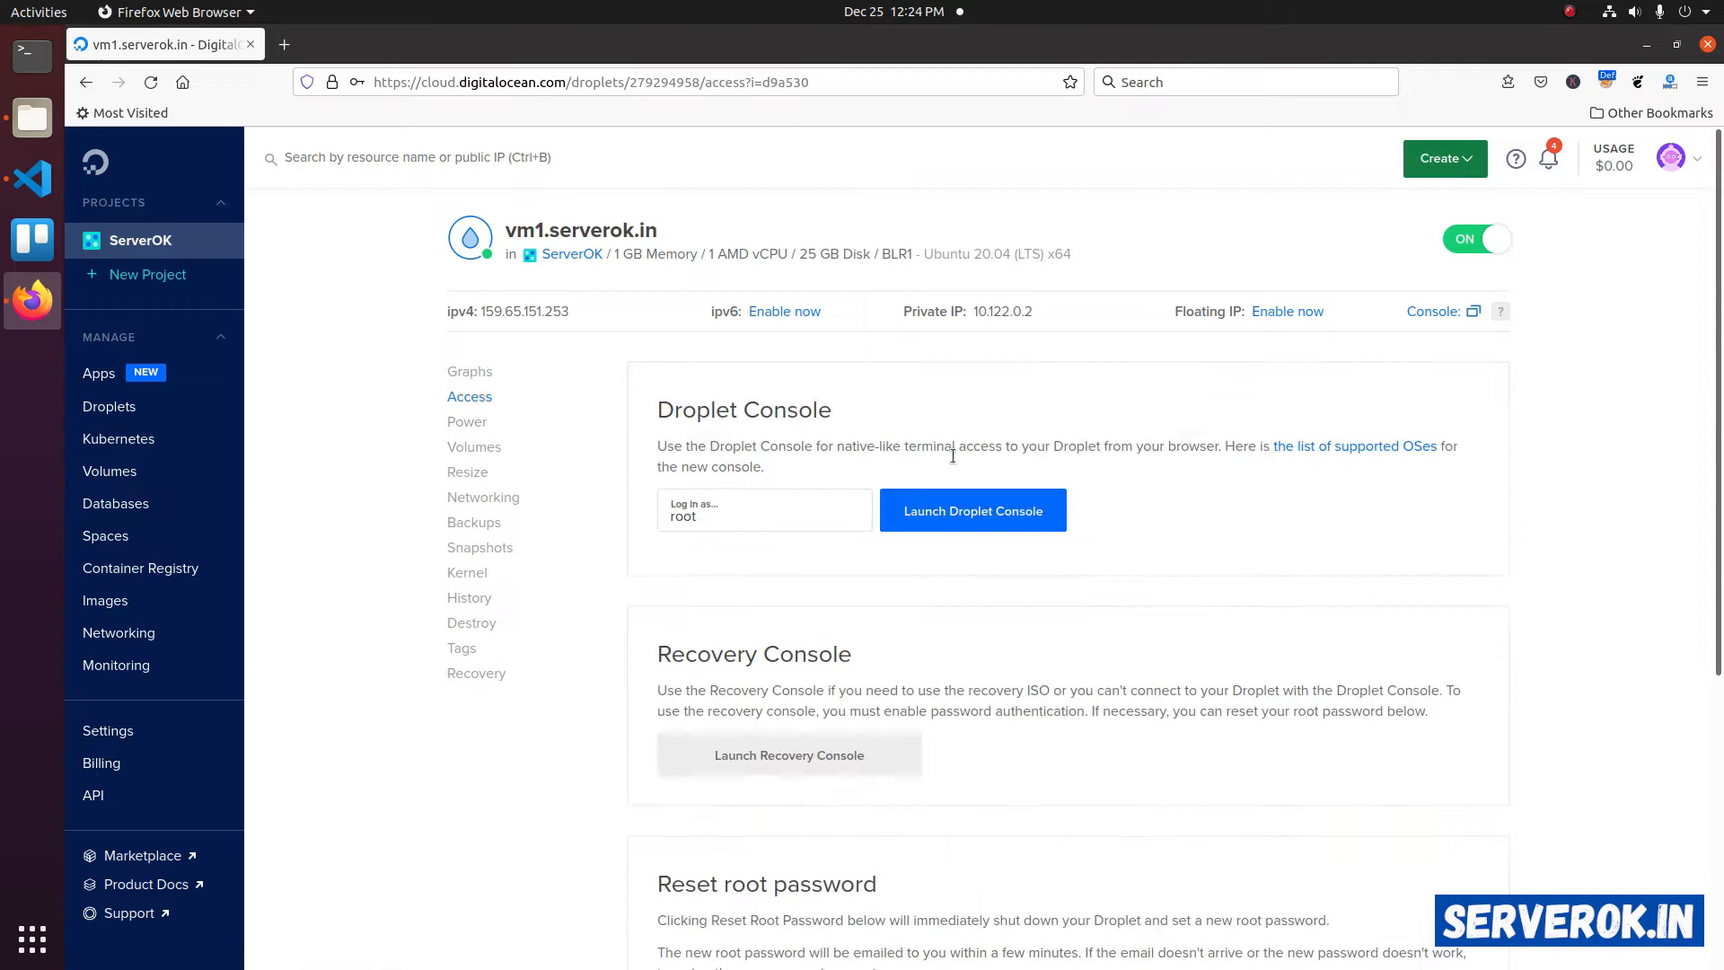
{"action": "scroll", "scroll_direction": "down", "scroll_amount": 3}
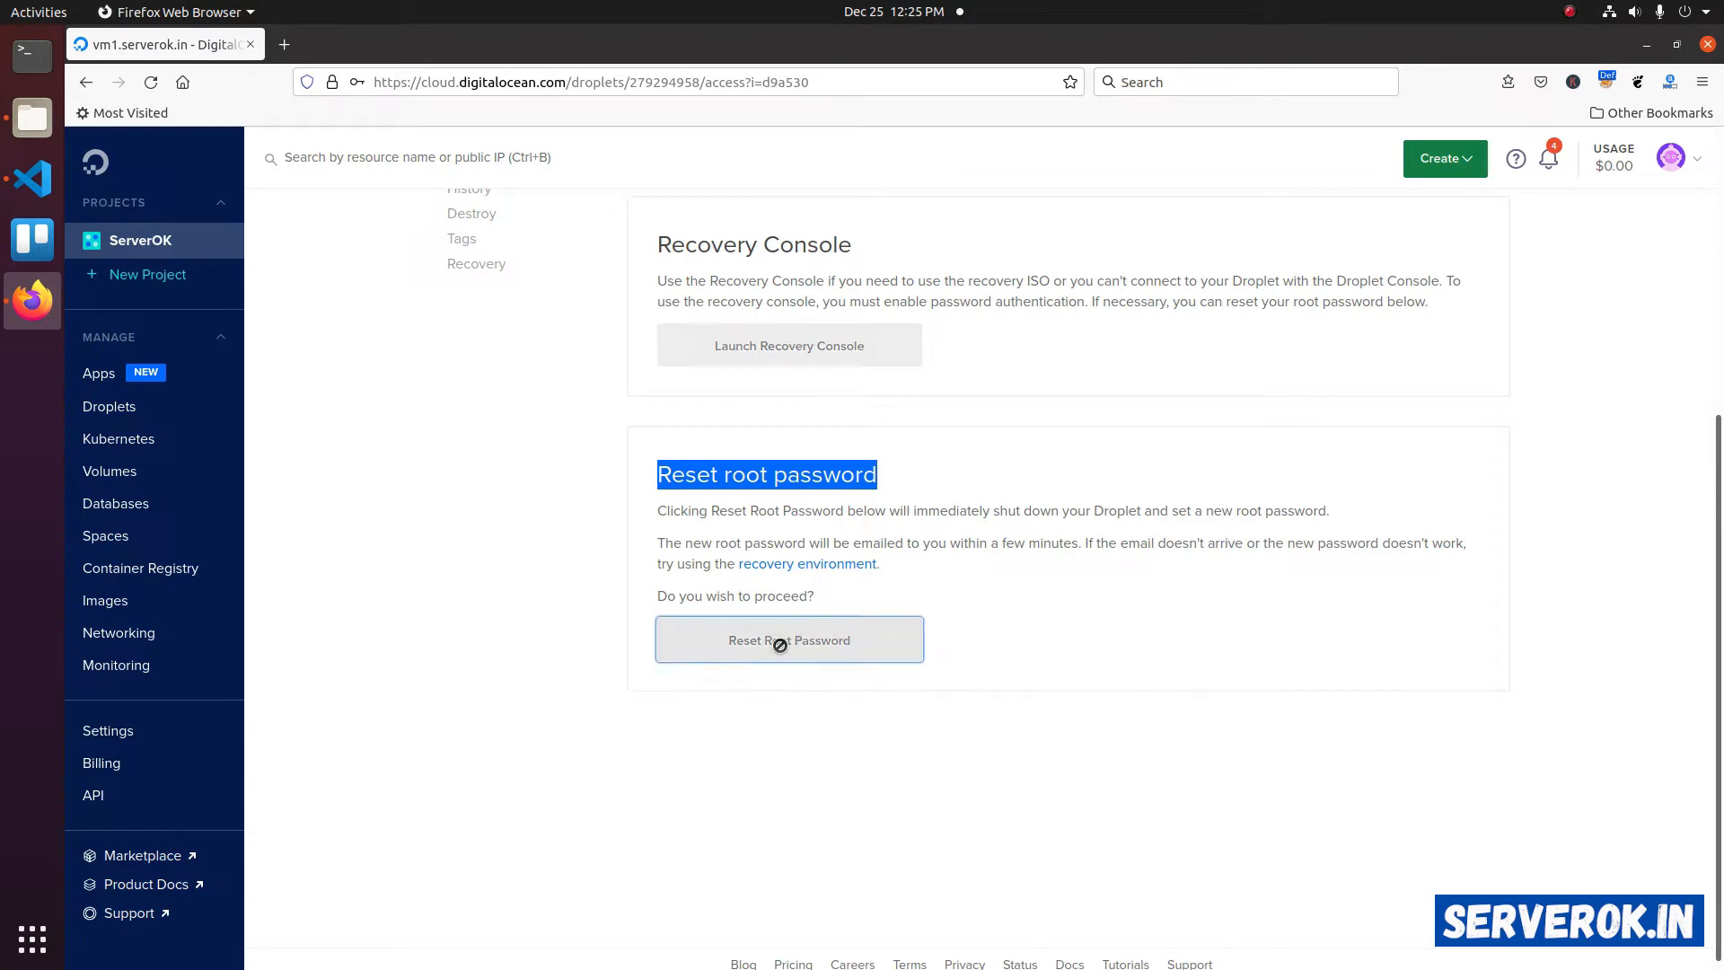
Trigger the root password reset for vm1.serverok.in.
{"action": "left_click", "coordinate": [790, 640]}
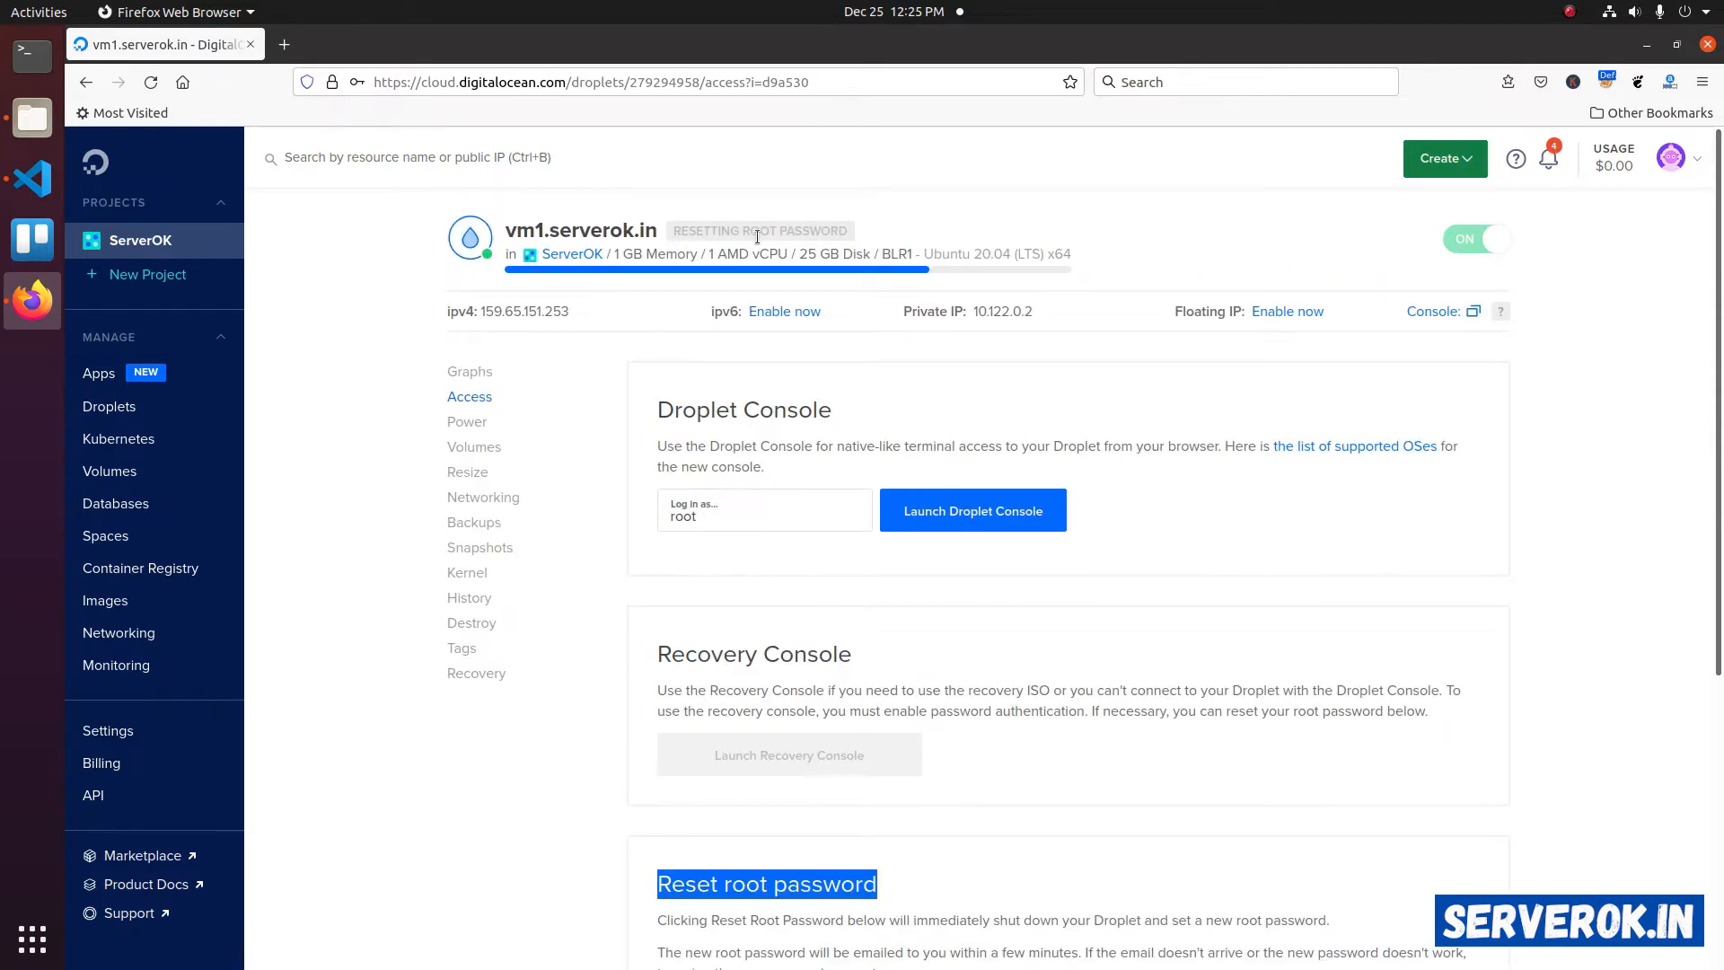
{"action": "mouse_move", "coordinate": [897, 403]}
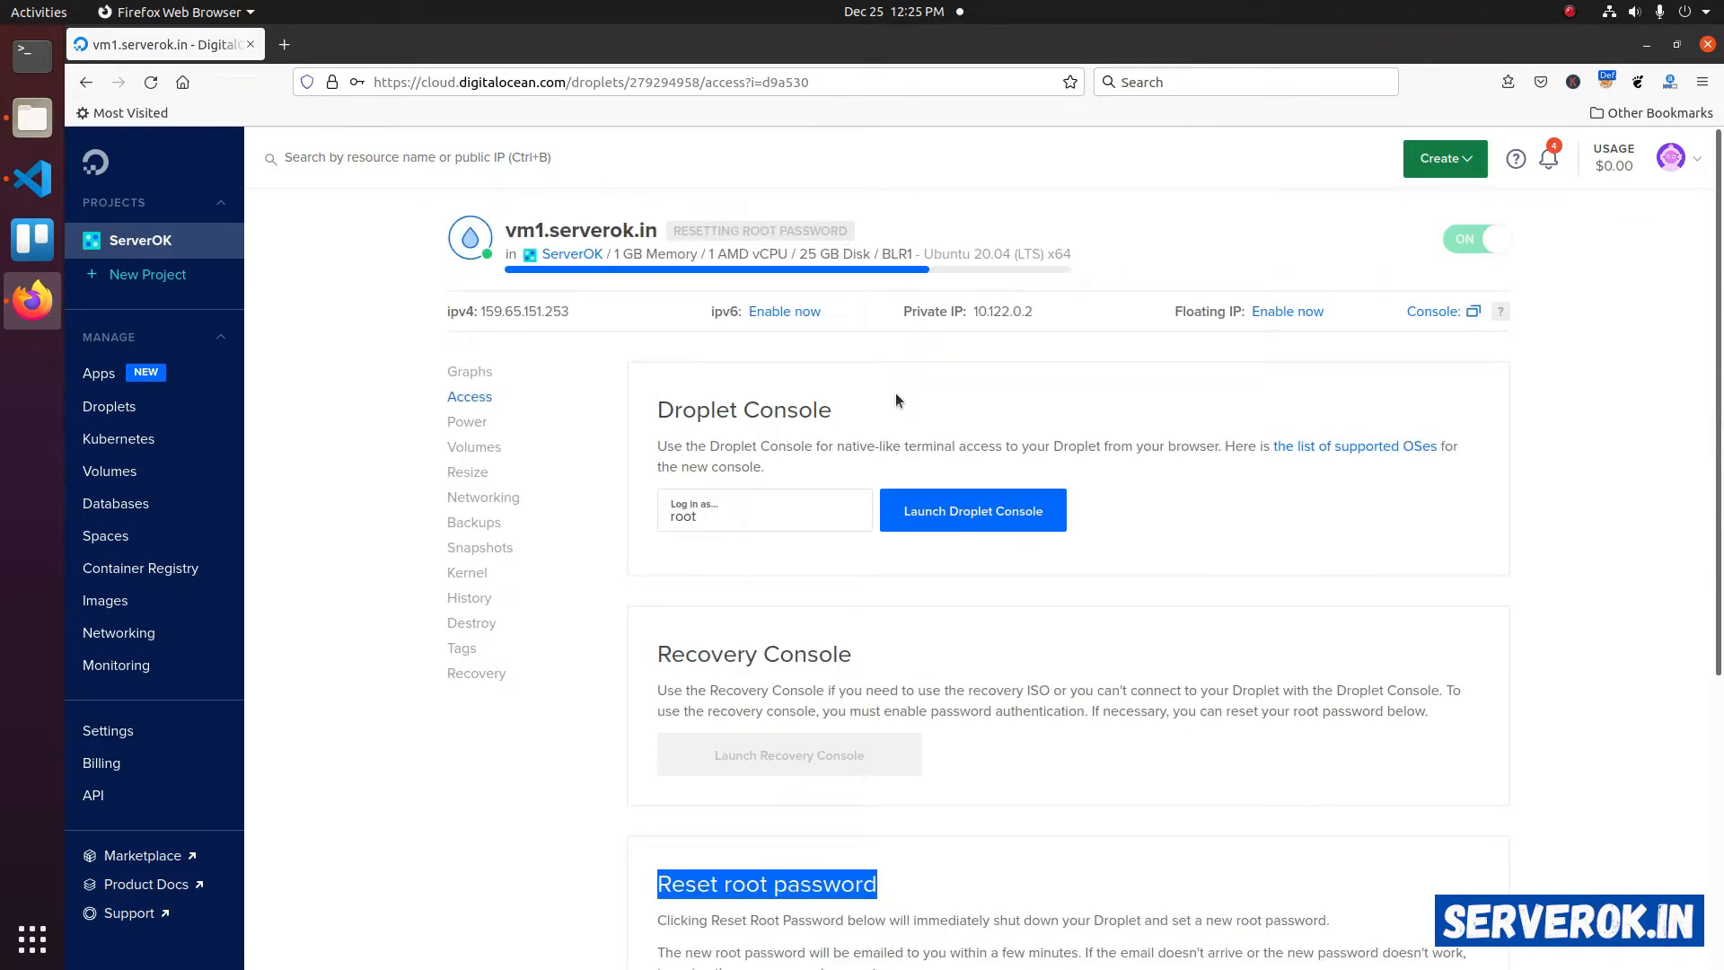
{"action": "mouse_move", "coordinate": [883, 329]}
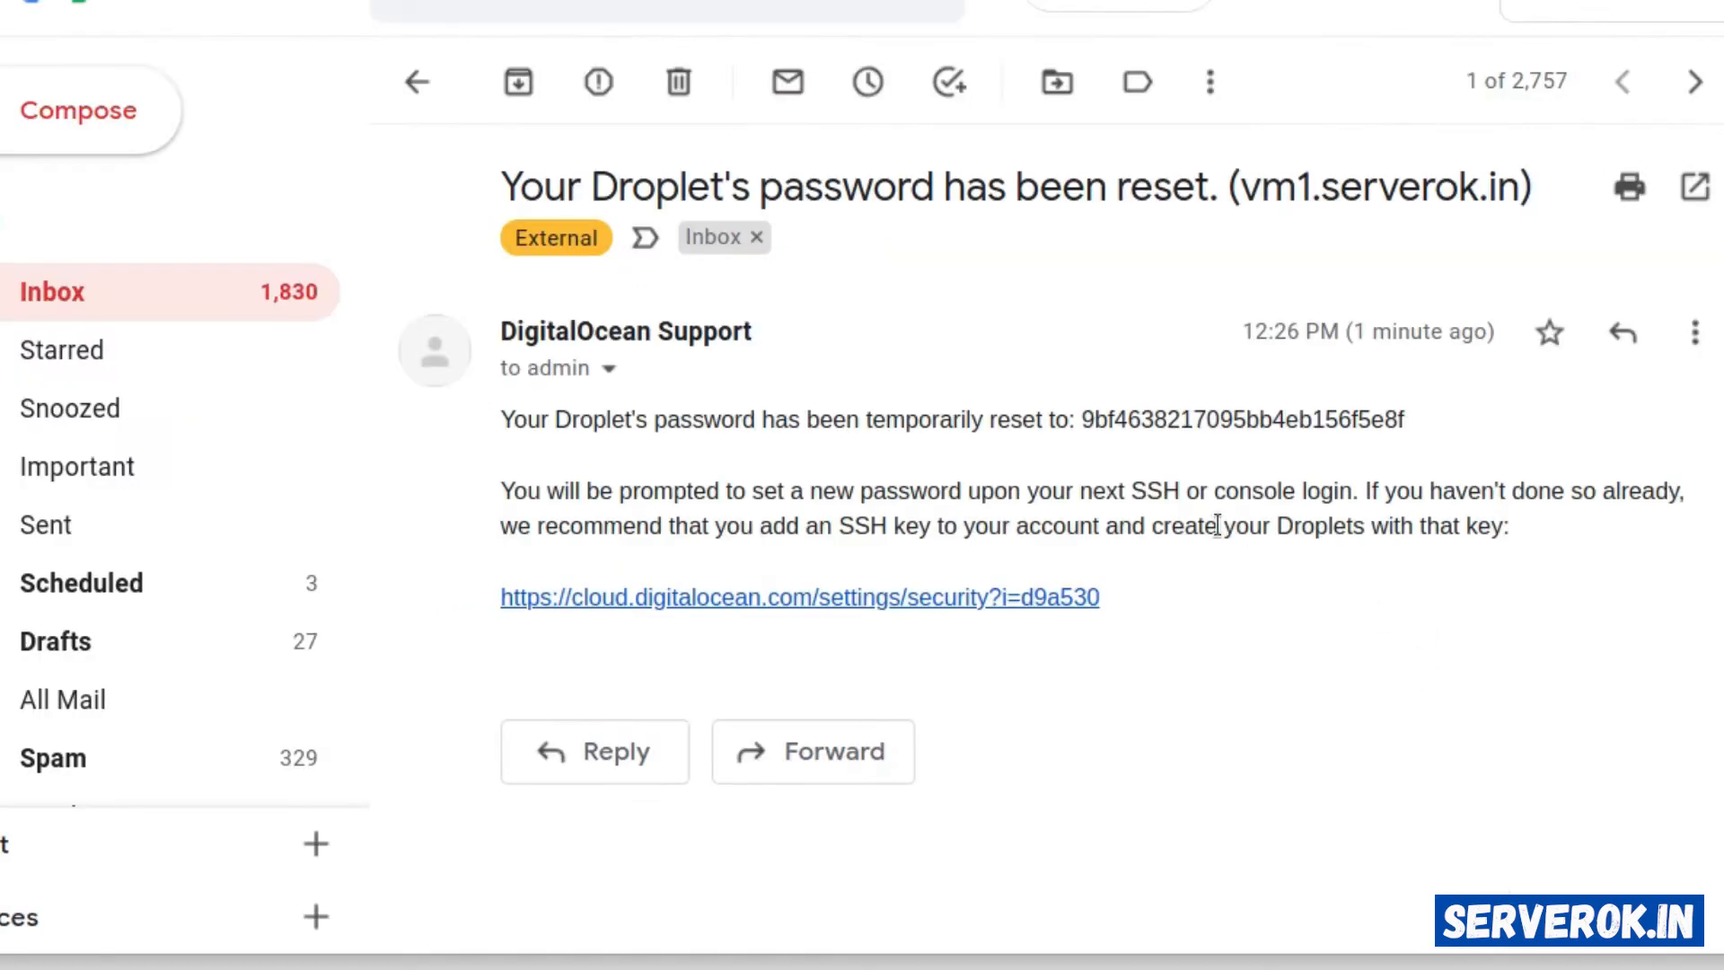
{"action": "mouse_move", "coordinate": [1102, 420]}
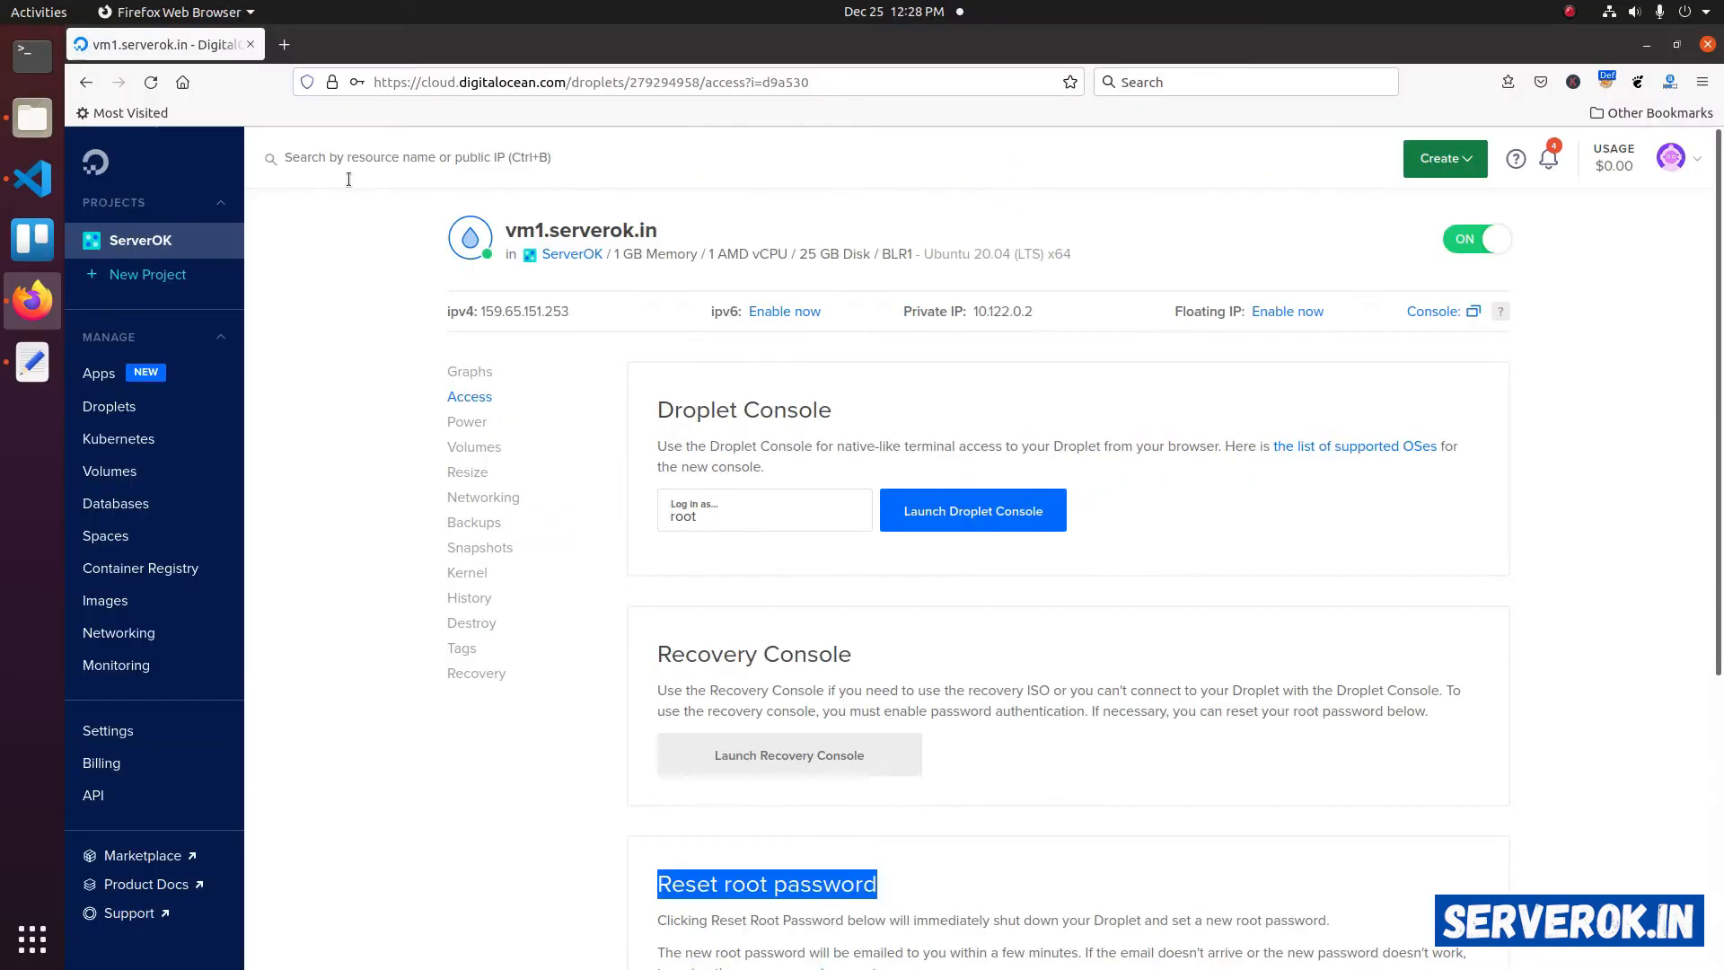
{"action": "left_click", "coordinate": [30, 56]}
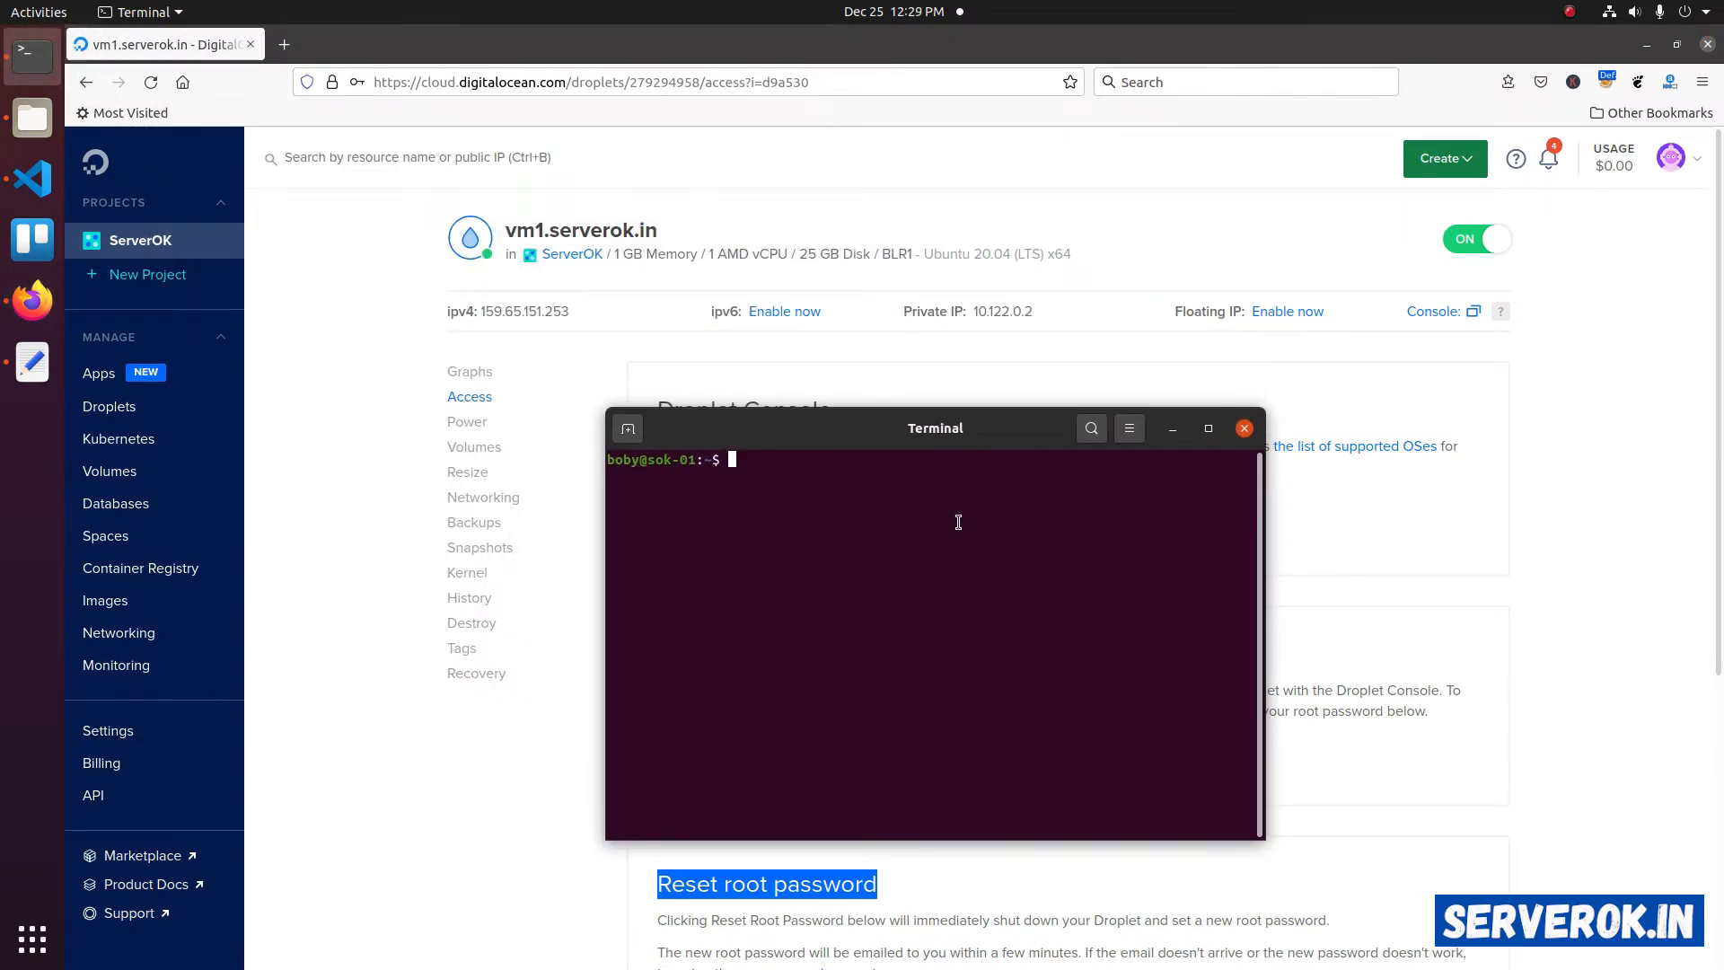
{"action": "left_click", "coordinate": [1245, 428]}
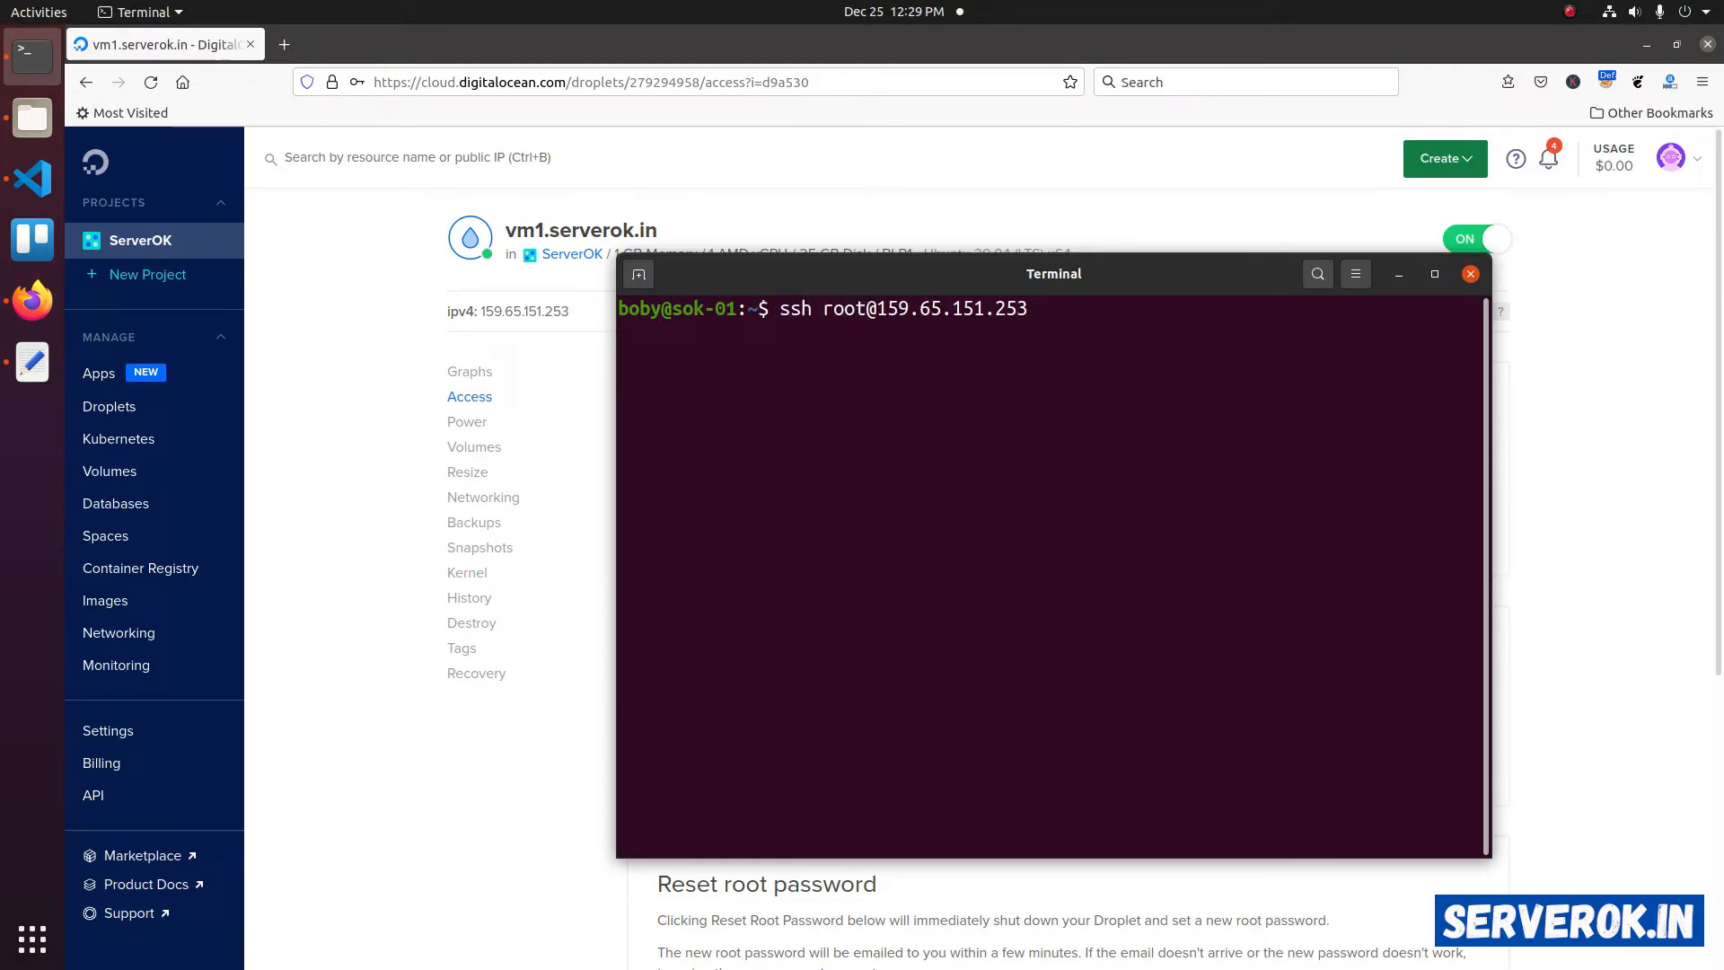
{"action": "key", "text": "Return"}
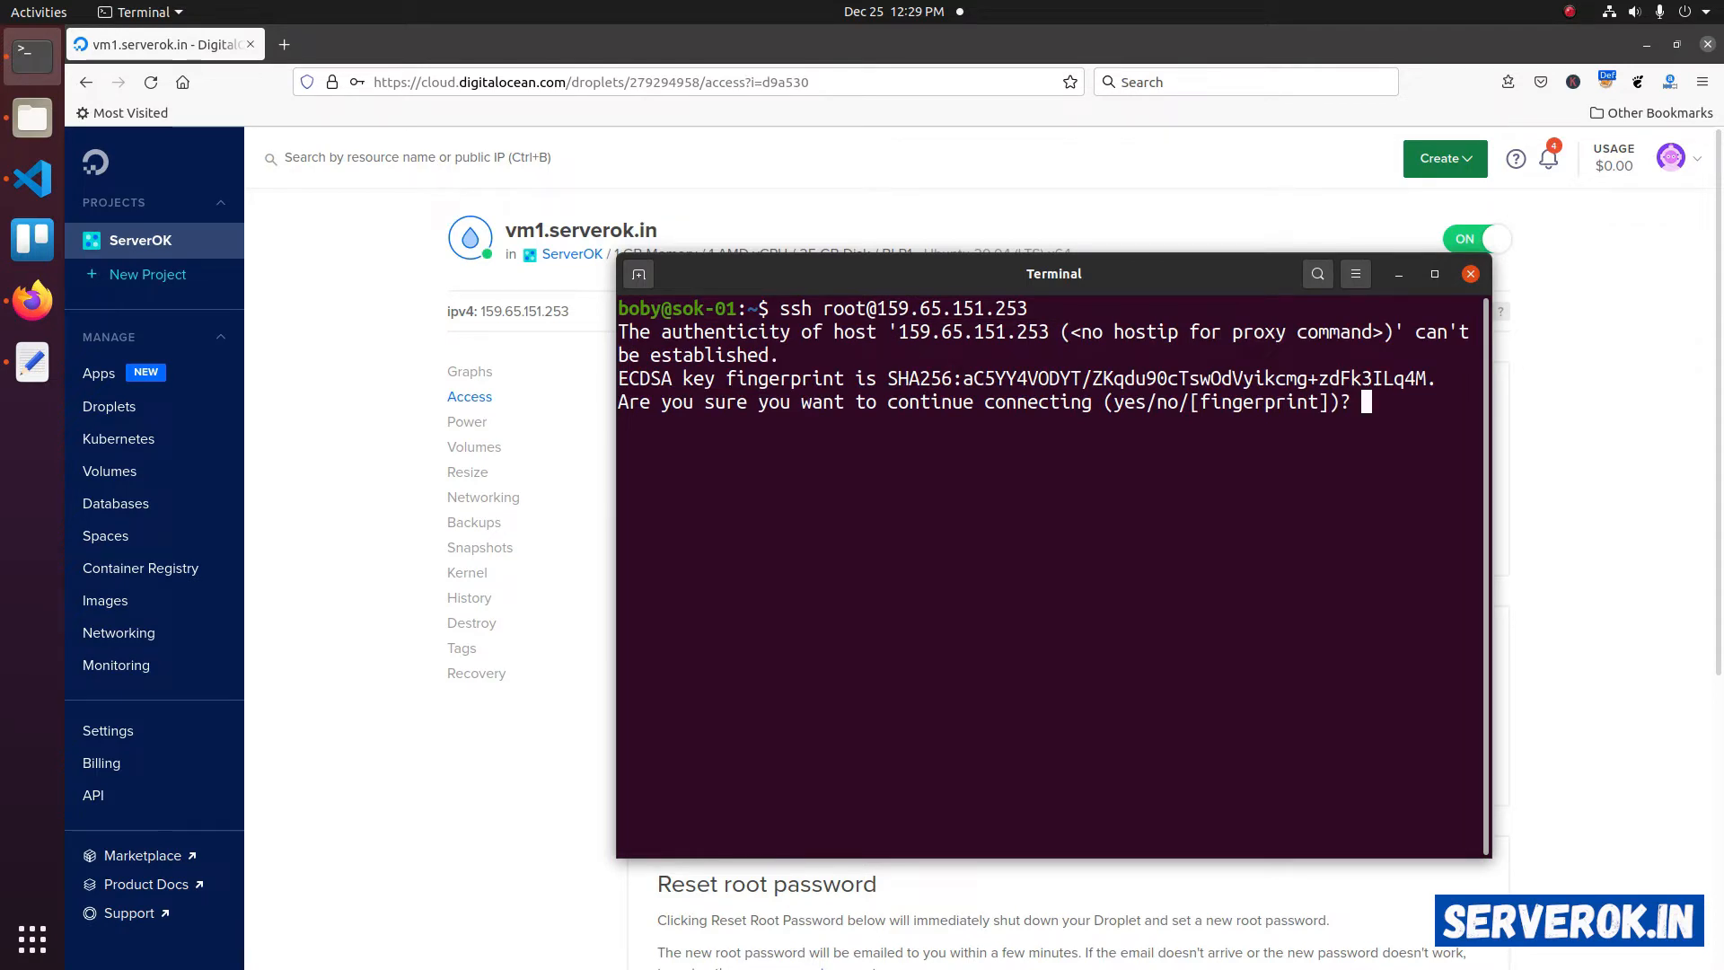
{"action": "type", "text": "yes"}
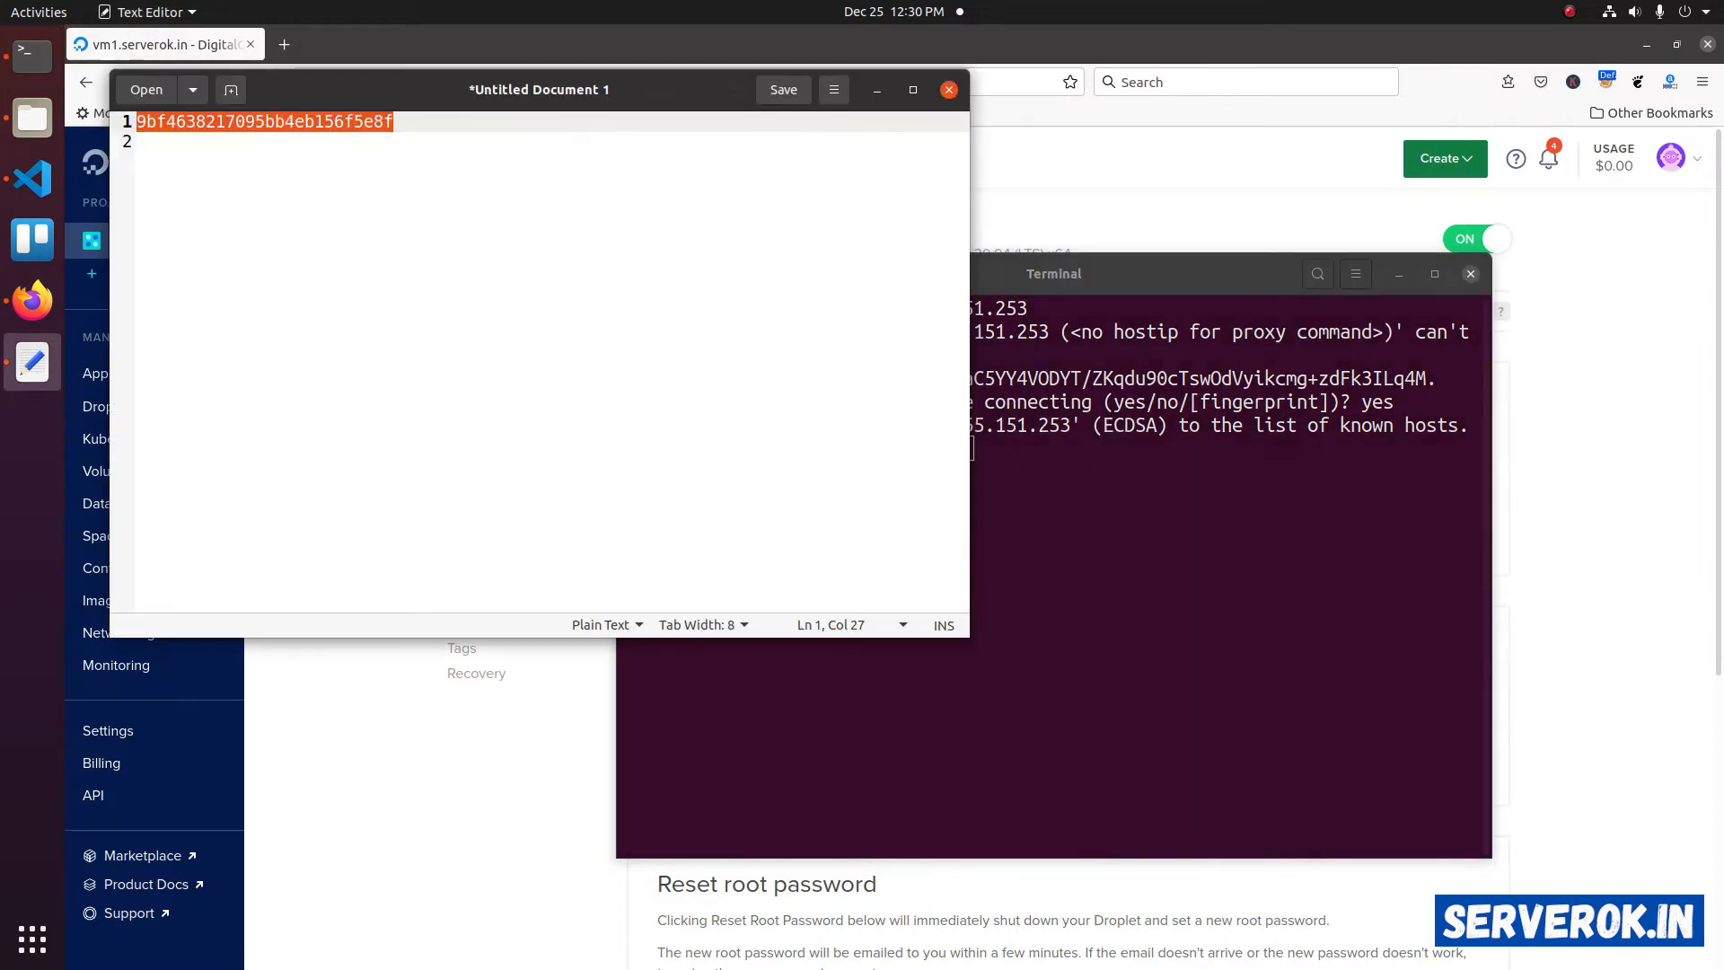
{"action": "right_click", "coordinate": [1080, 507]}
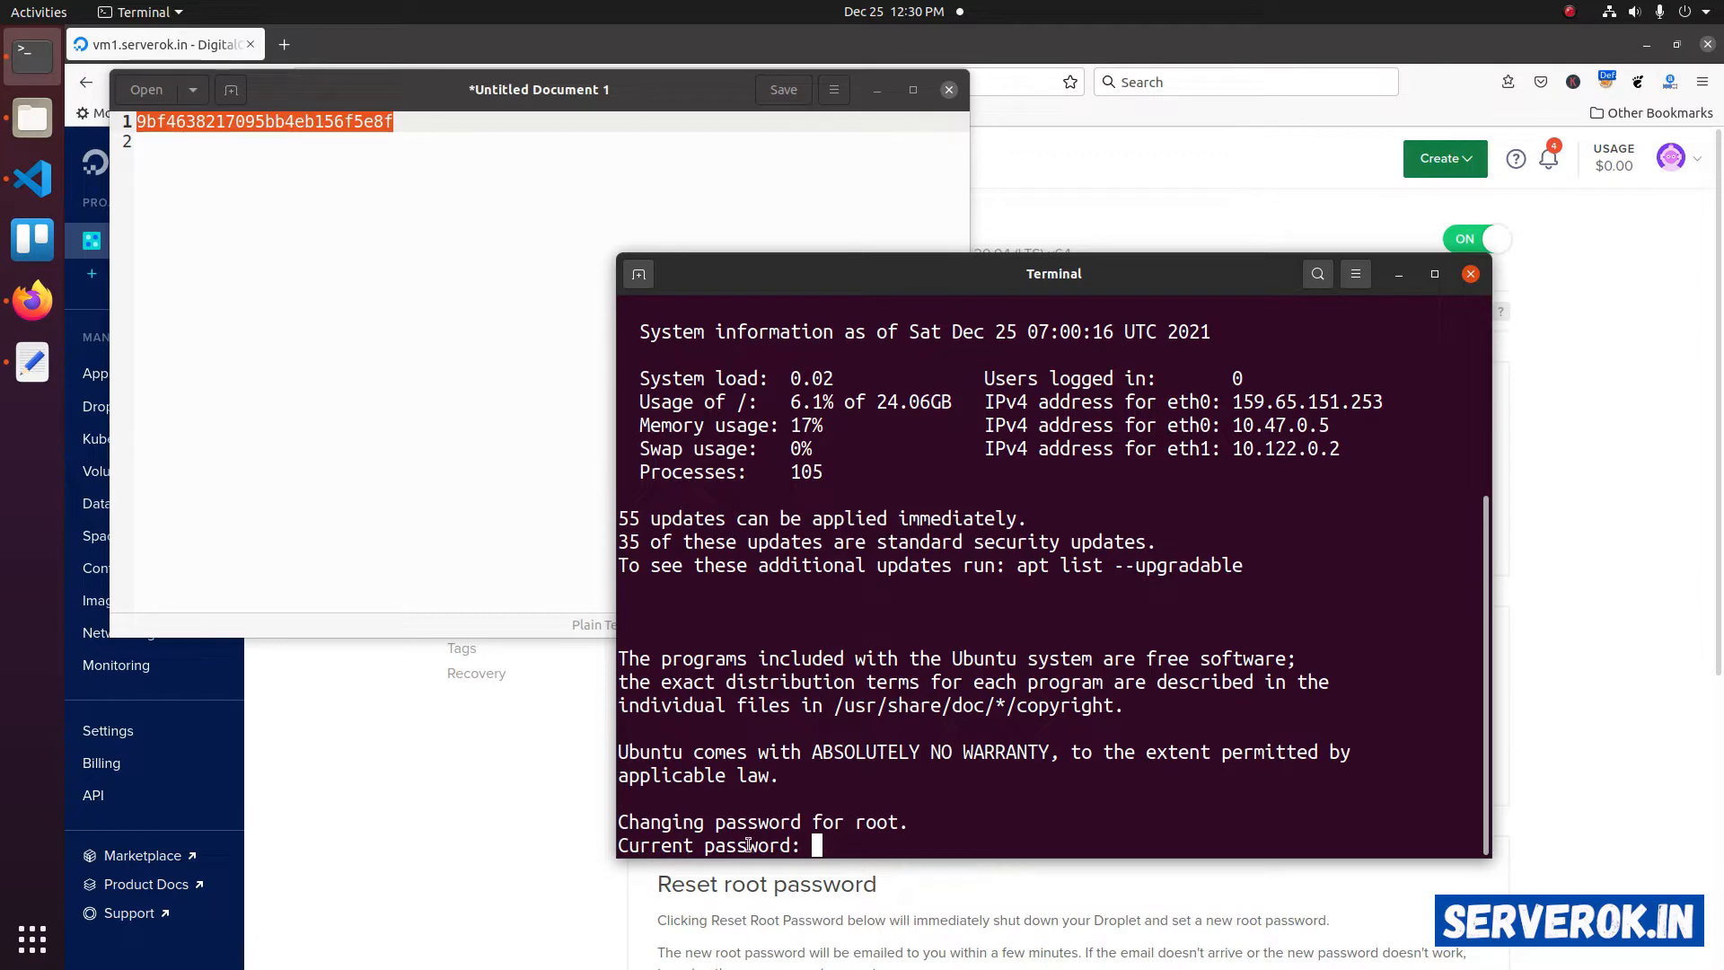
{"action": "mouse_move", "coordinate": [1013, 769]}
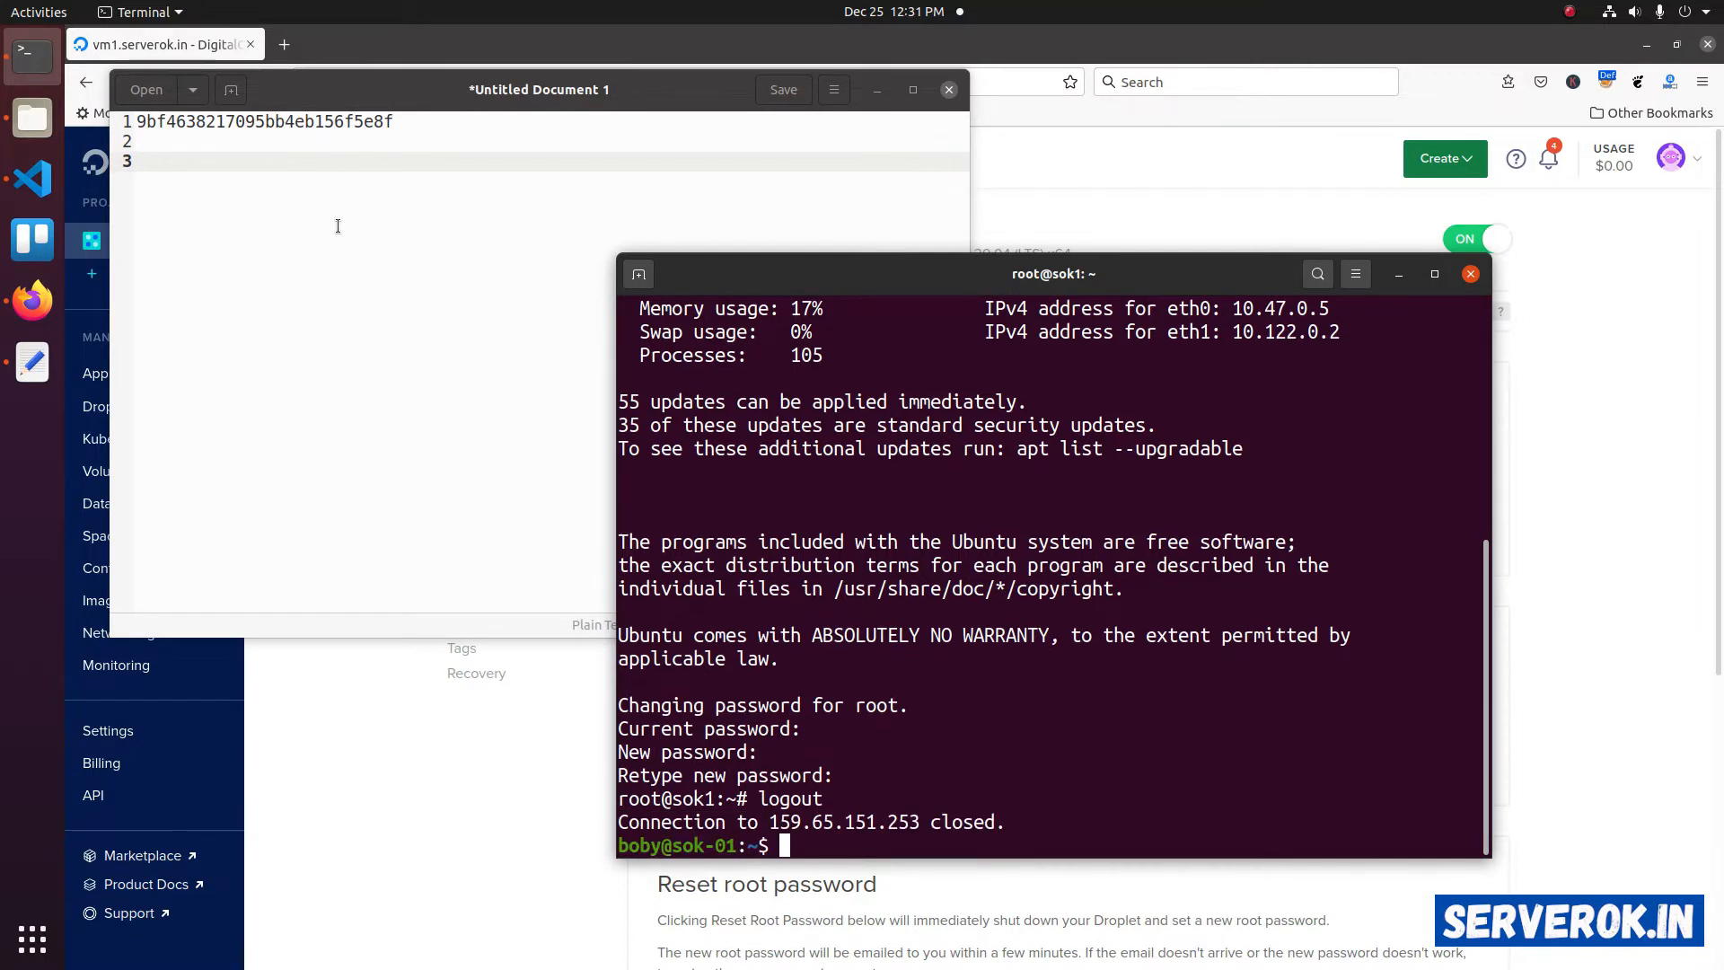
{"action": "type", "text": "ssh root@159.65.151.253"}
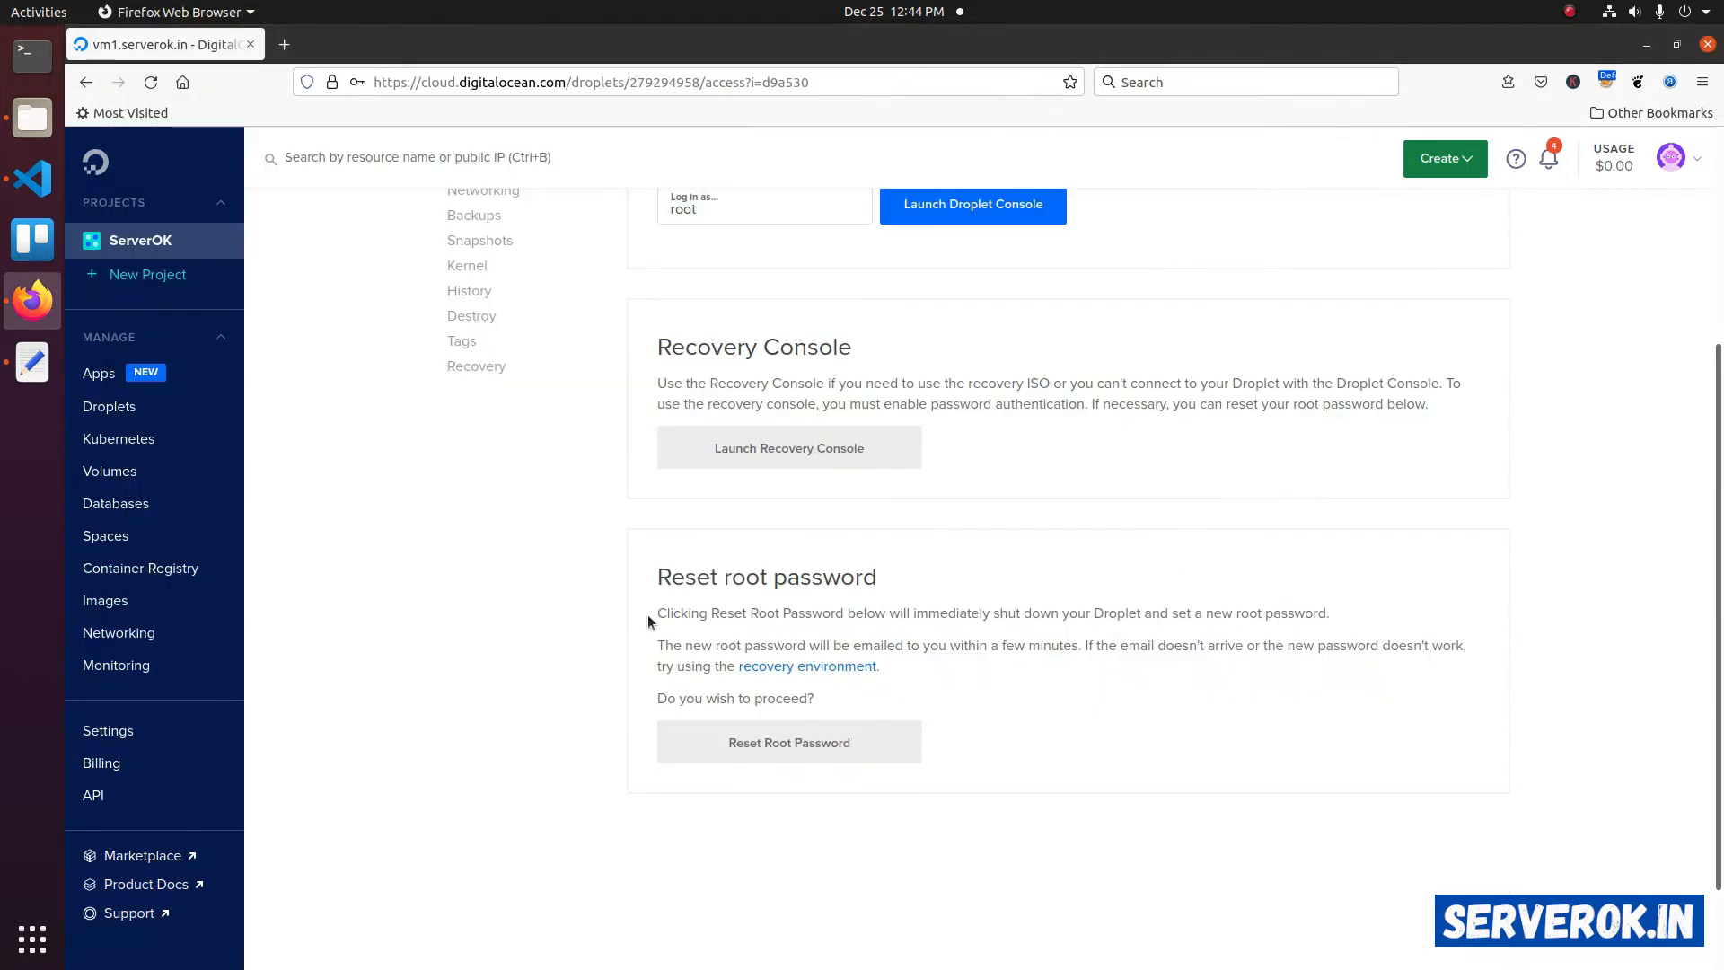
{"action": "mouse_move", "coordinate": [908, 586]}
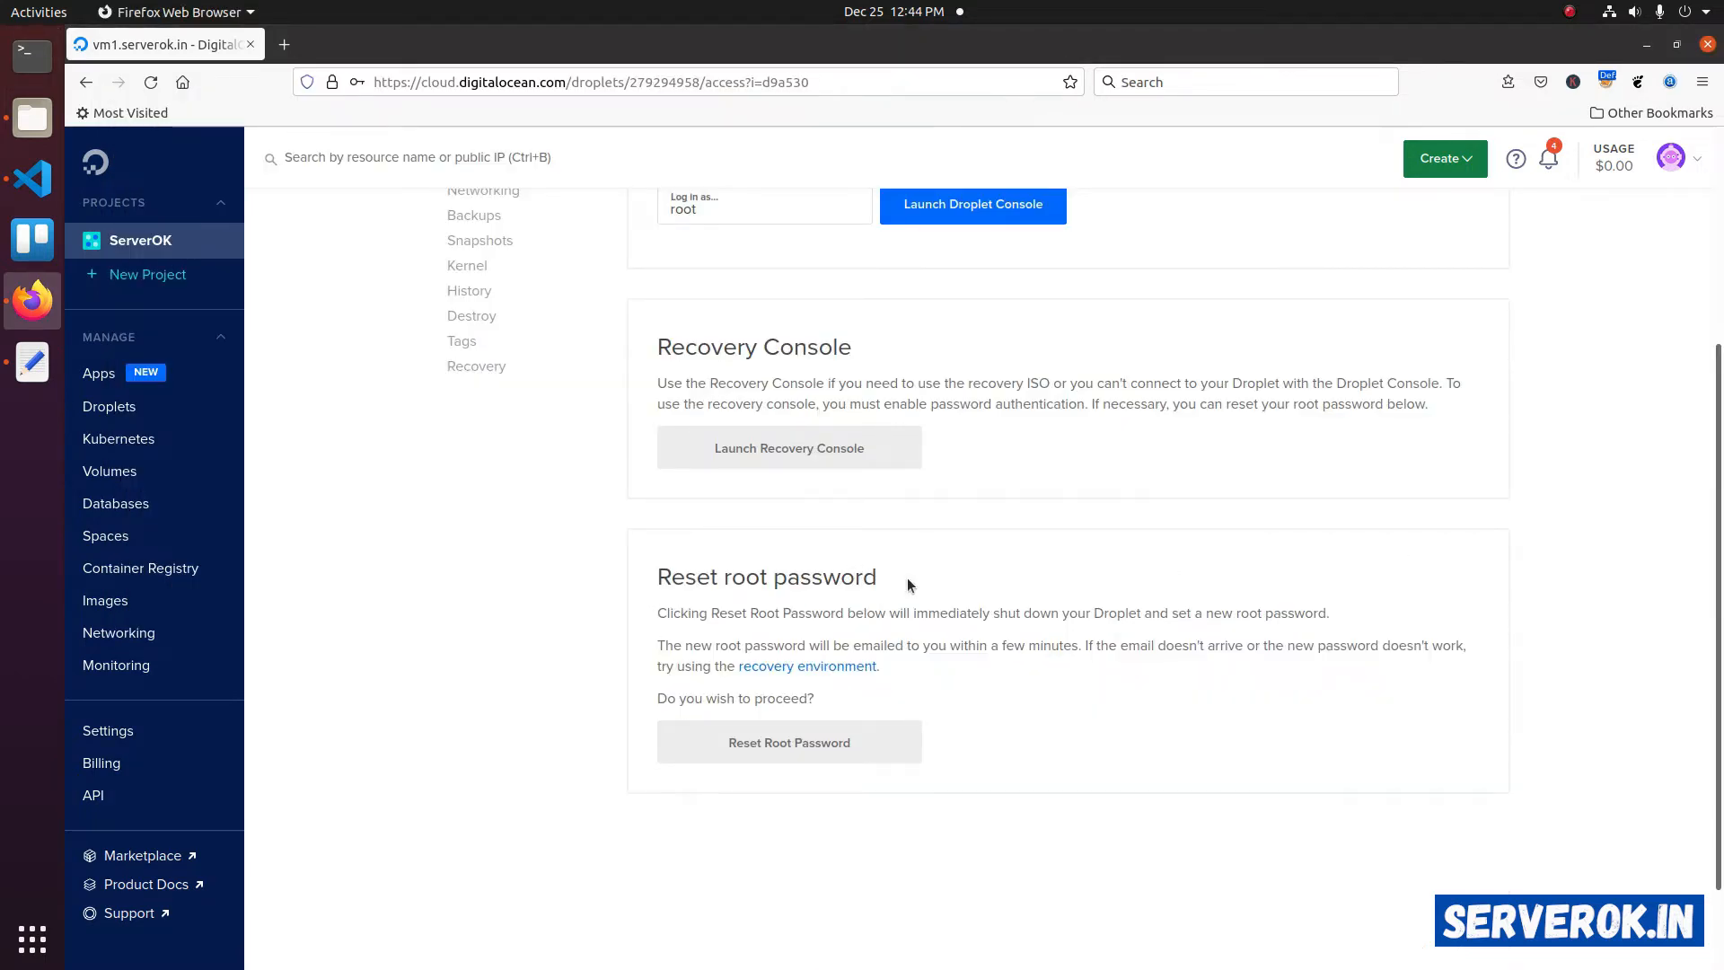
{"action": "mouse_move", "coordinate": [946, 592]}
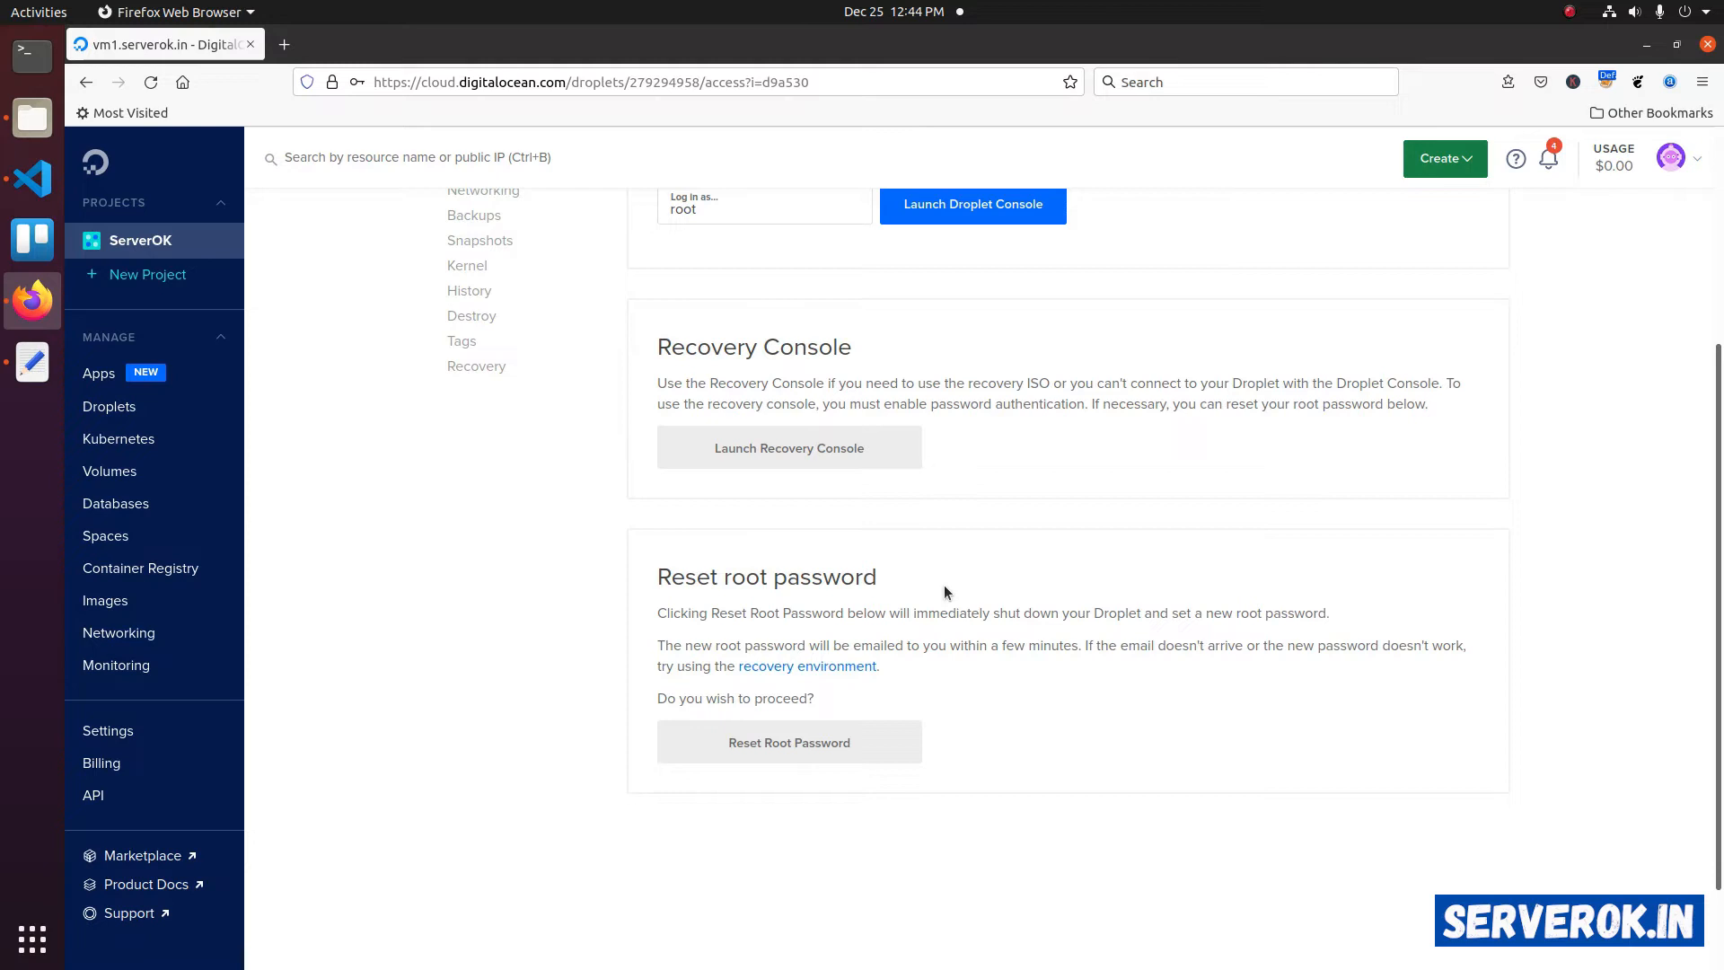
{"action": "mouse_move", "coordinate": [729, 686]}
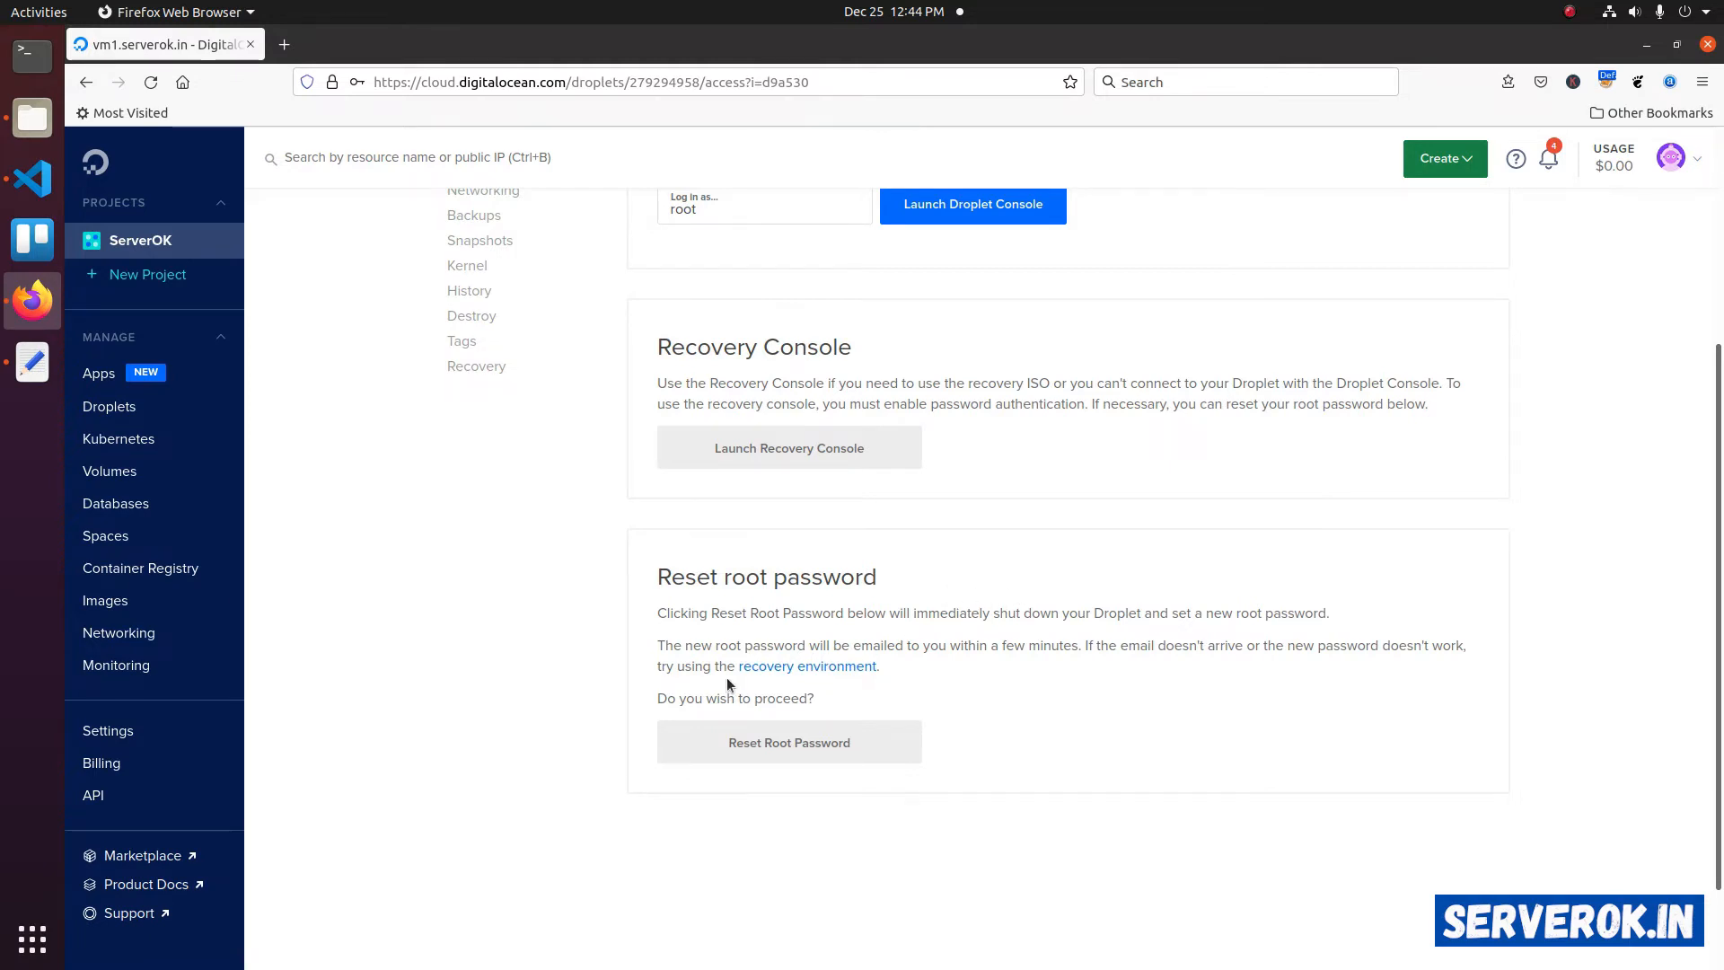
{"action": "mouse_move", "coordinate": [1171, 645]}
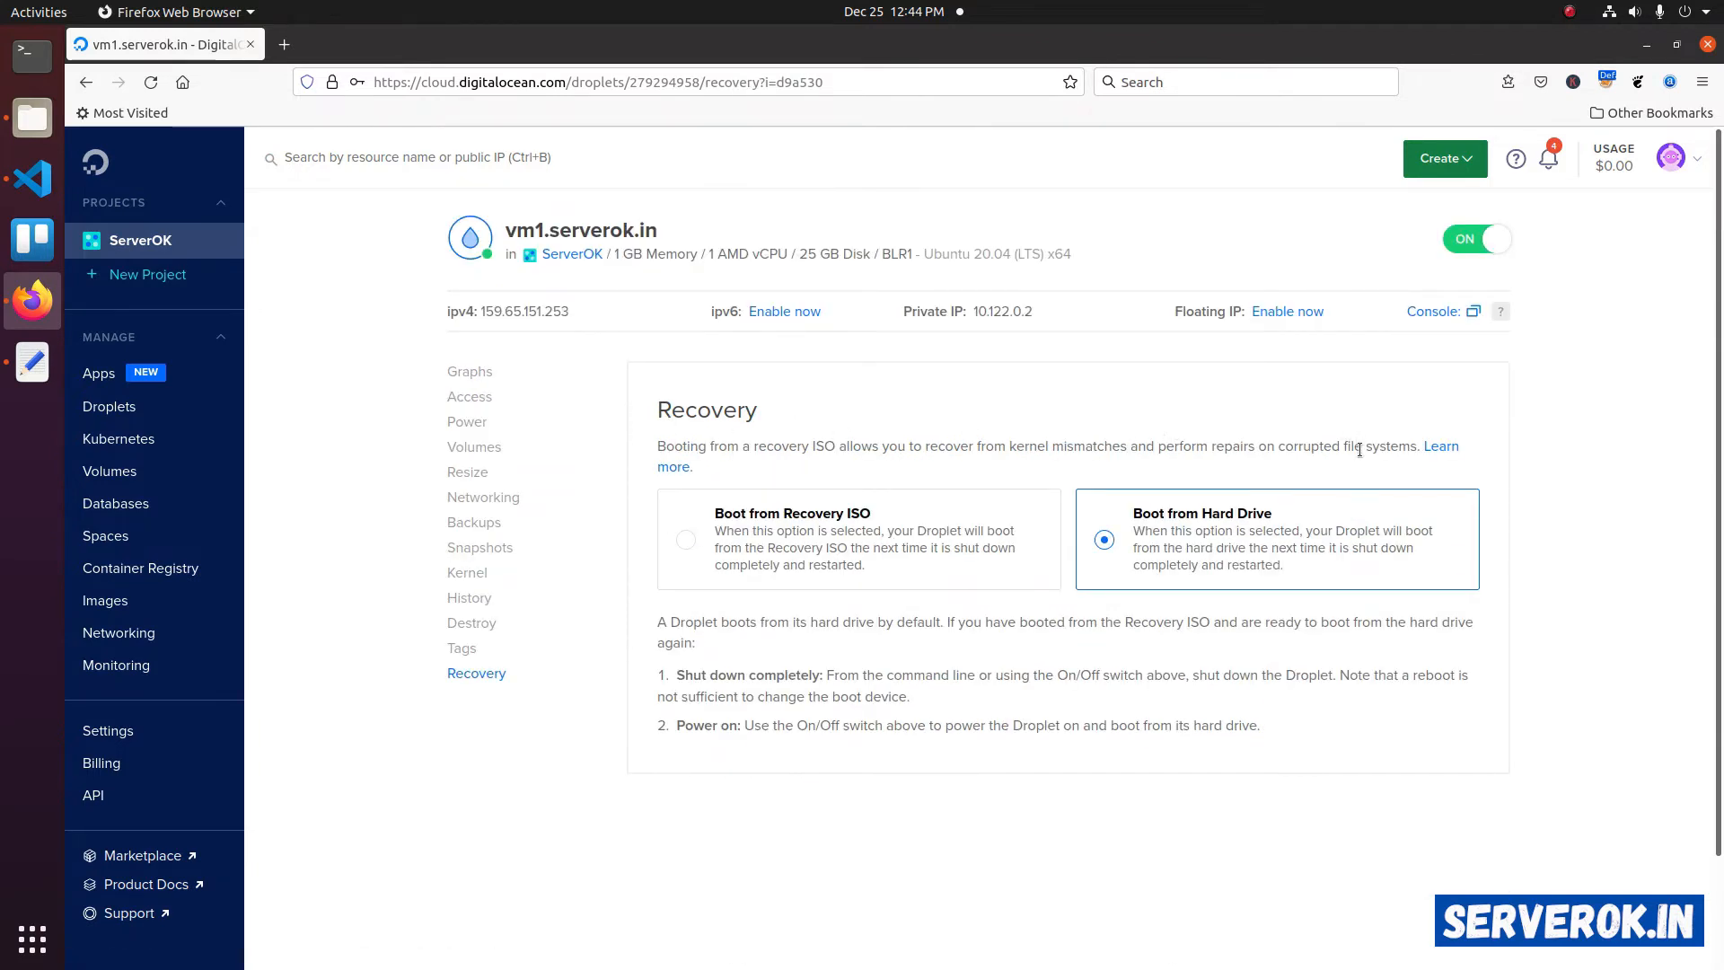
{"action": "mouse_move", "coordinate": [1290, 513]}
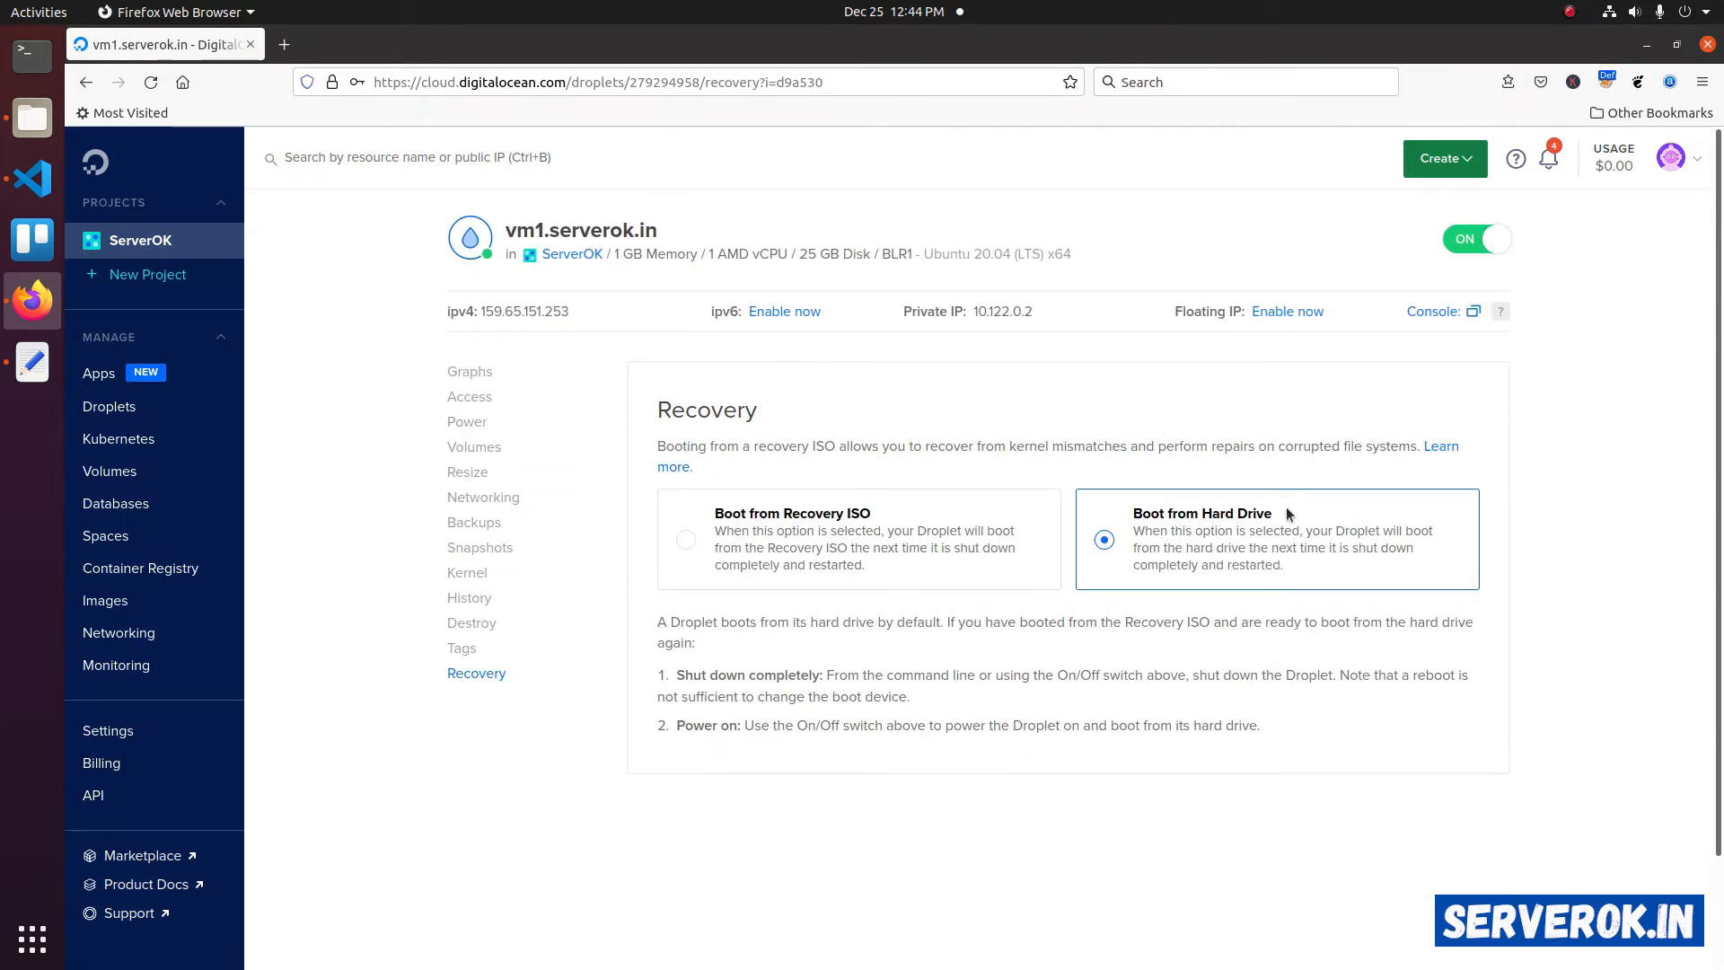
{"action": "mouse_move", "coordinate": [883, 520]}
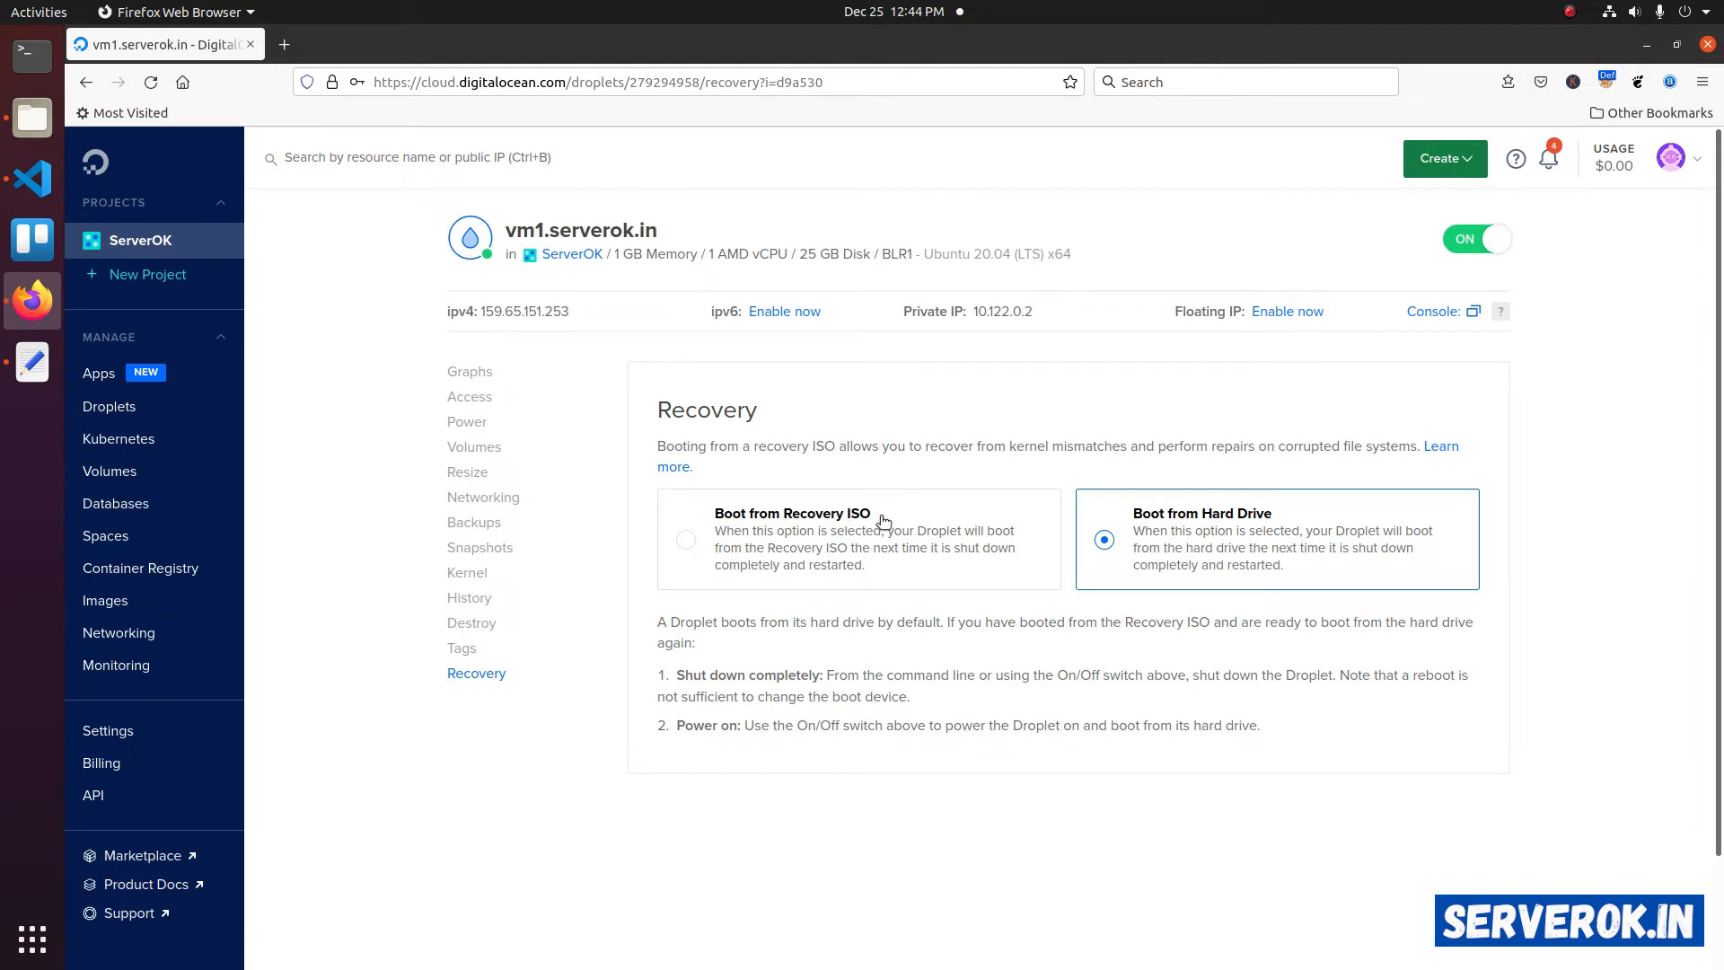
{"action": "mouse_move", "coordinate": [740, 537]}
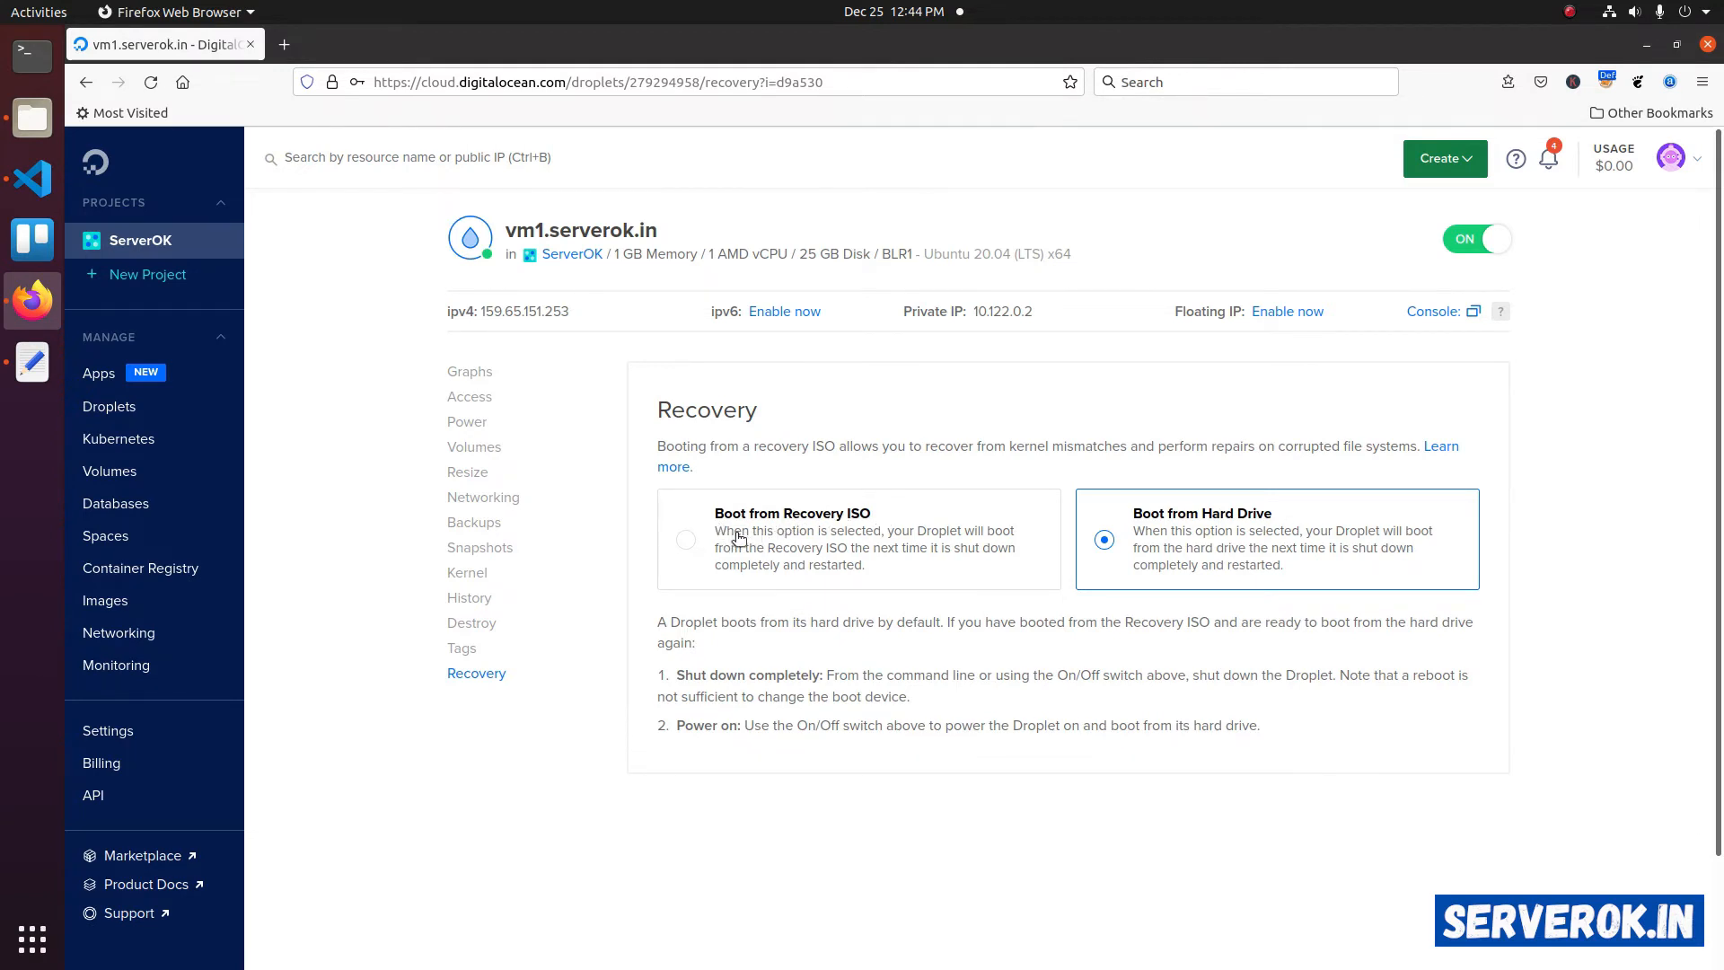
Select Boot from Recovery ISO for the droplet's next boot.
{"action": "left_click", "coordinate": [686, 538]}
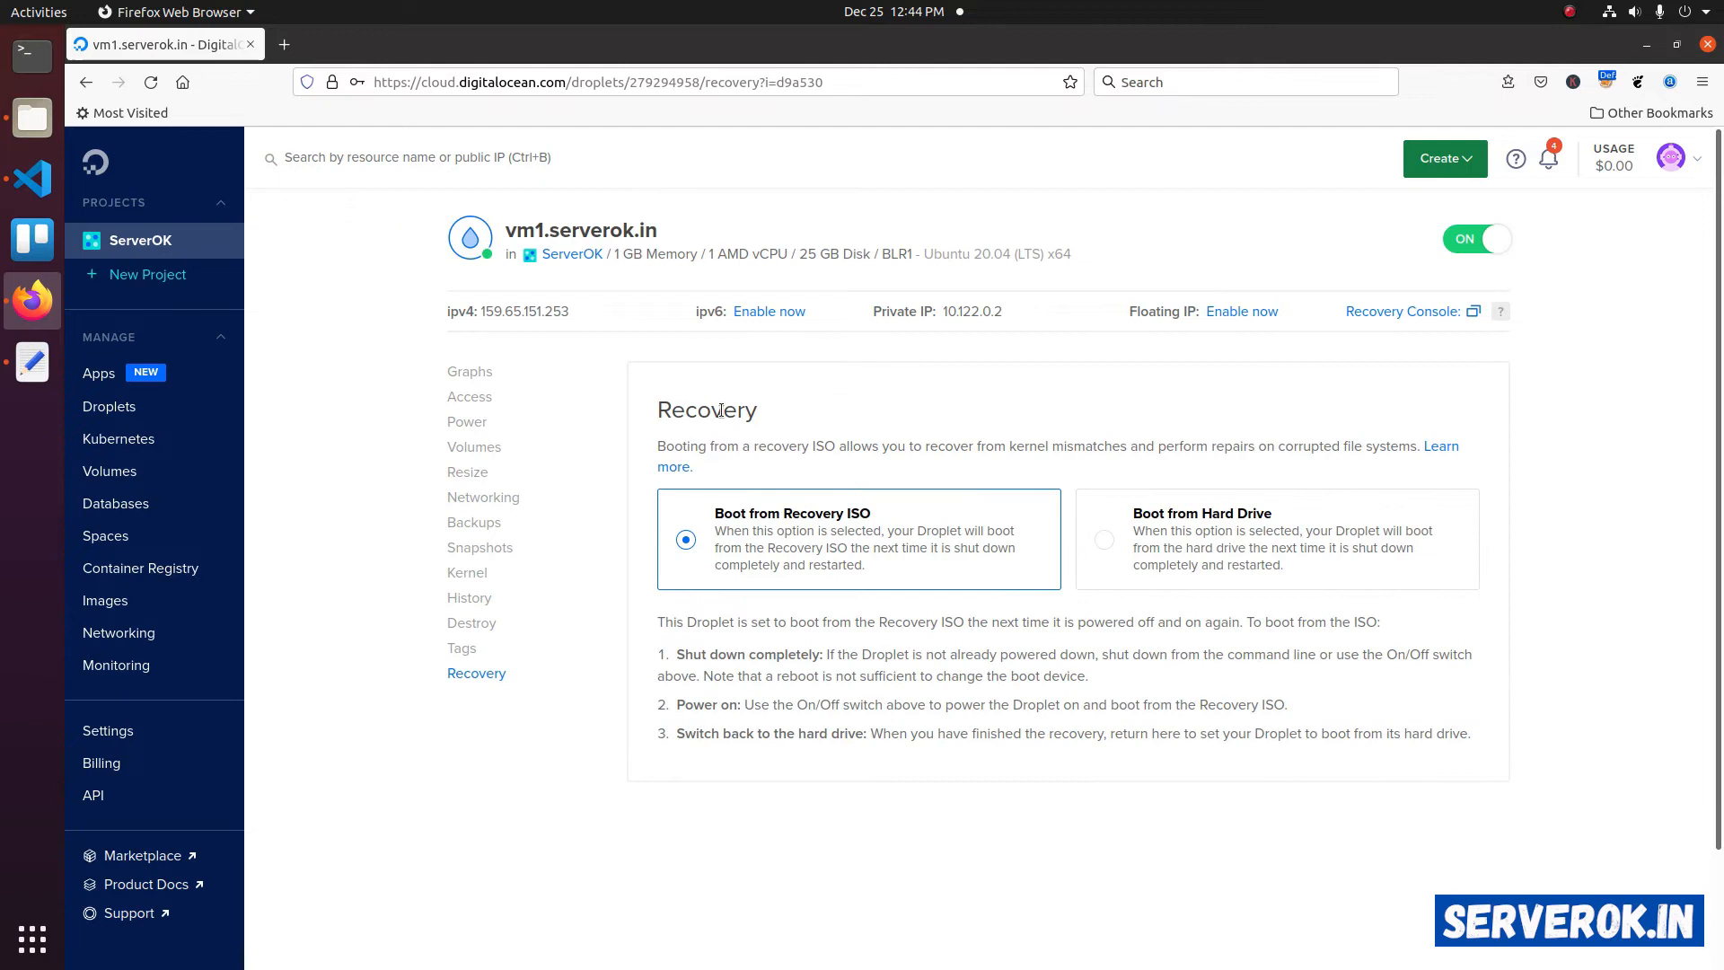
{"action": "mouse_move", "coordinate": [1221, 249]}
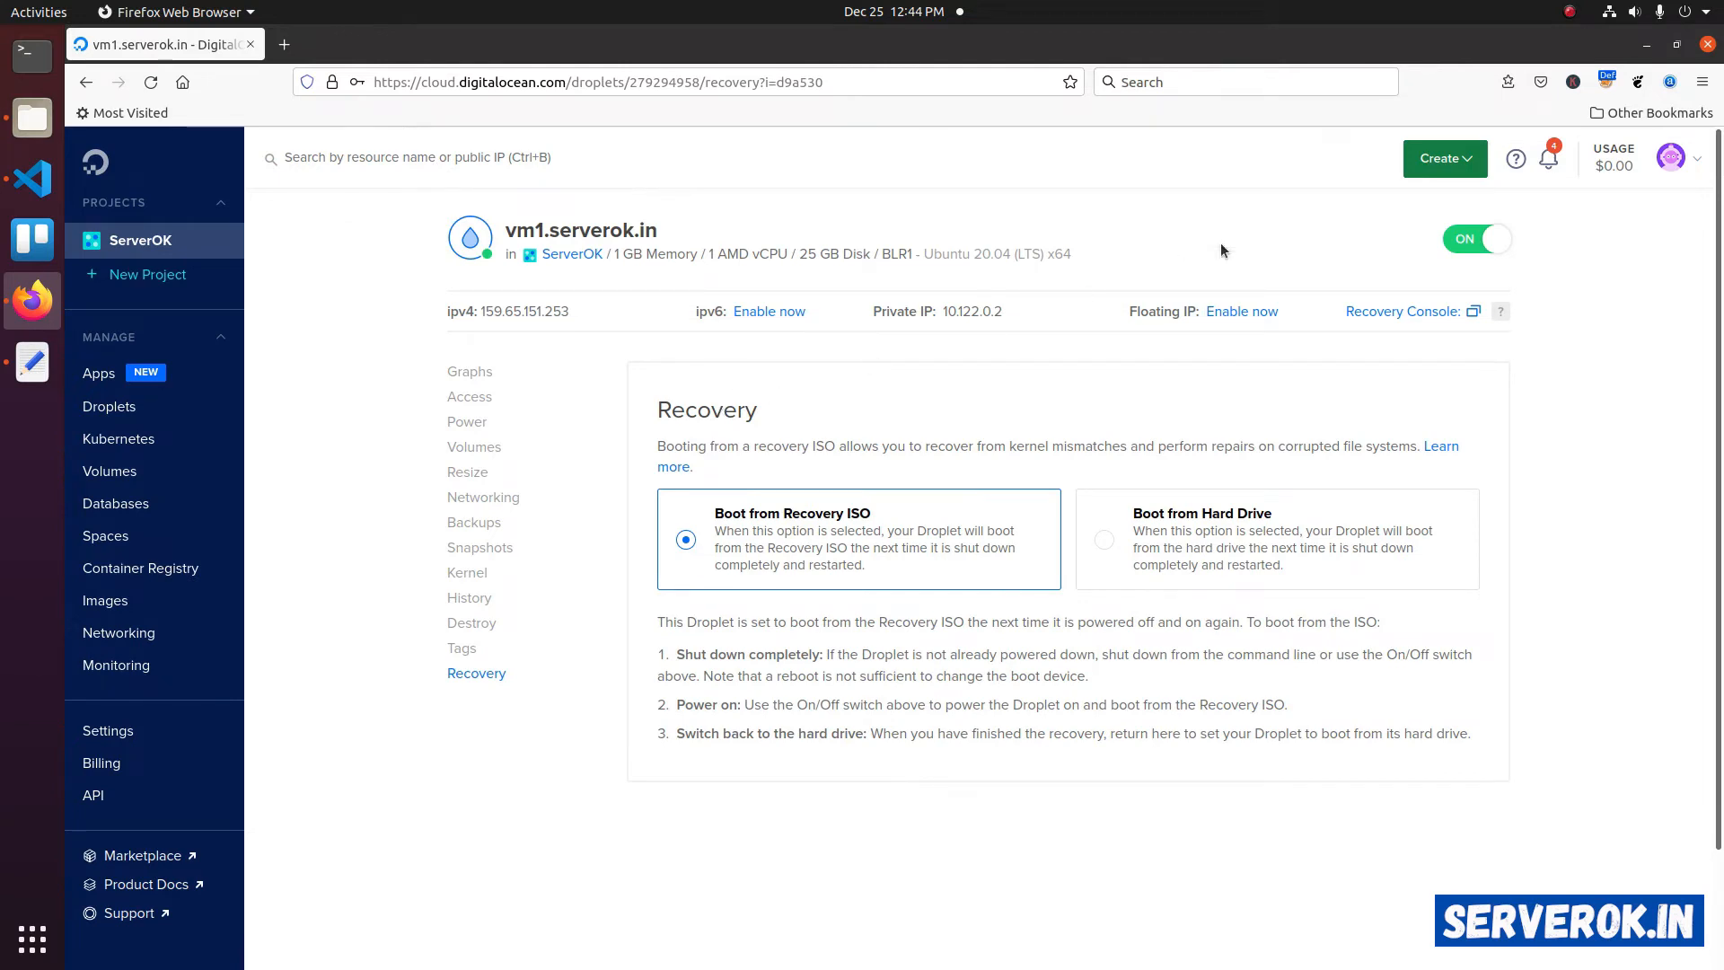
{"action": "mouse_move", "coordinate": [1462, 248]}
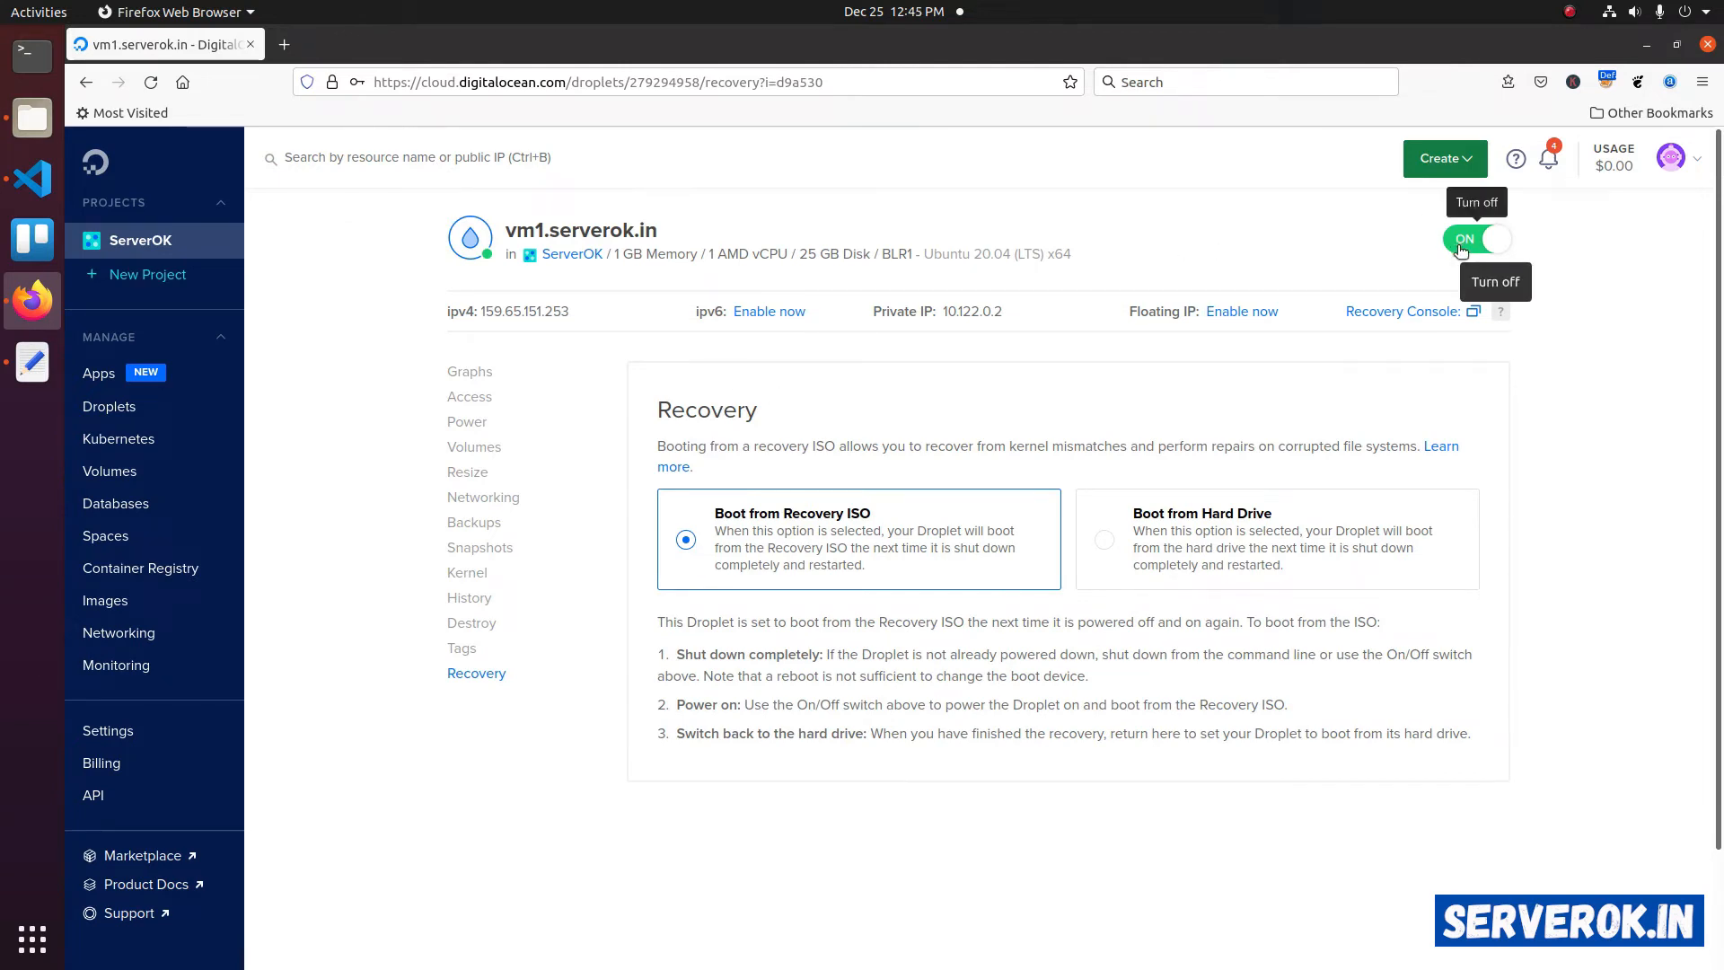
Turn the droplet off, power it back on, and launch its Recovery Console.
{"action": "left_click", "coordinate": [1469, 239]}
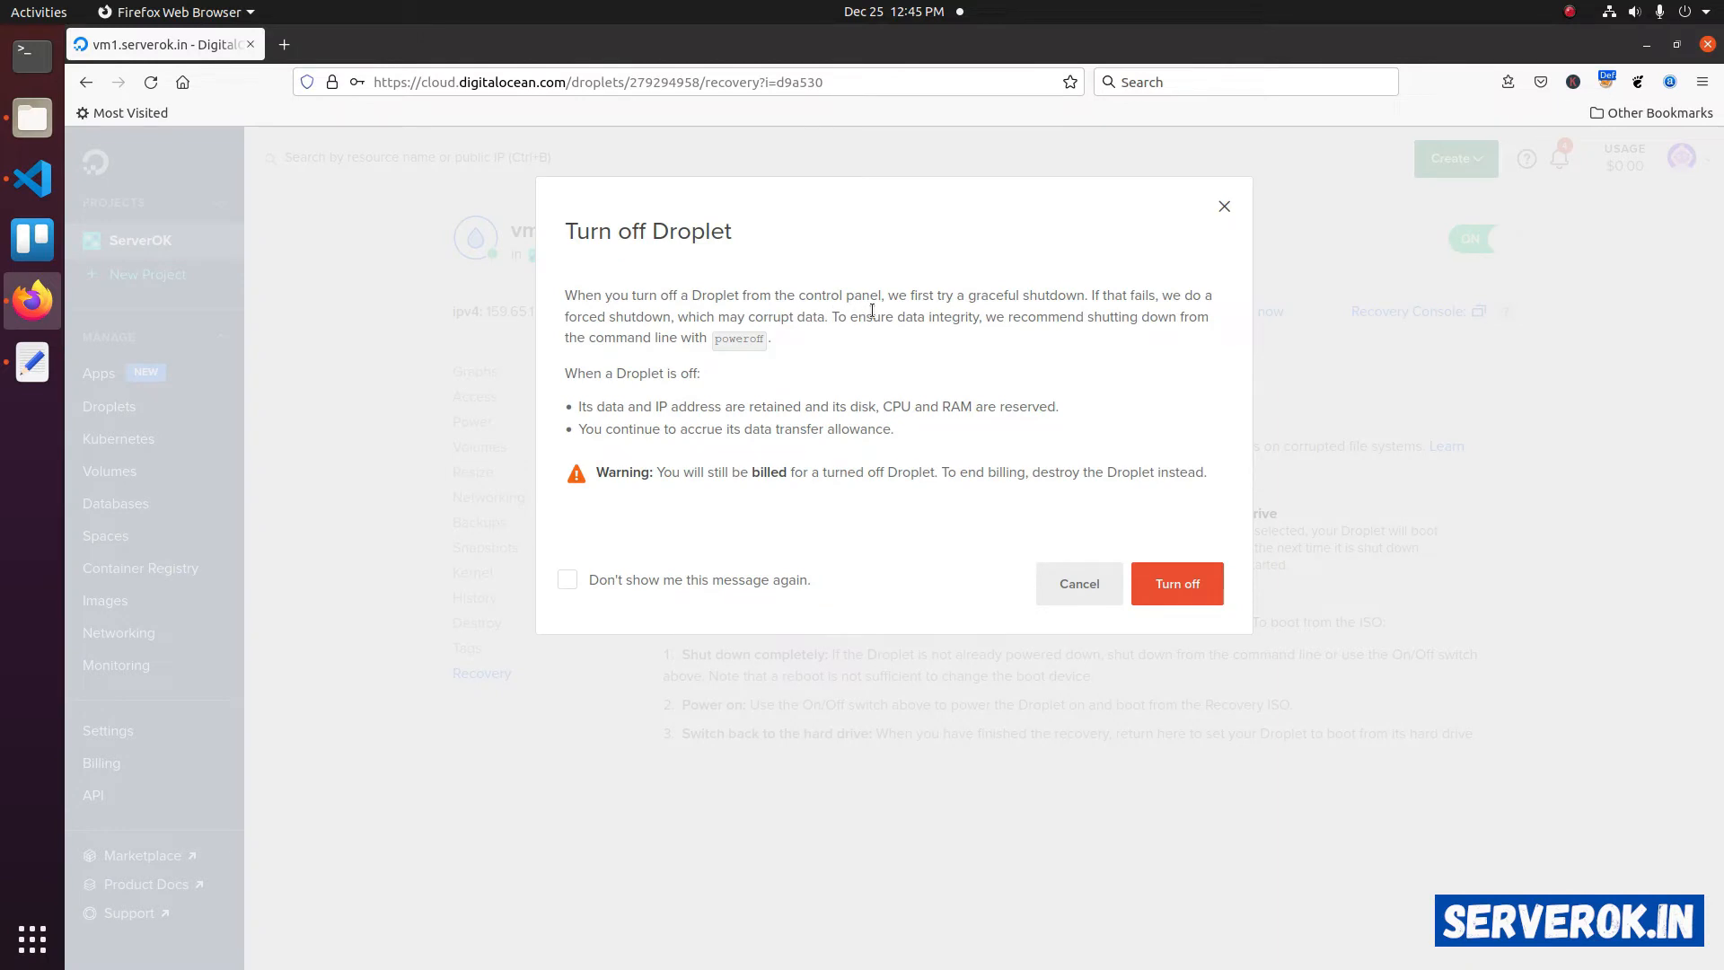
{"action": "mouse_move", "coordinate": [1178, 586]}
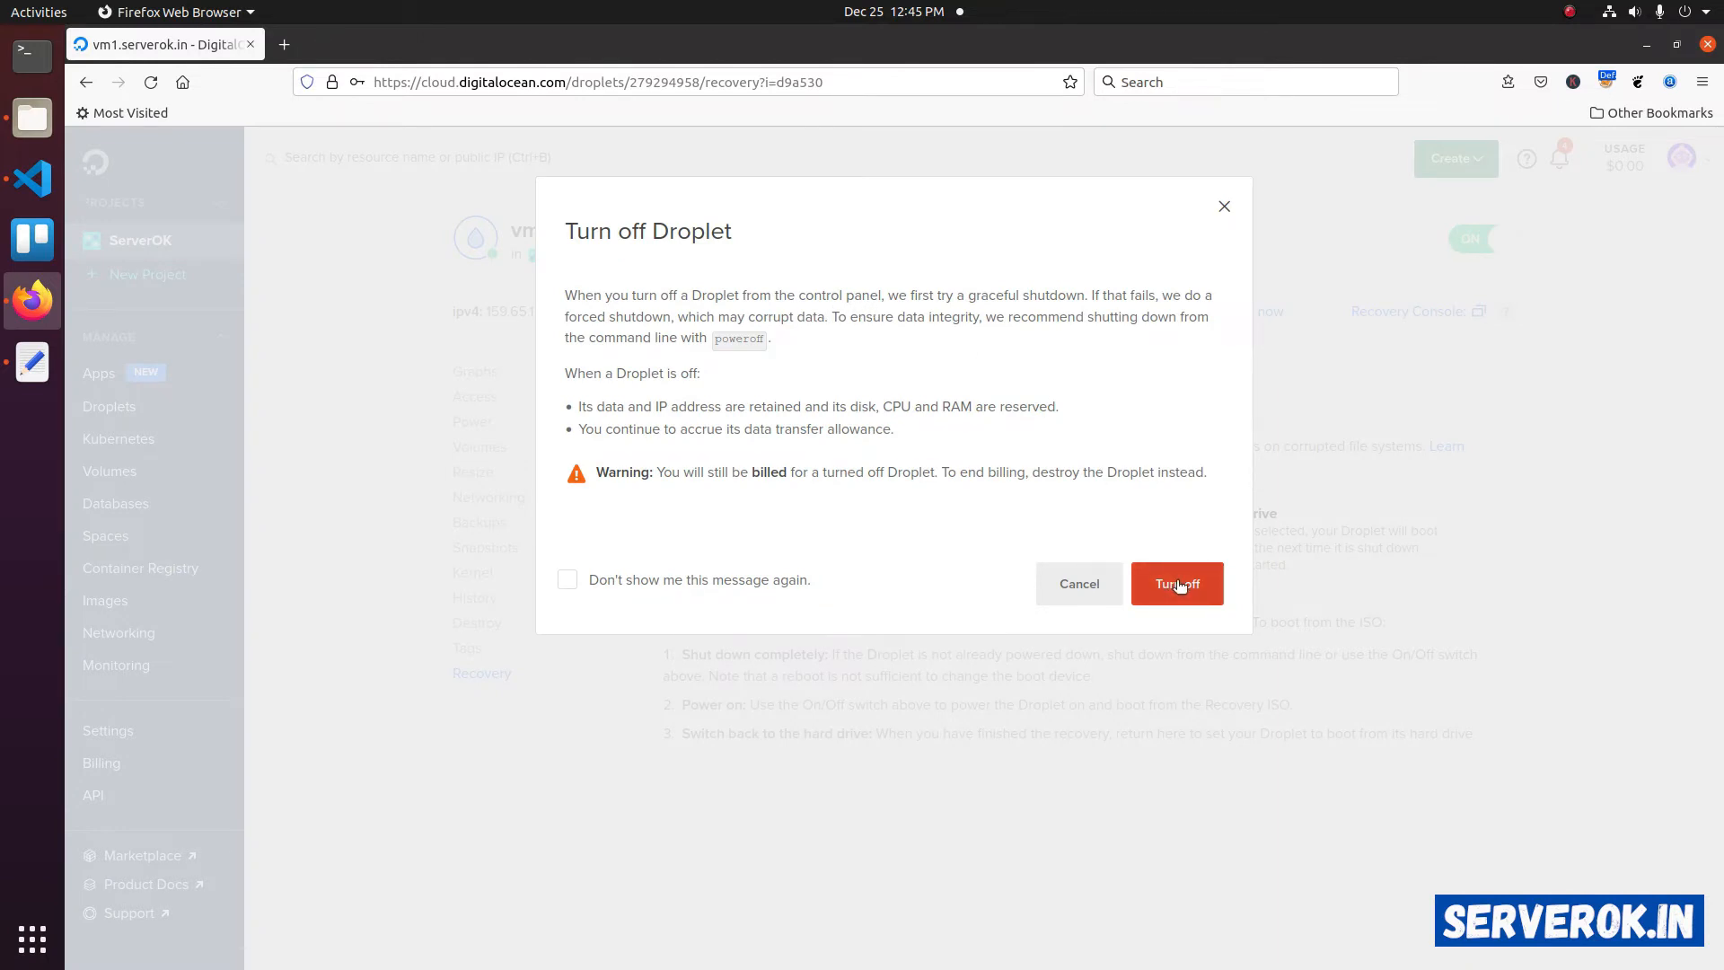
{"action": "left_click", "coordinate": [1176, 583]}
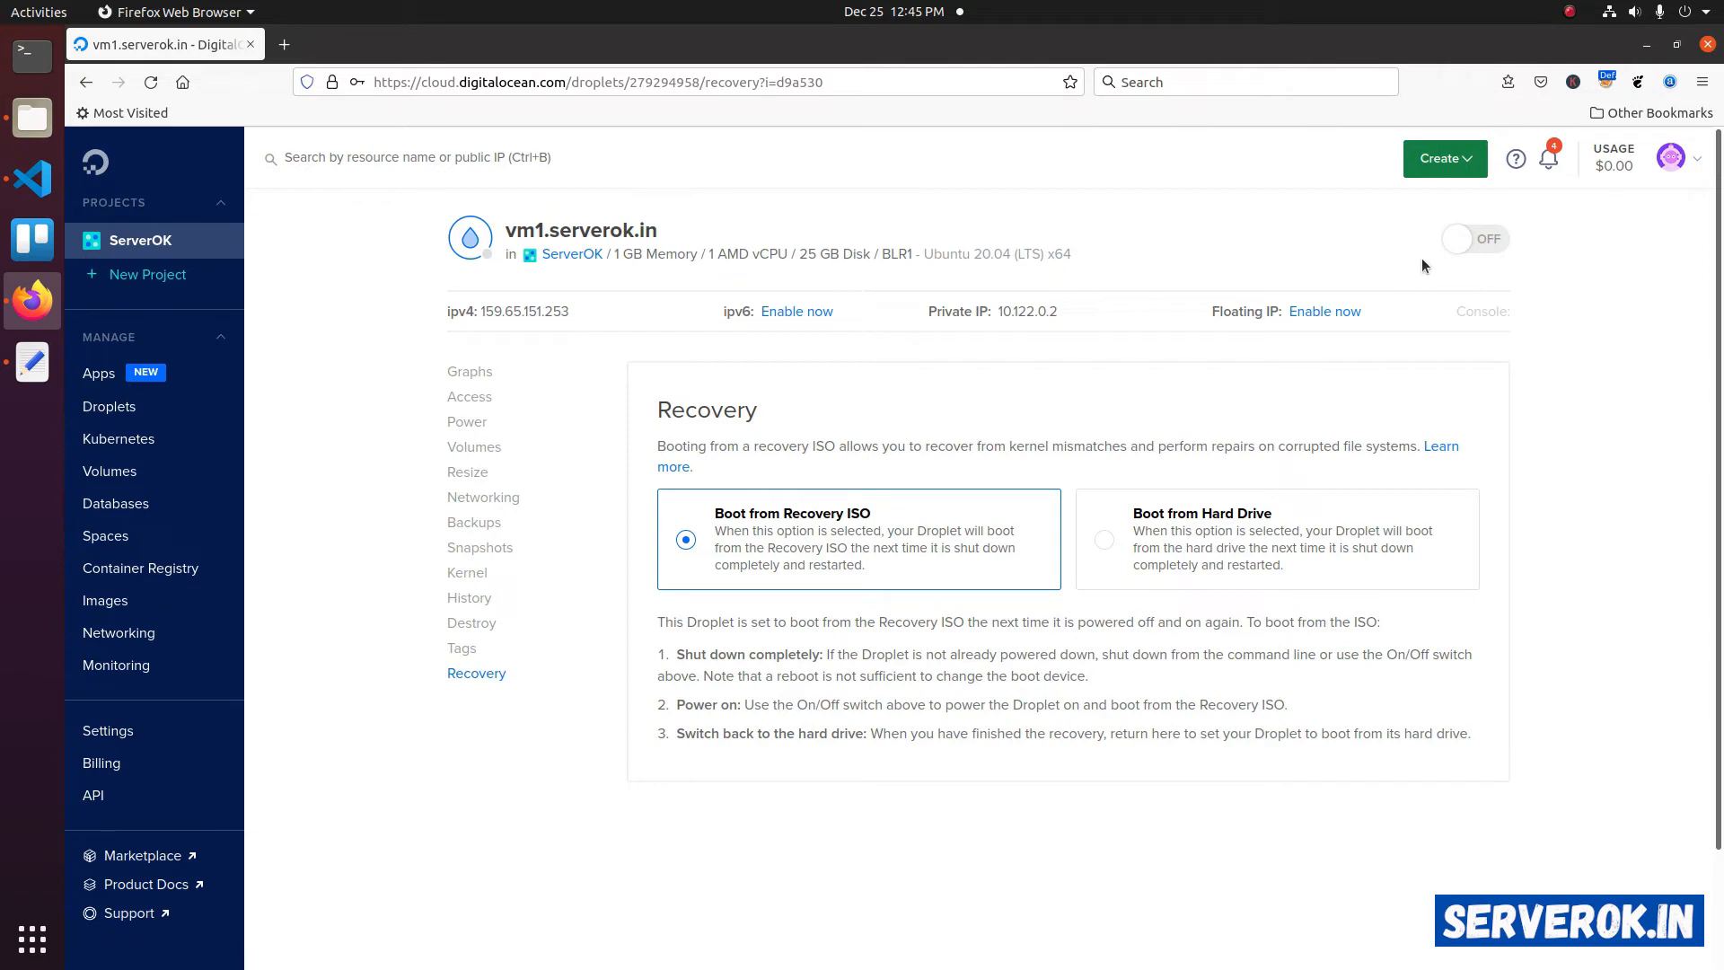
{"action": "left_click", "coordinate": [1474, 239]}
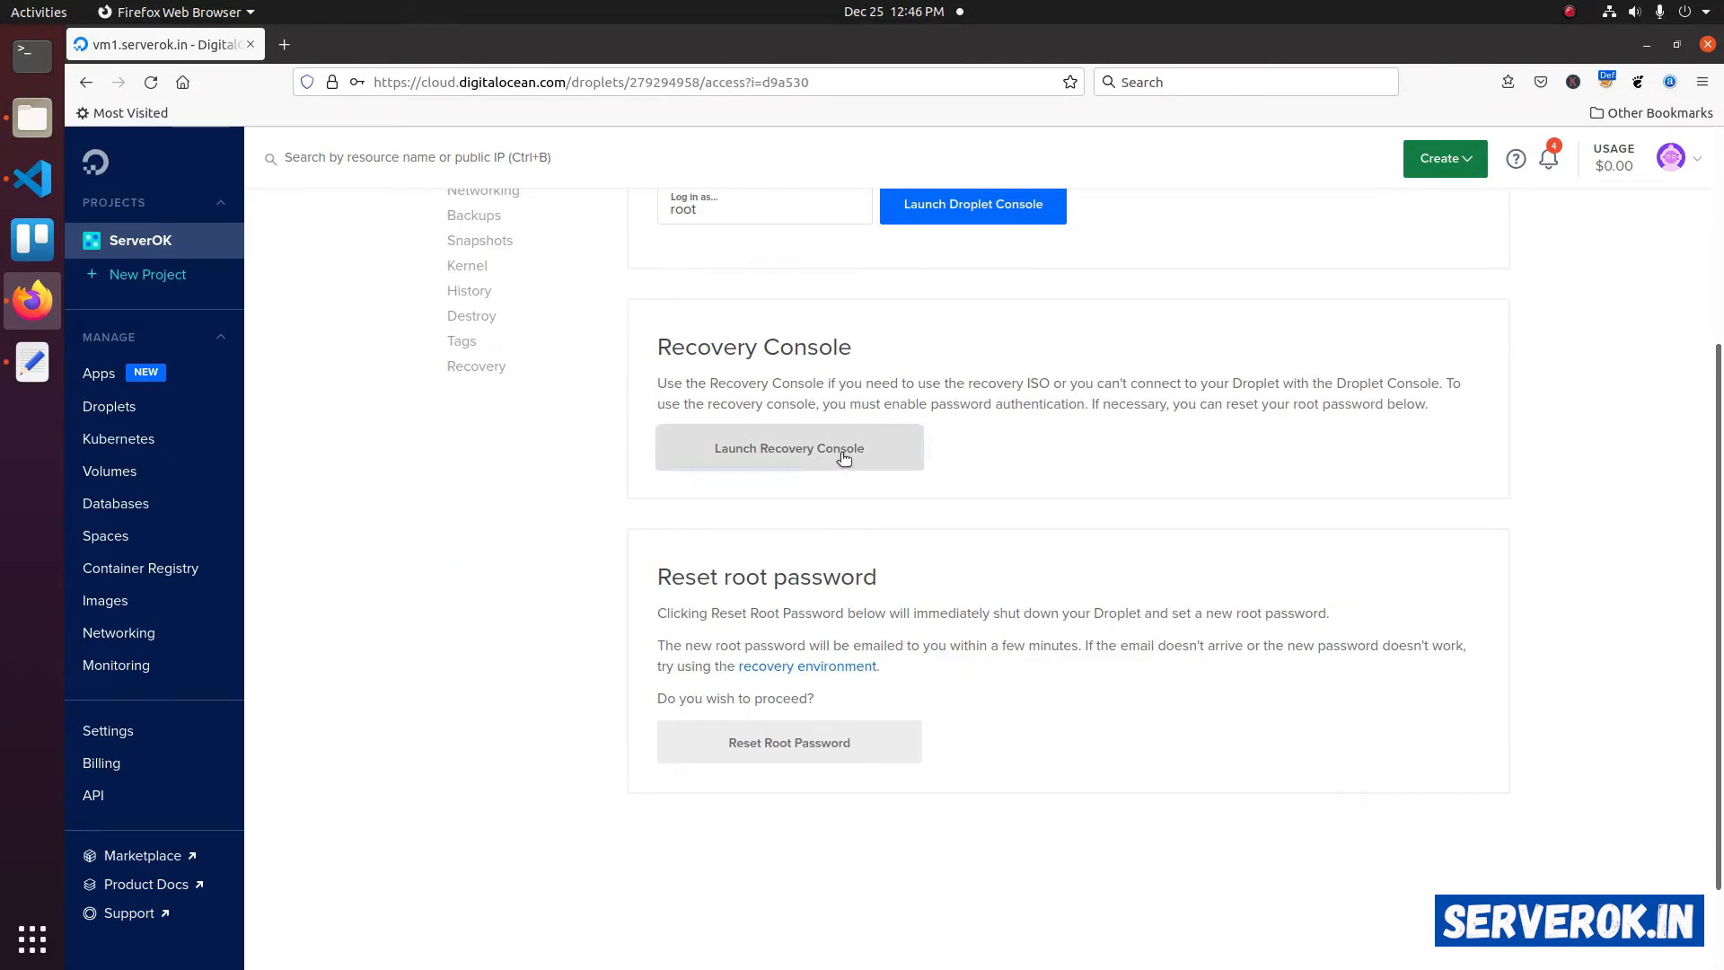
{"action": "left_click", "coordinate": [790, 448]}
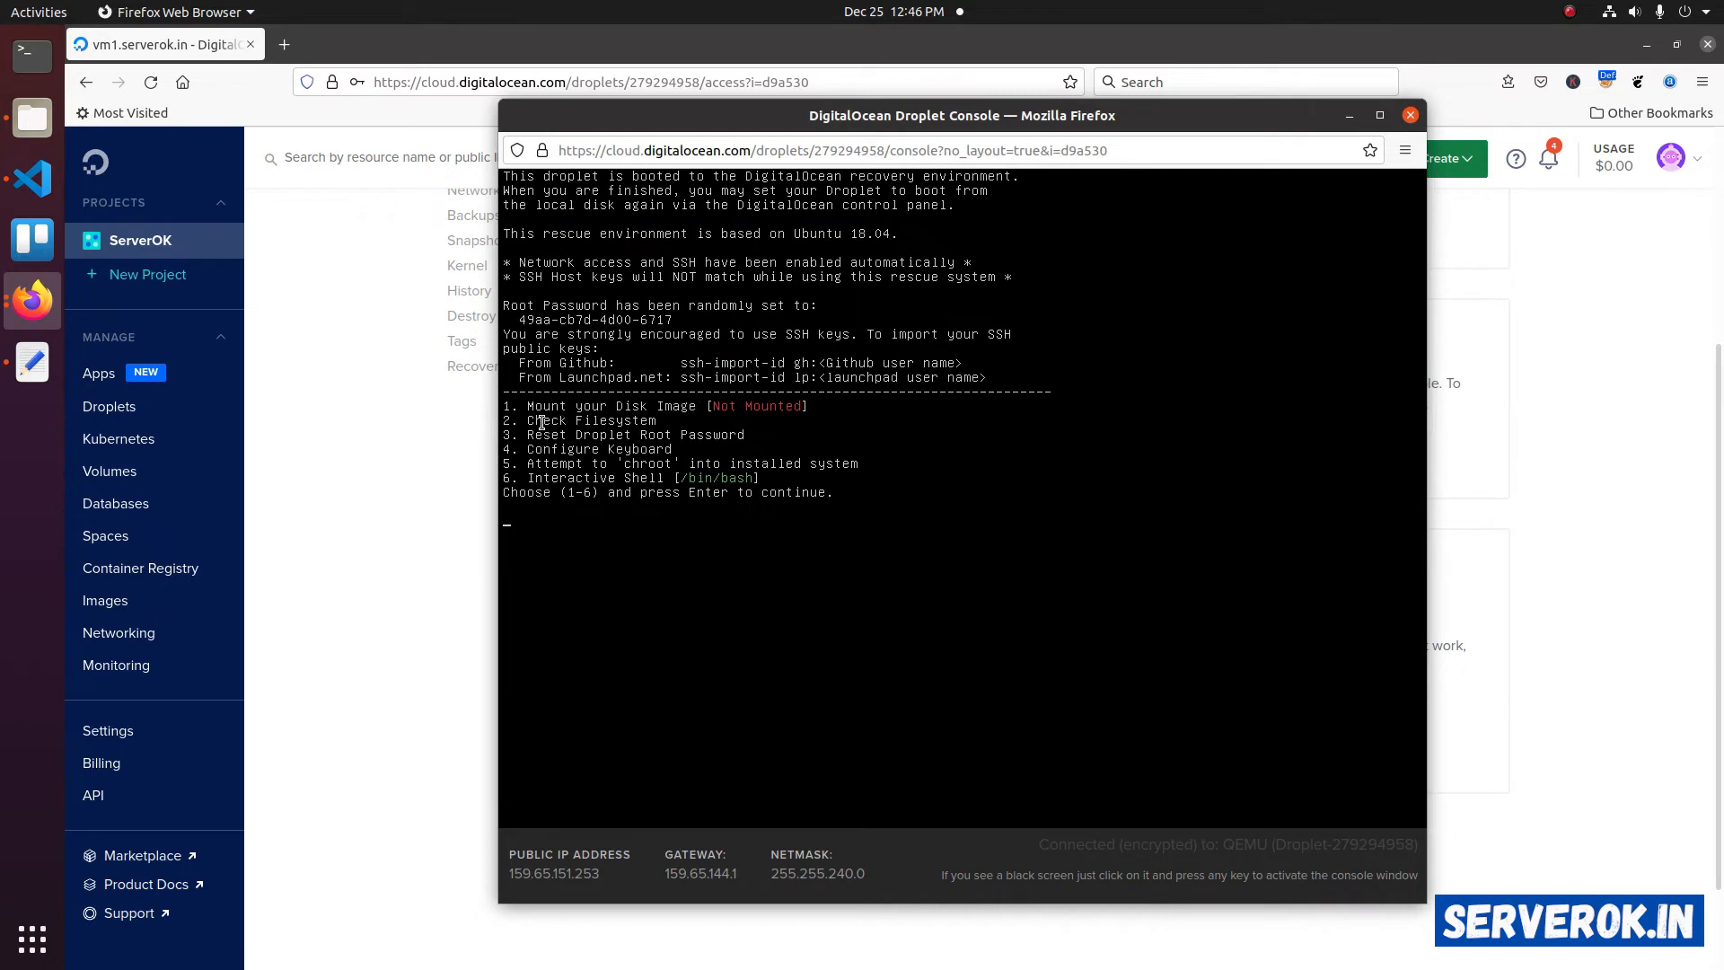
{"action": "mouse_move", "coordinate": [1111, 411]}
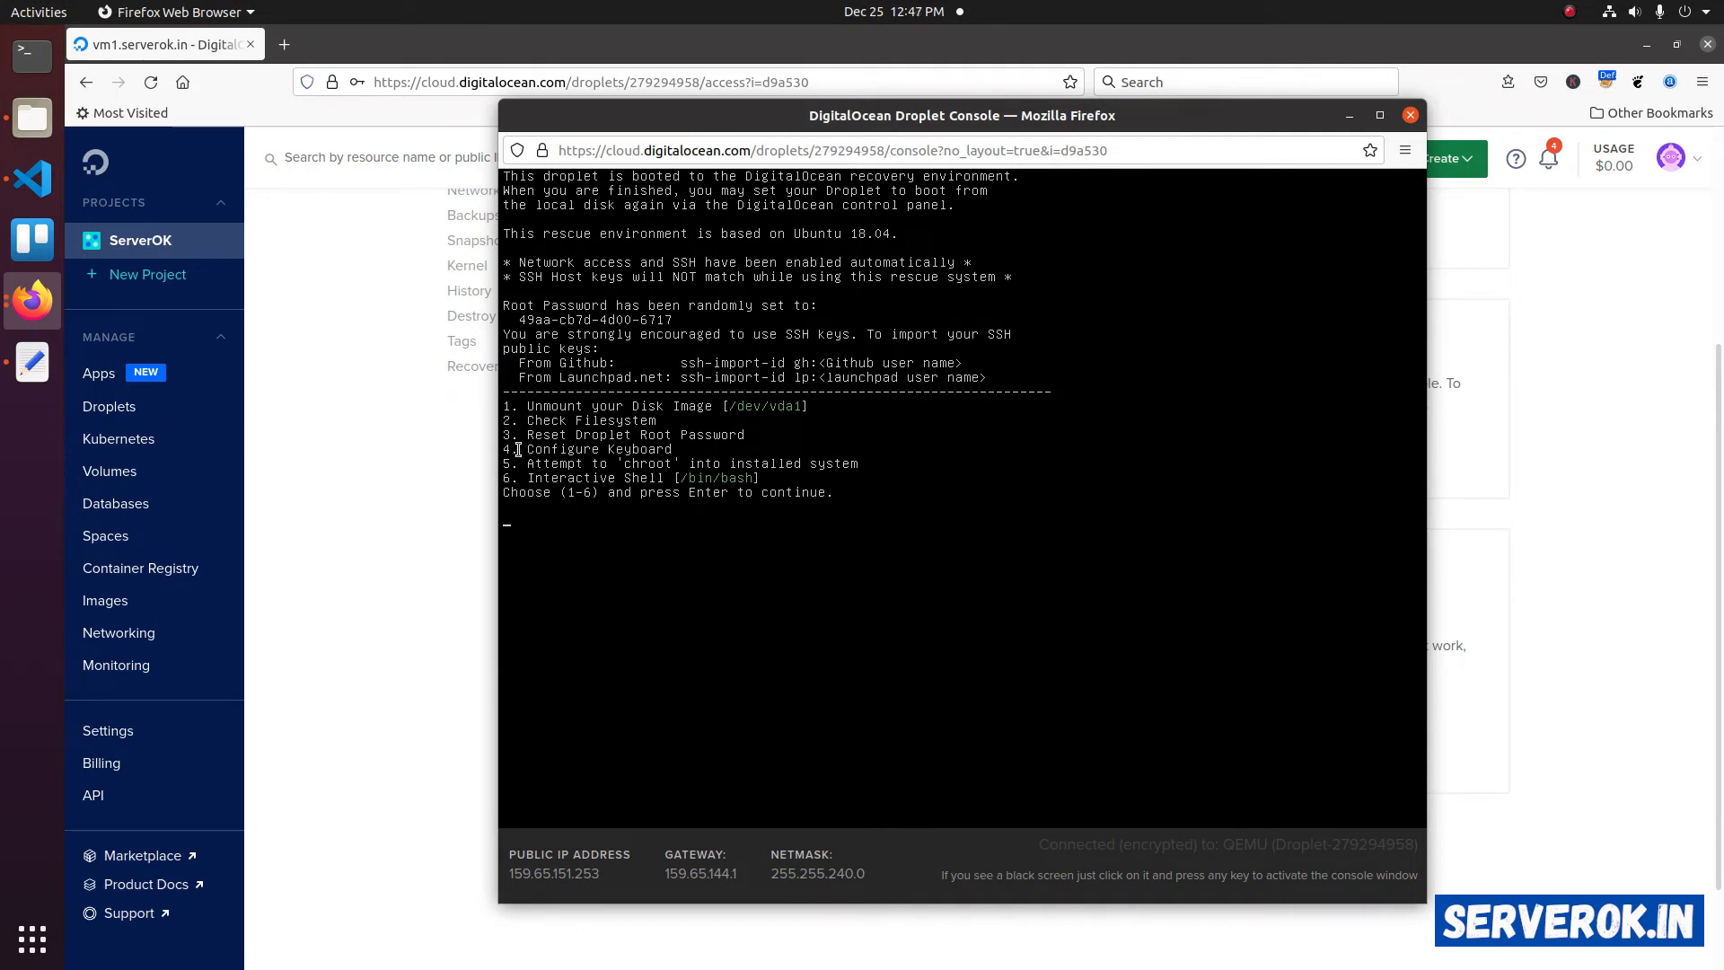
{"action": "mouse_move", "coordinate": [743, 435]}
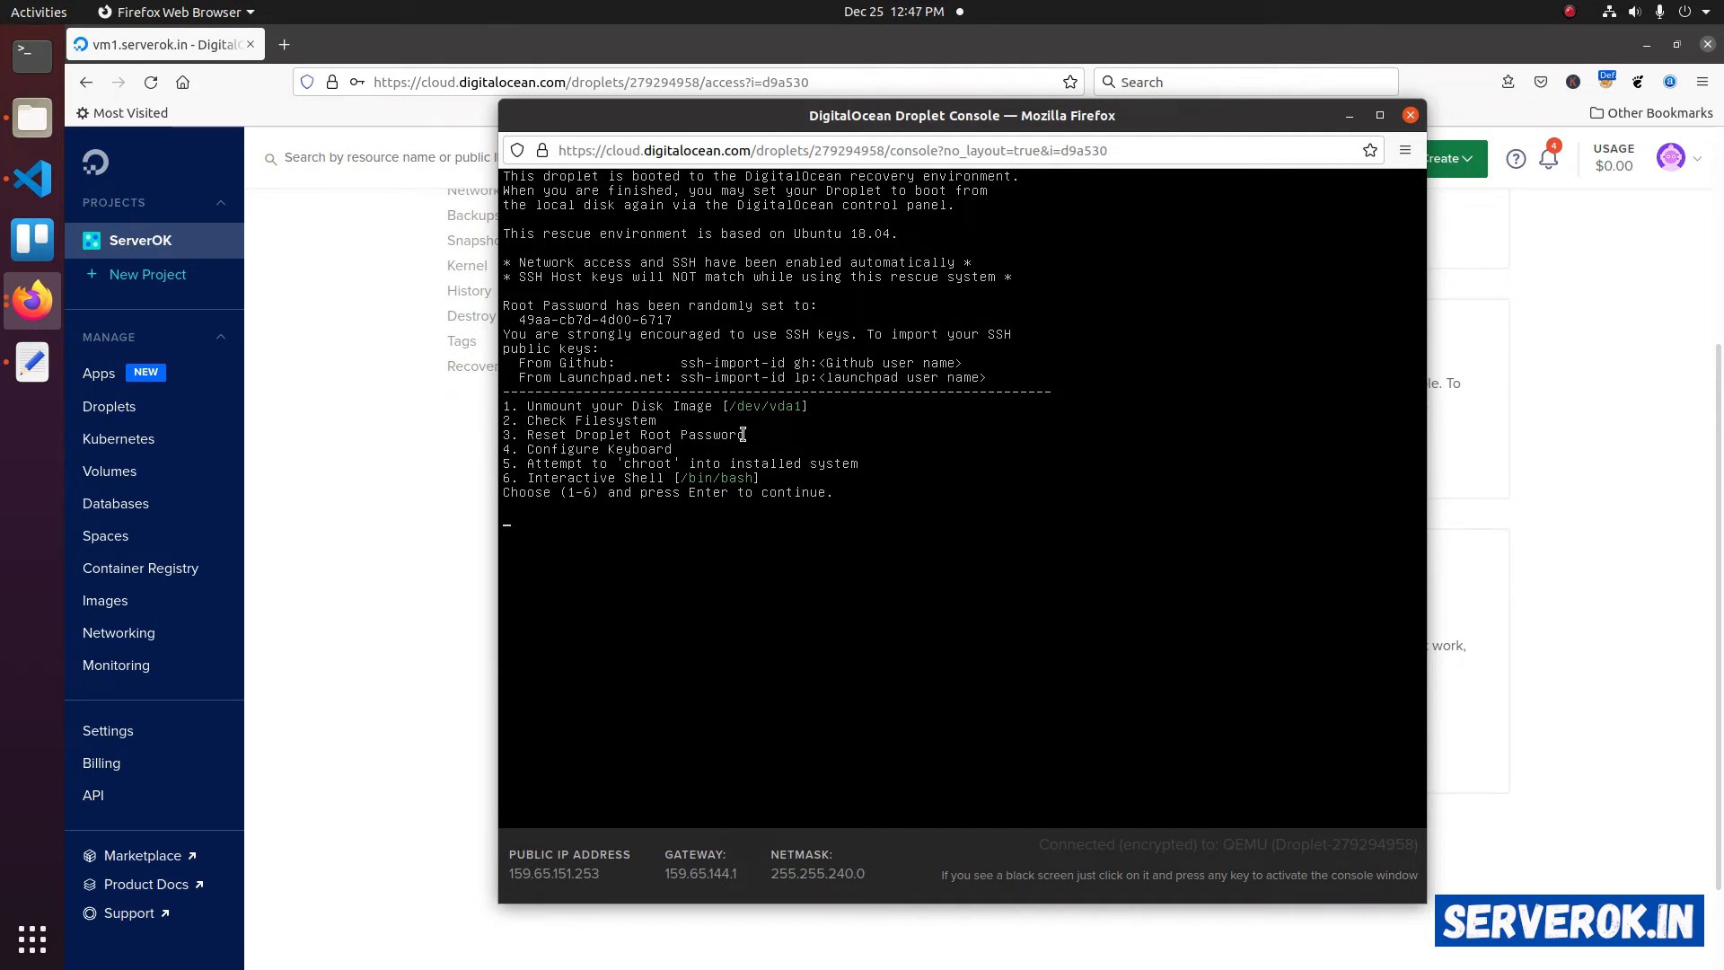
{"action": "mouse_move", "coordinate": [826, 438]}
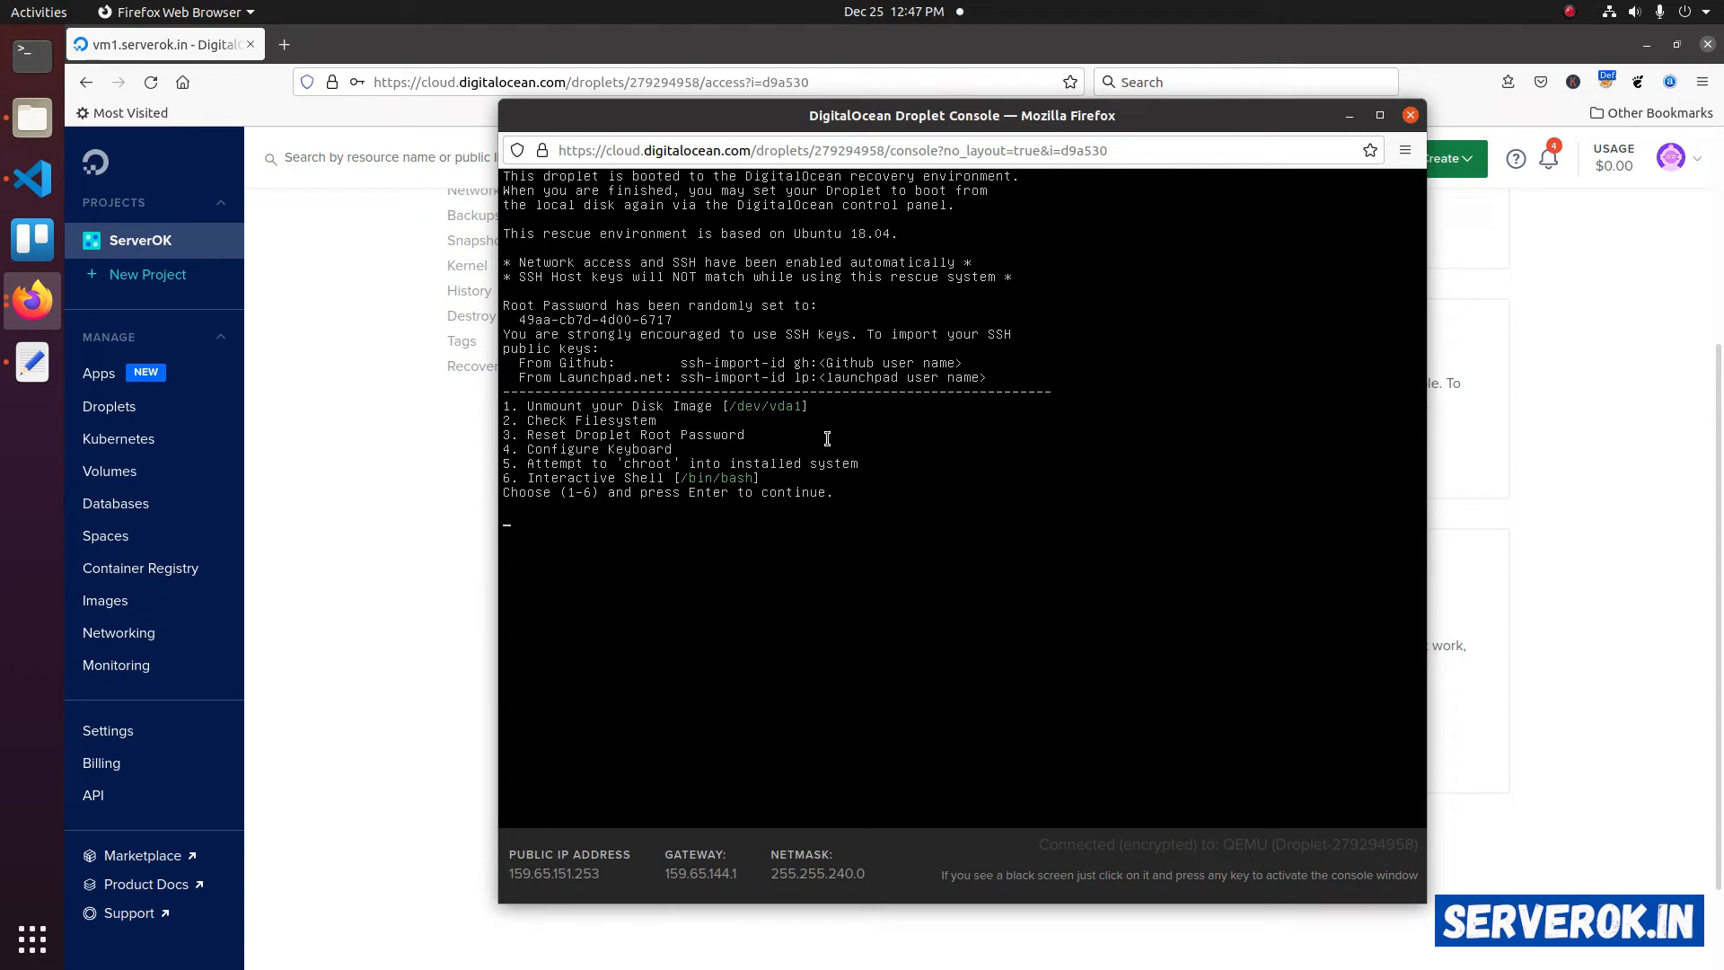
Choose option 3 Reset Droplet Root Password and copy the new password line from the editor.
{"action": "type", "text": "3@"}
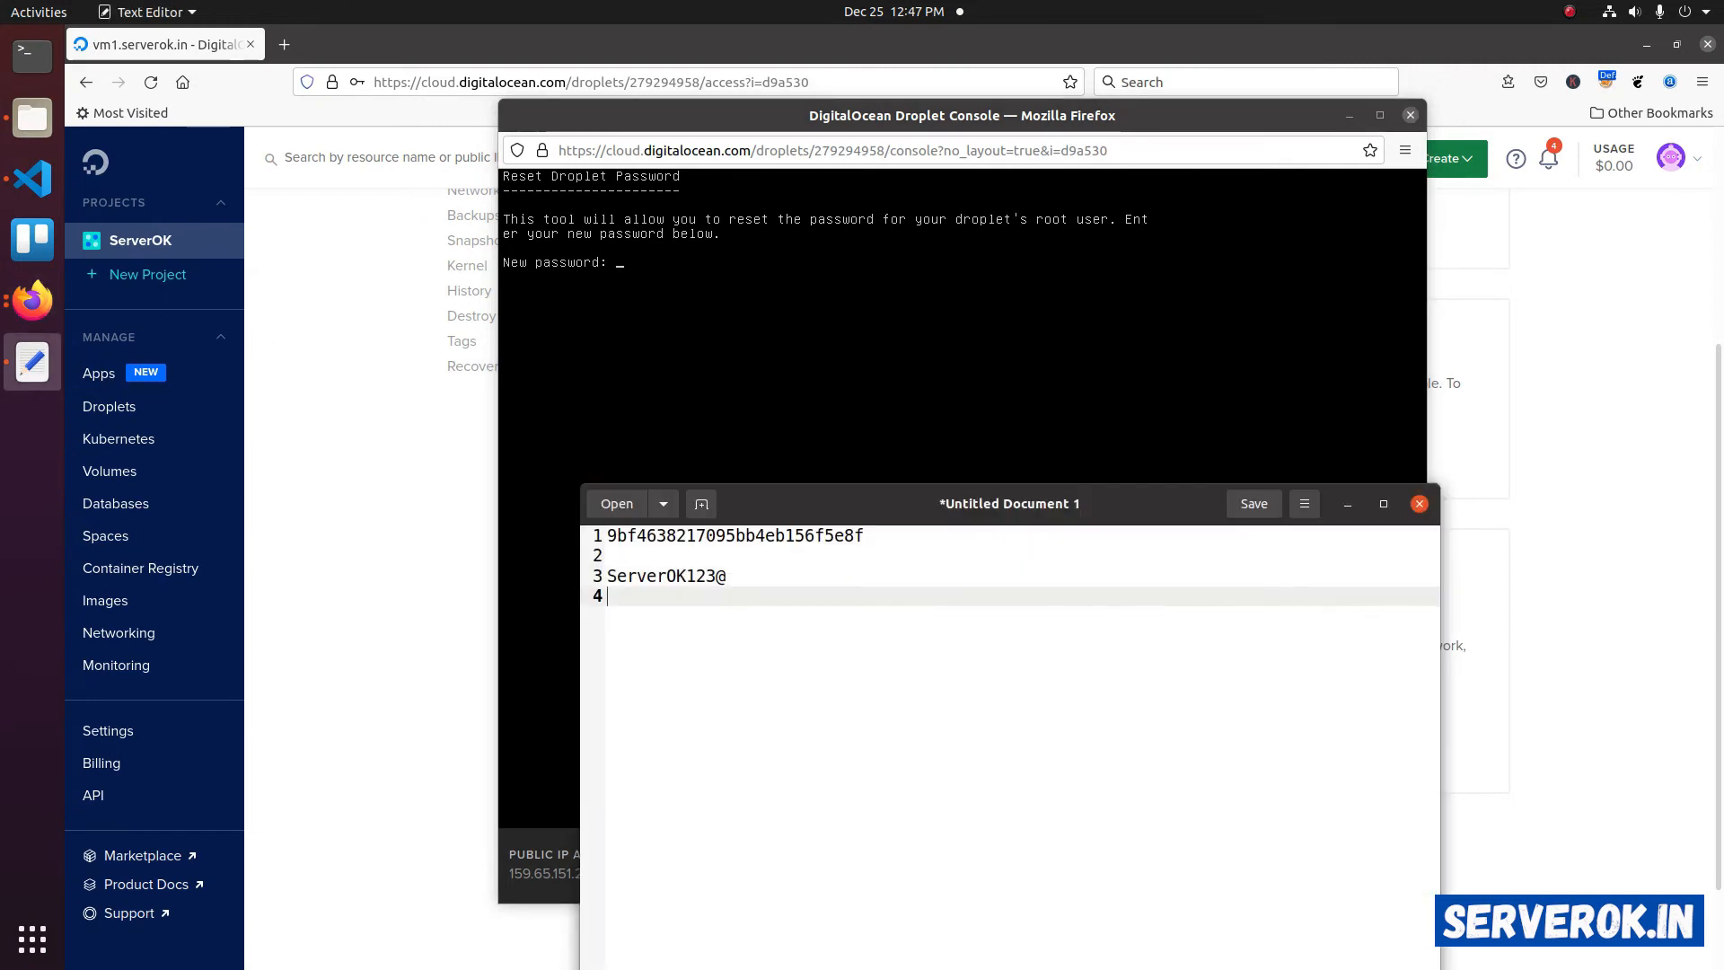
{"action": "triple_click", "coordinate": [666, 575]}
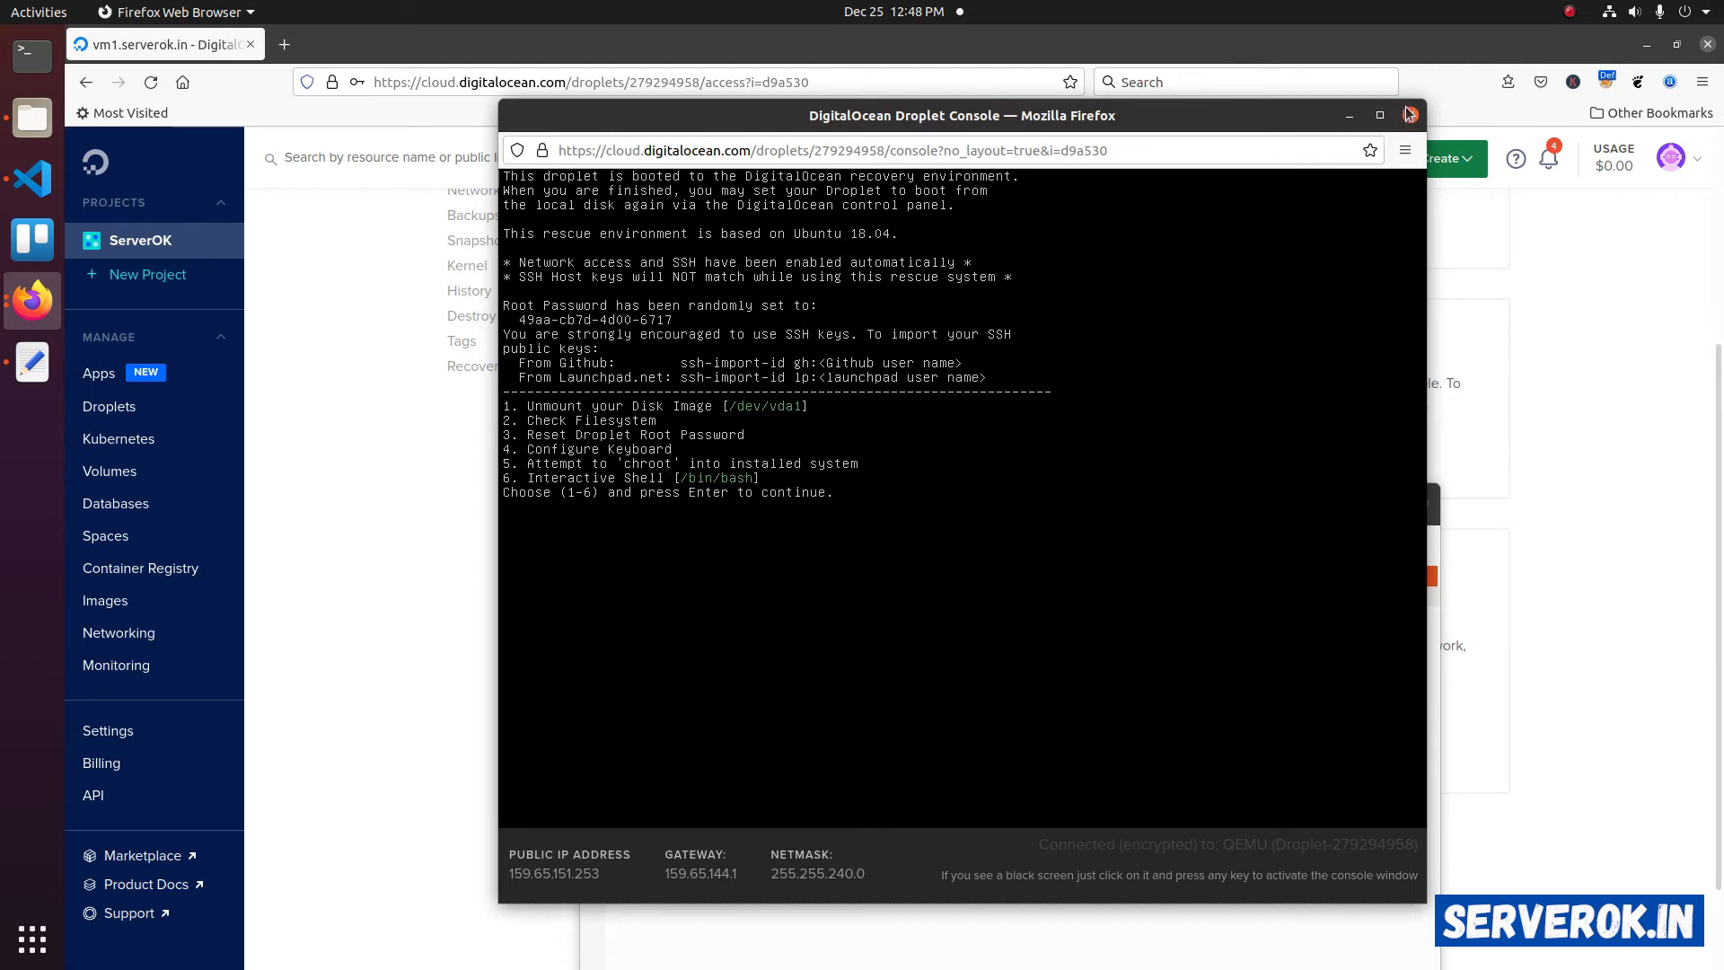
Return to the droplet's control panel page and shut it down, confirming Turn off.
{"action": "left_click", "coordinate": [1409, 115]}
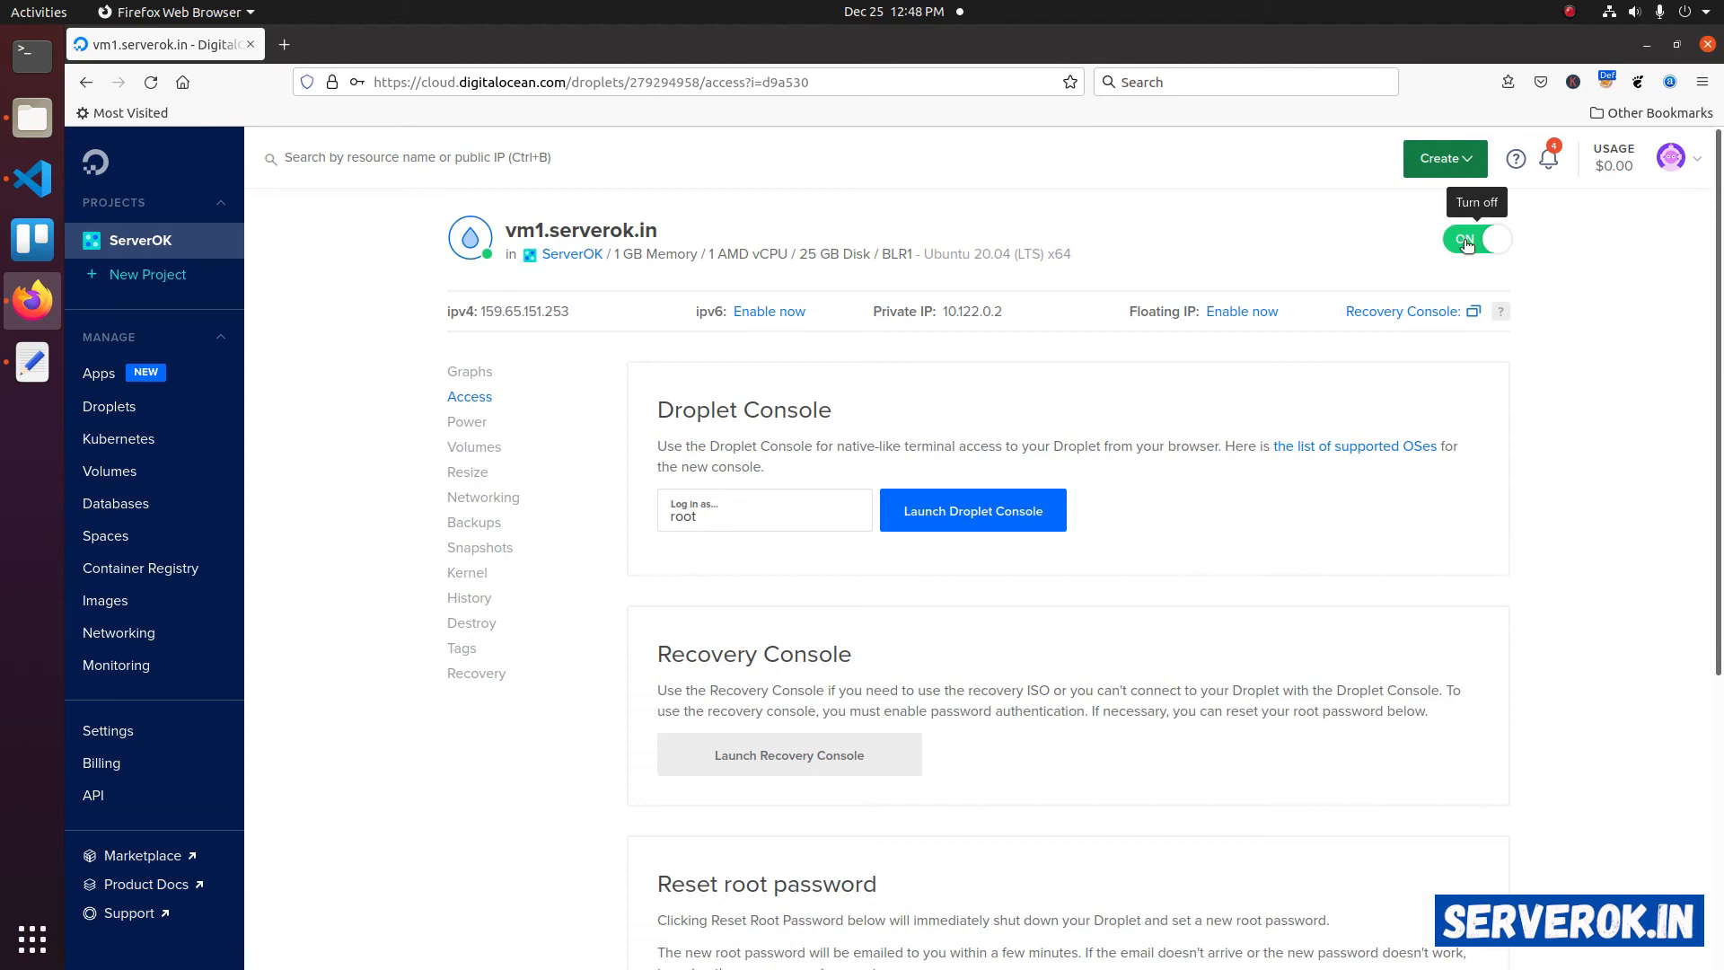
{"action": "left_click", "coordinate": [1476, 239]}
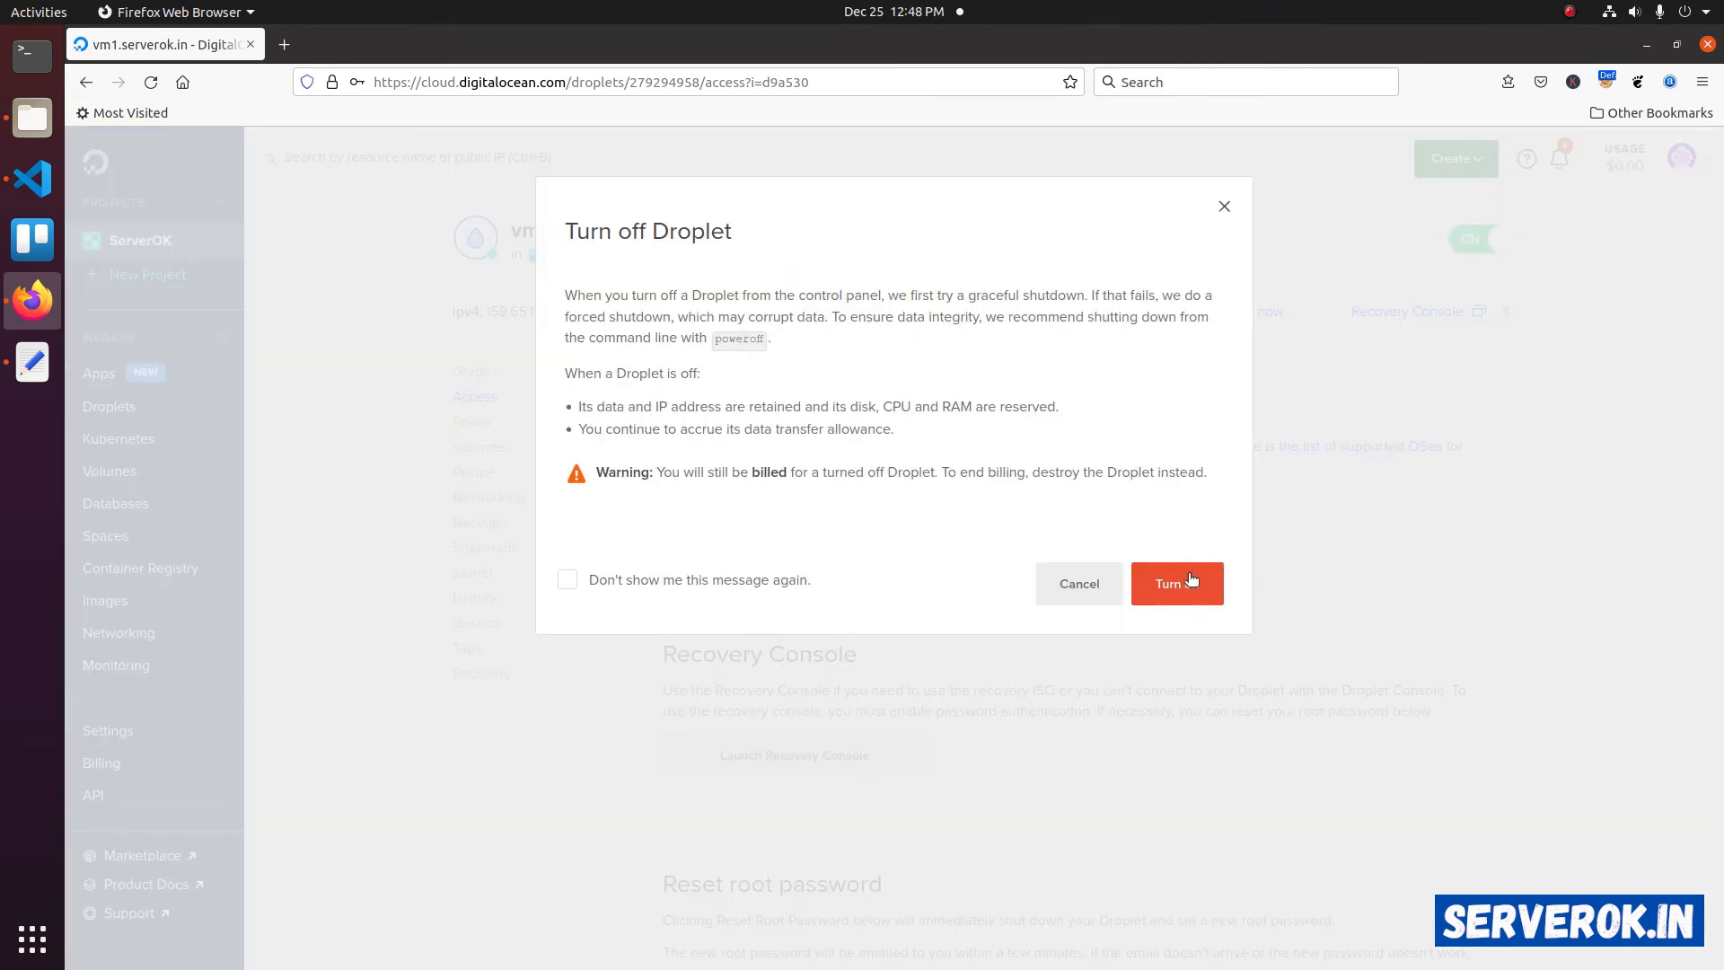
{"action": "left_click", "coordinate": [1176, 581]}
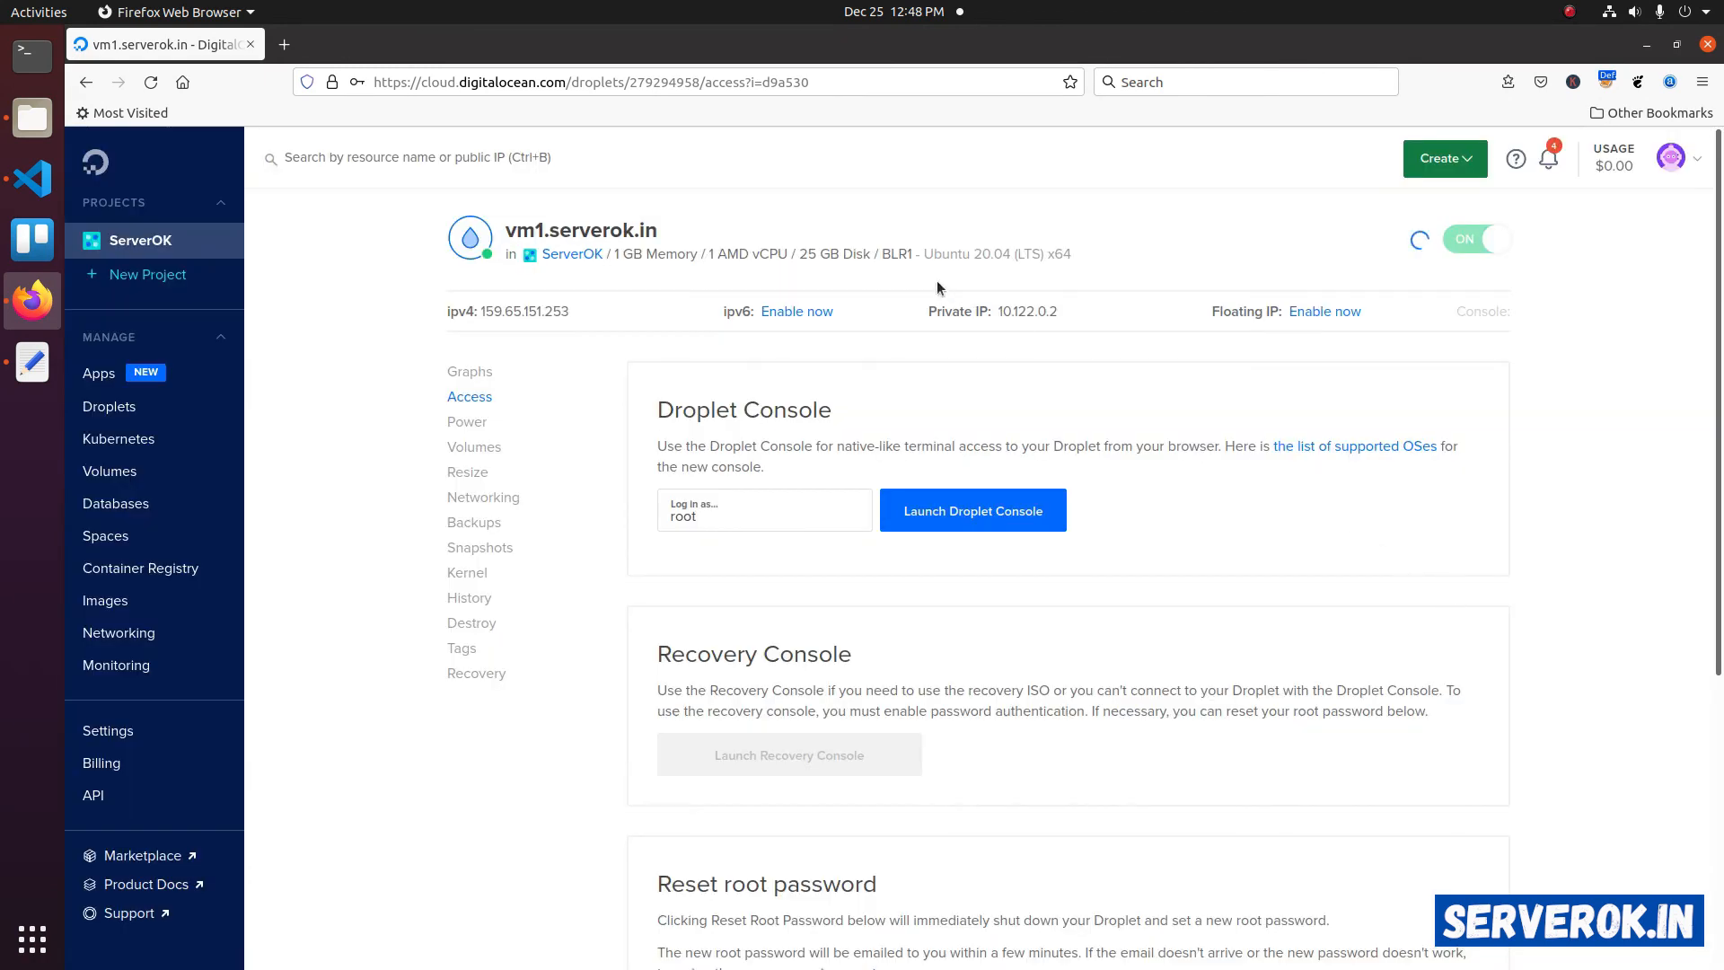
{"action": "left_click", "coordinate": [1473, 239]}
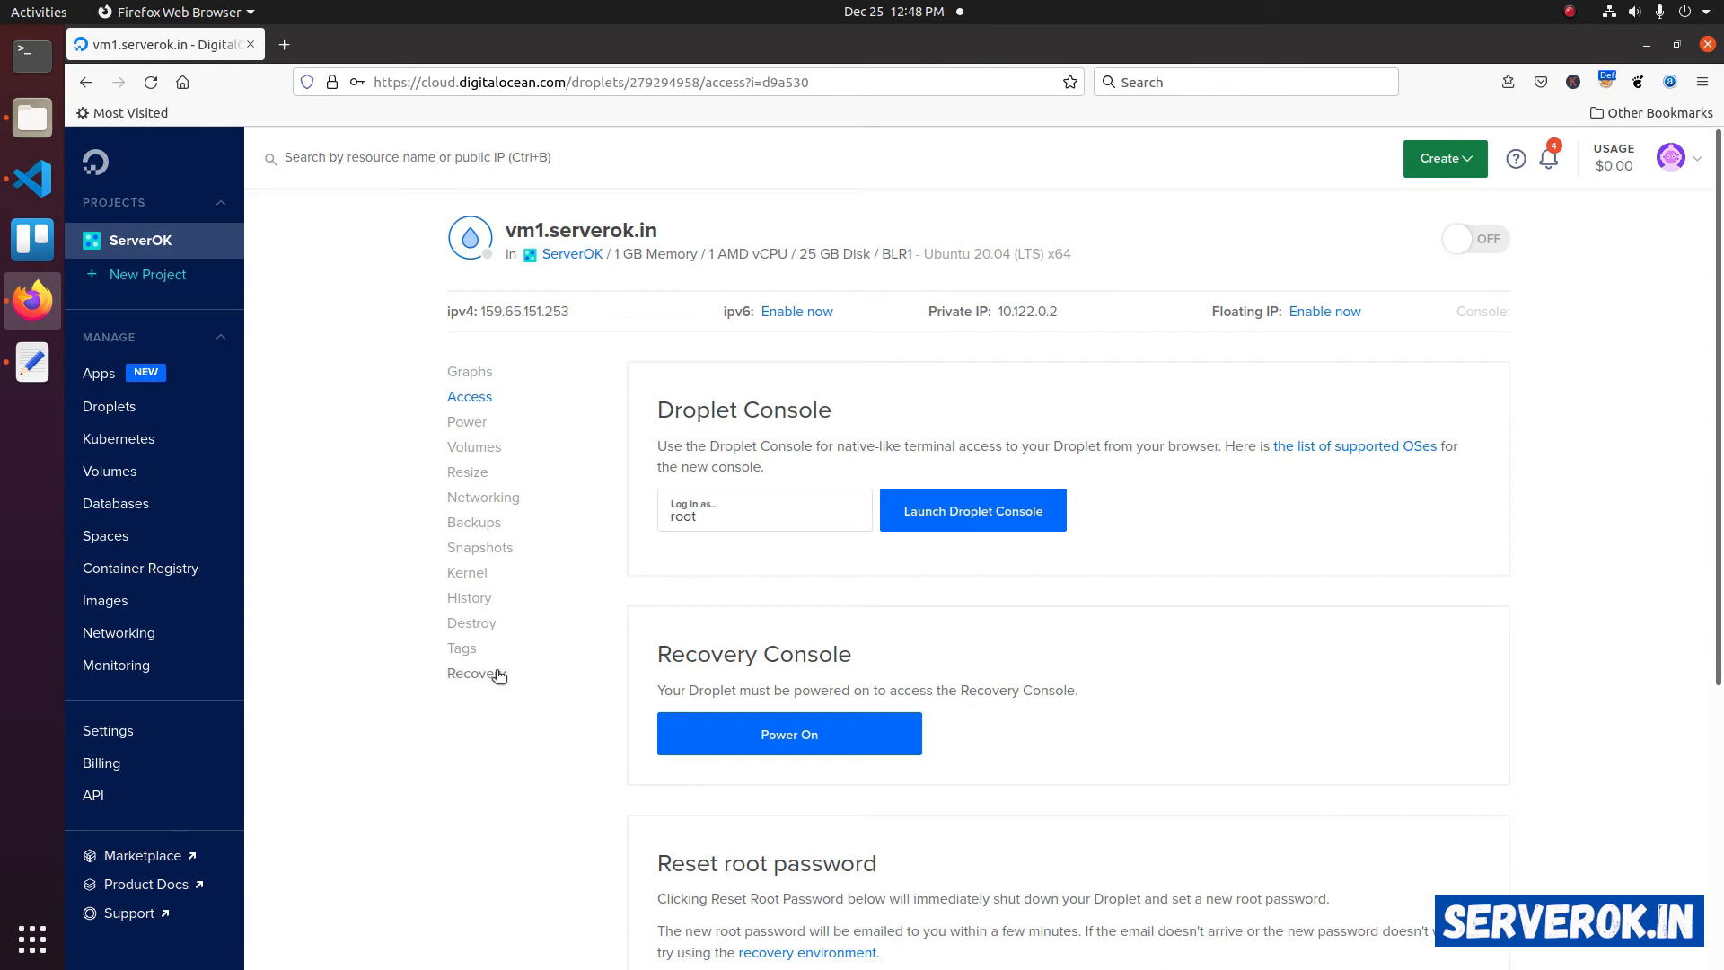
Set the droplet to Boot from Hard Drive in Recovery and power it on.
{"action": "left_click", "coordinate": [475, 674]}
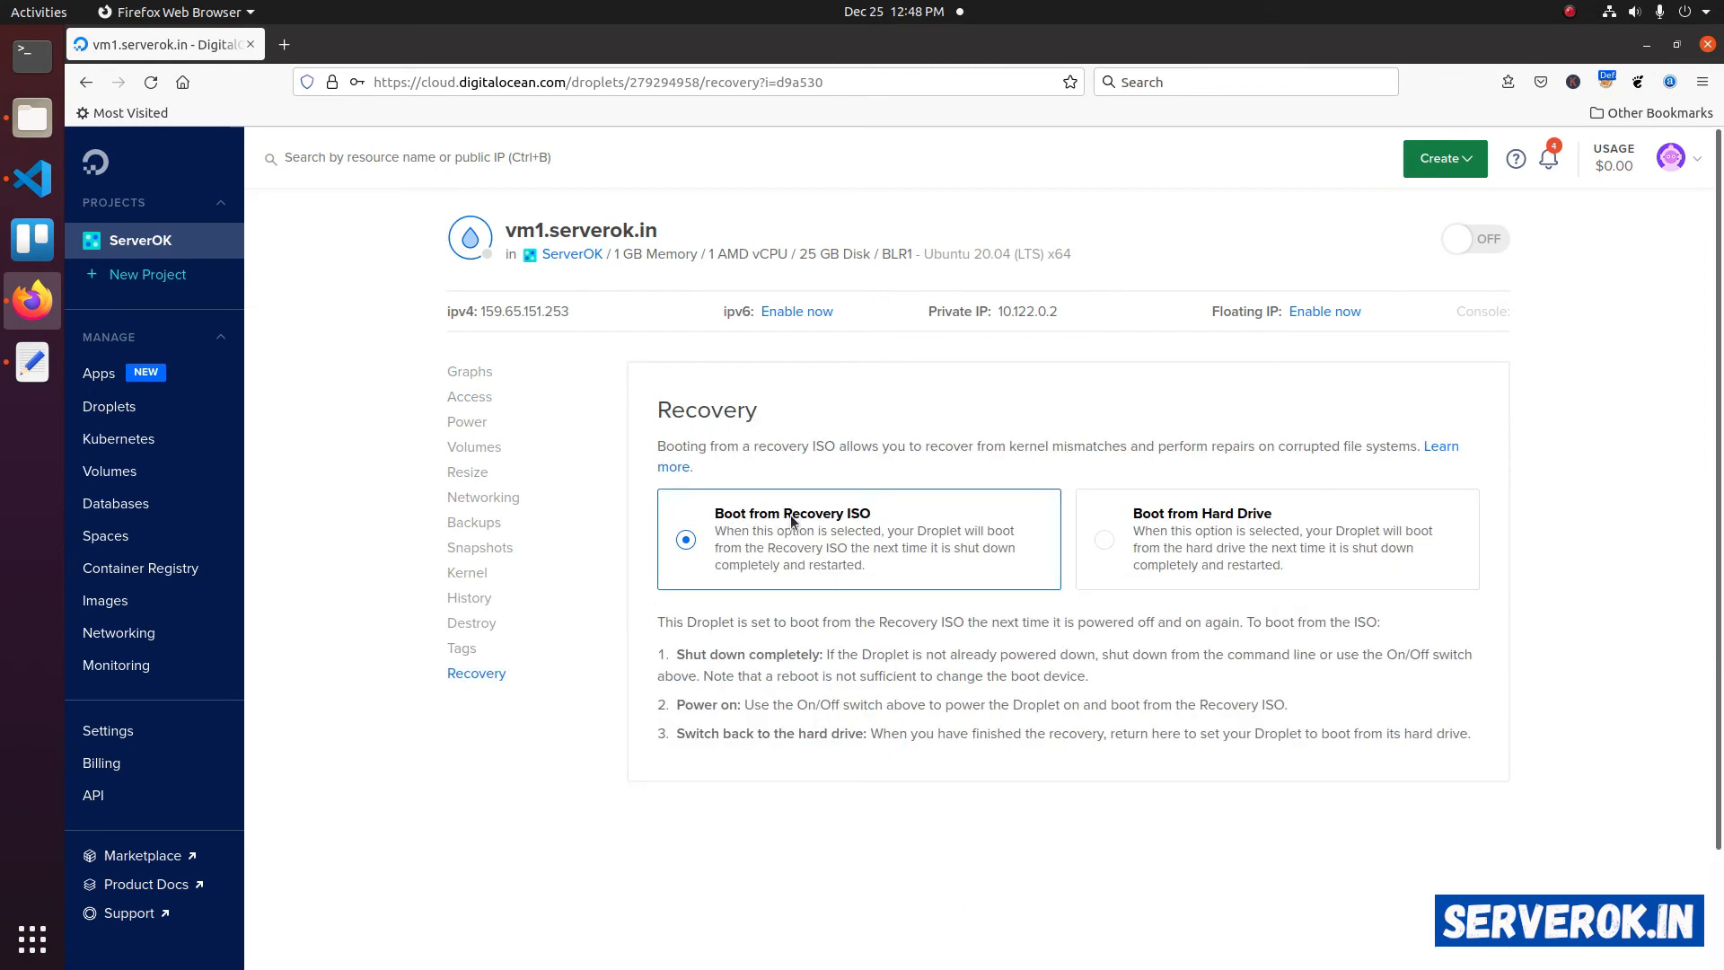
{"action": "mouse_move", "coordinate": [871, 523]}
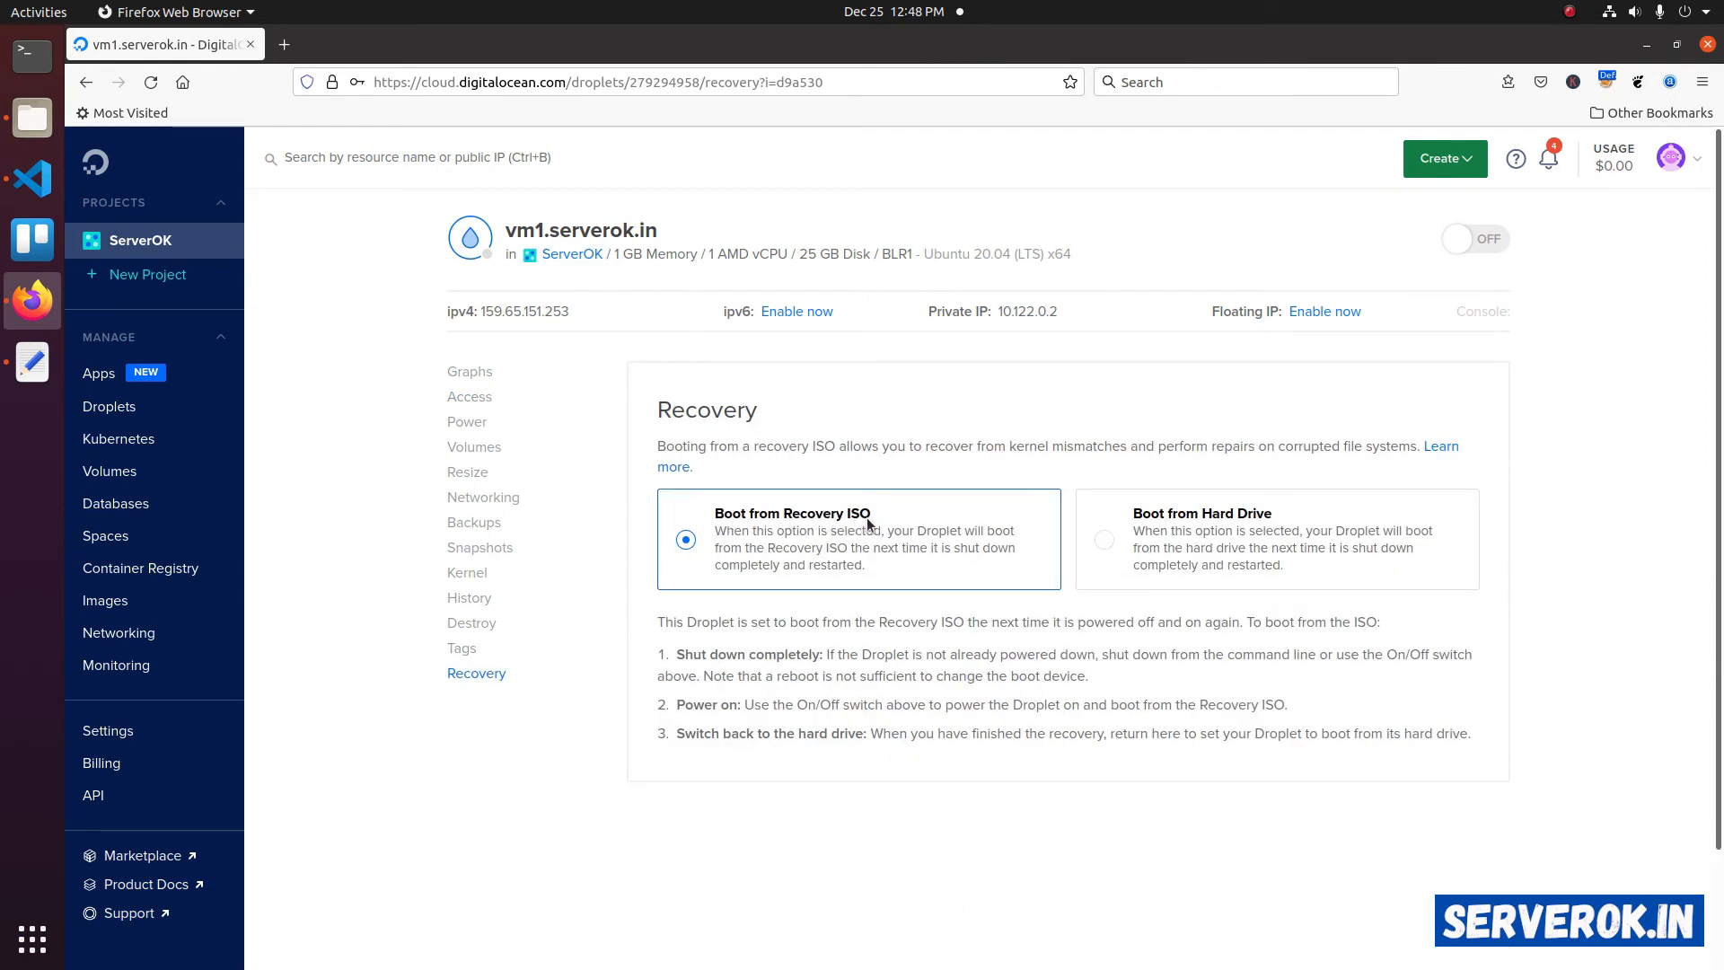
{"action": "mouse_move", "coordinate": [1210, 532]}
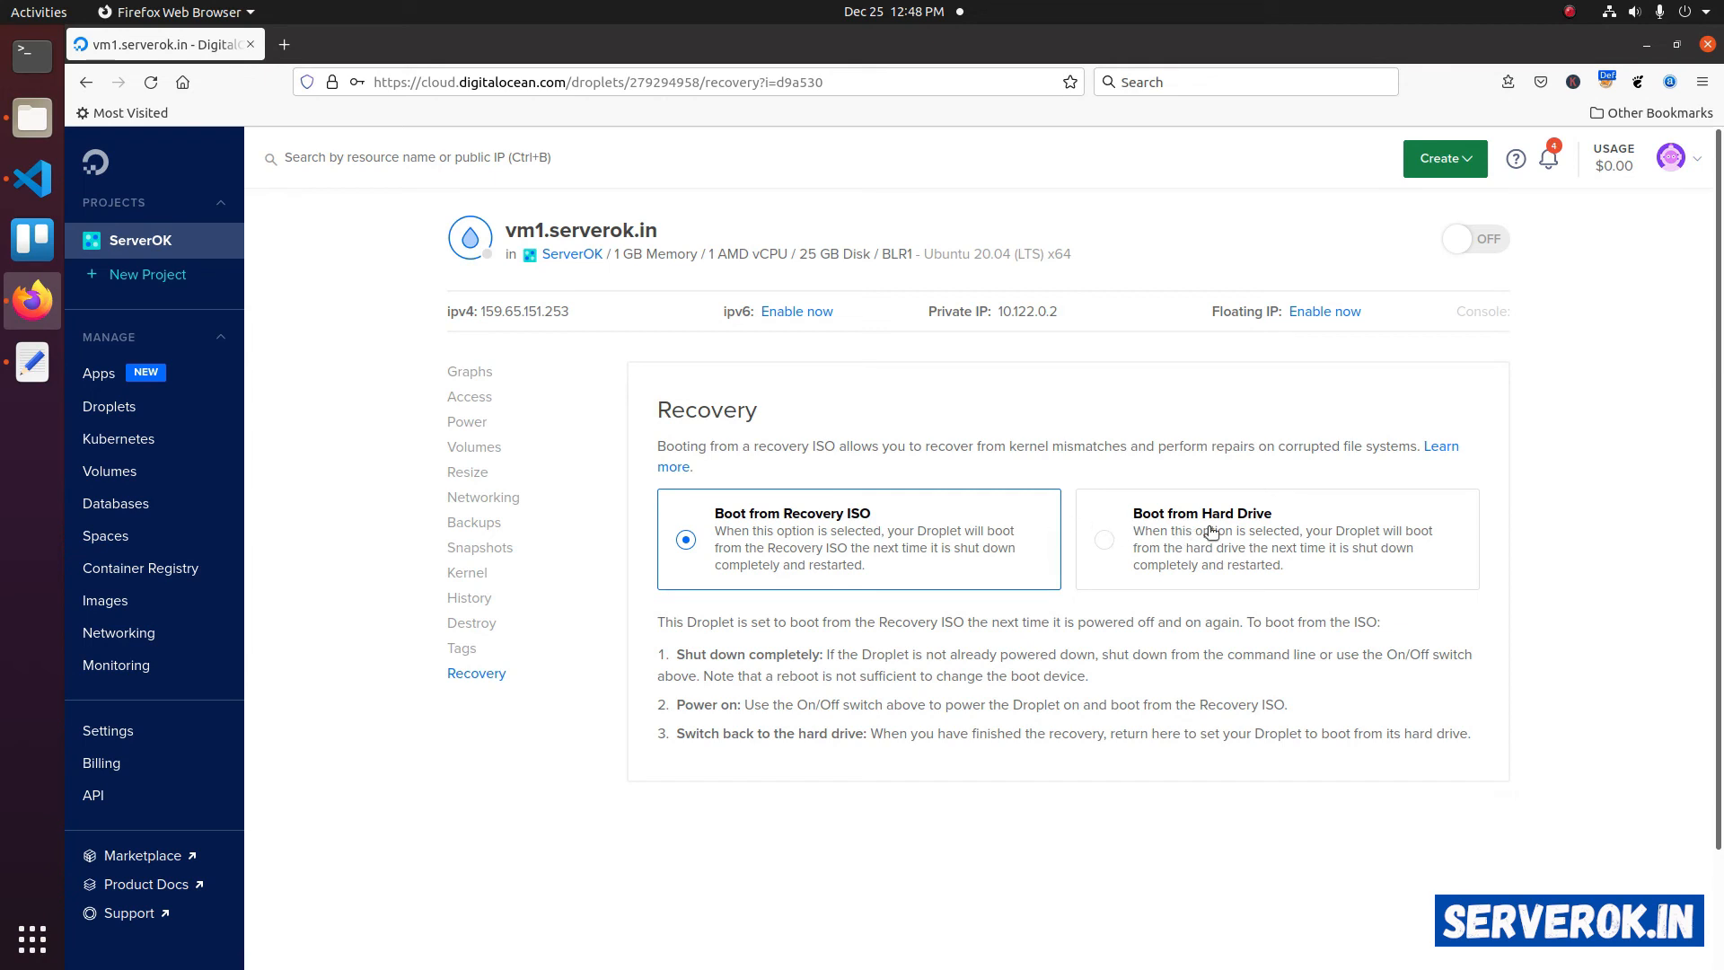
{"action": "left_click", "coordinate": [1103, 539]}
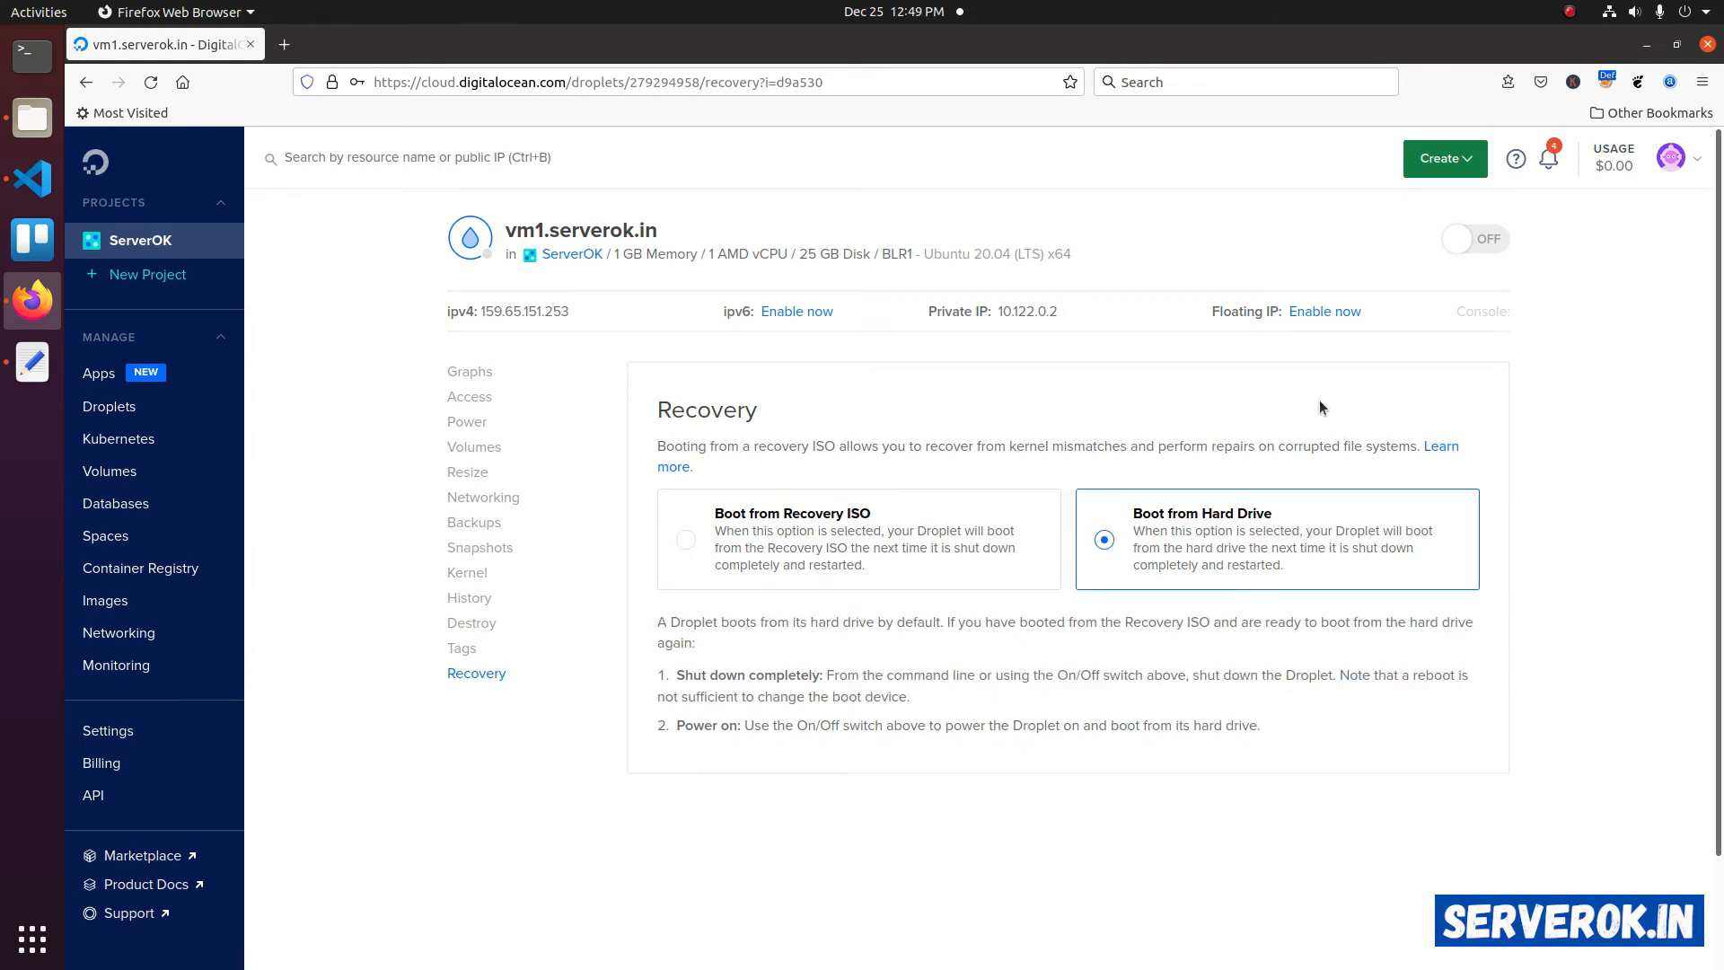
{"action": "mouse_move", "coordinate": [1486, 248]}
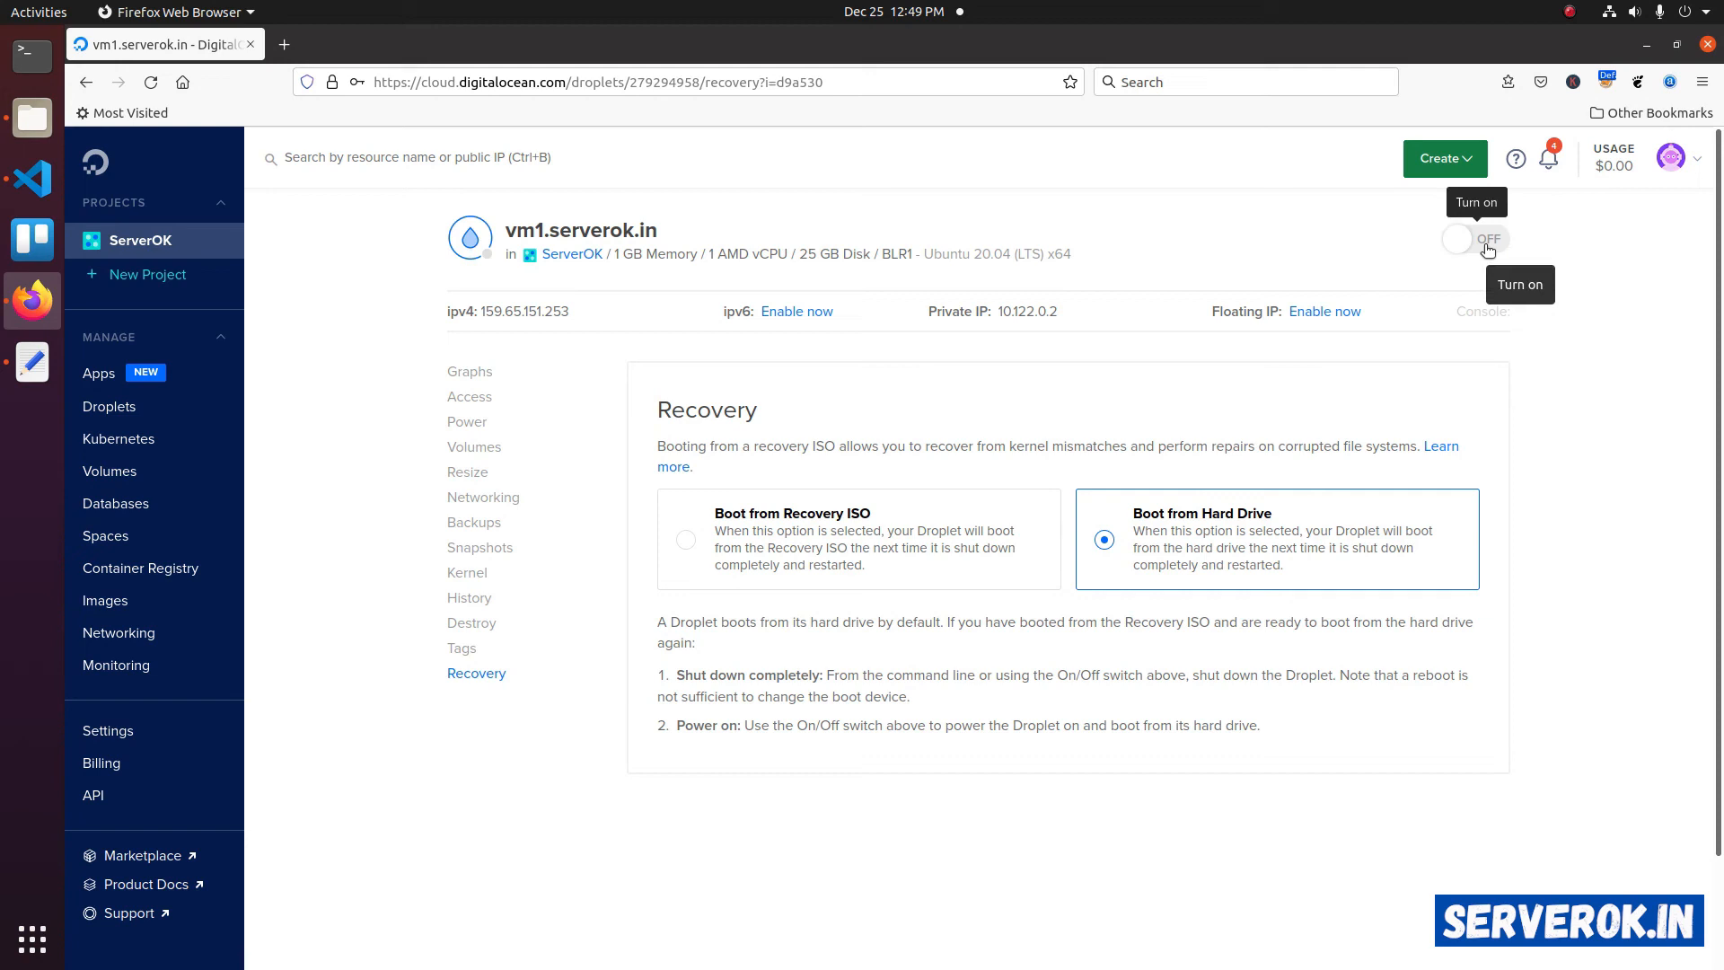
{"action": "left_click", "coordinate": [1473, 238]}
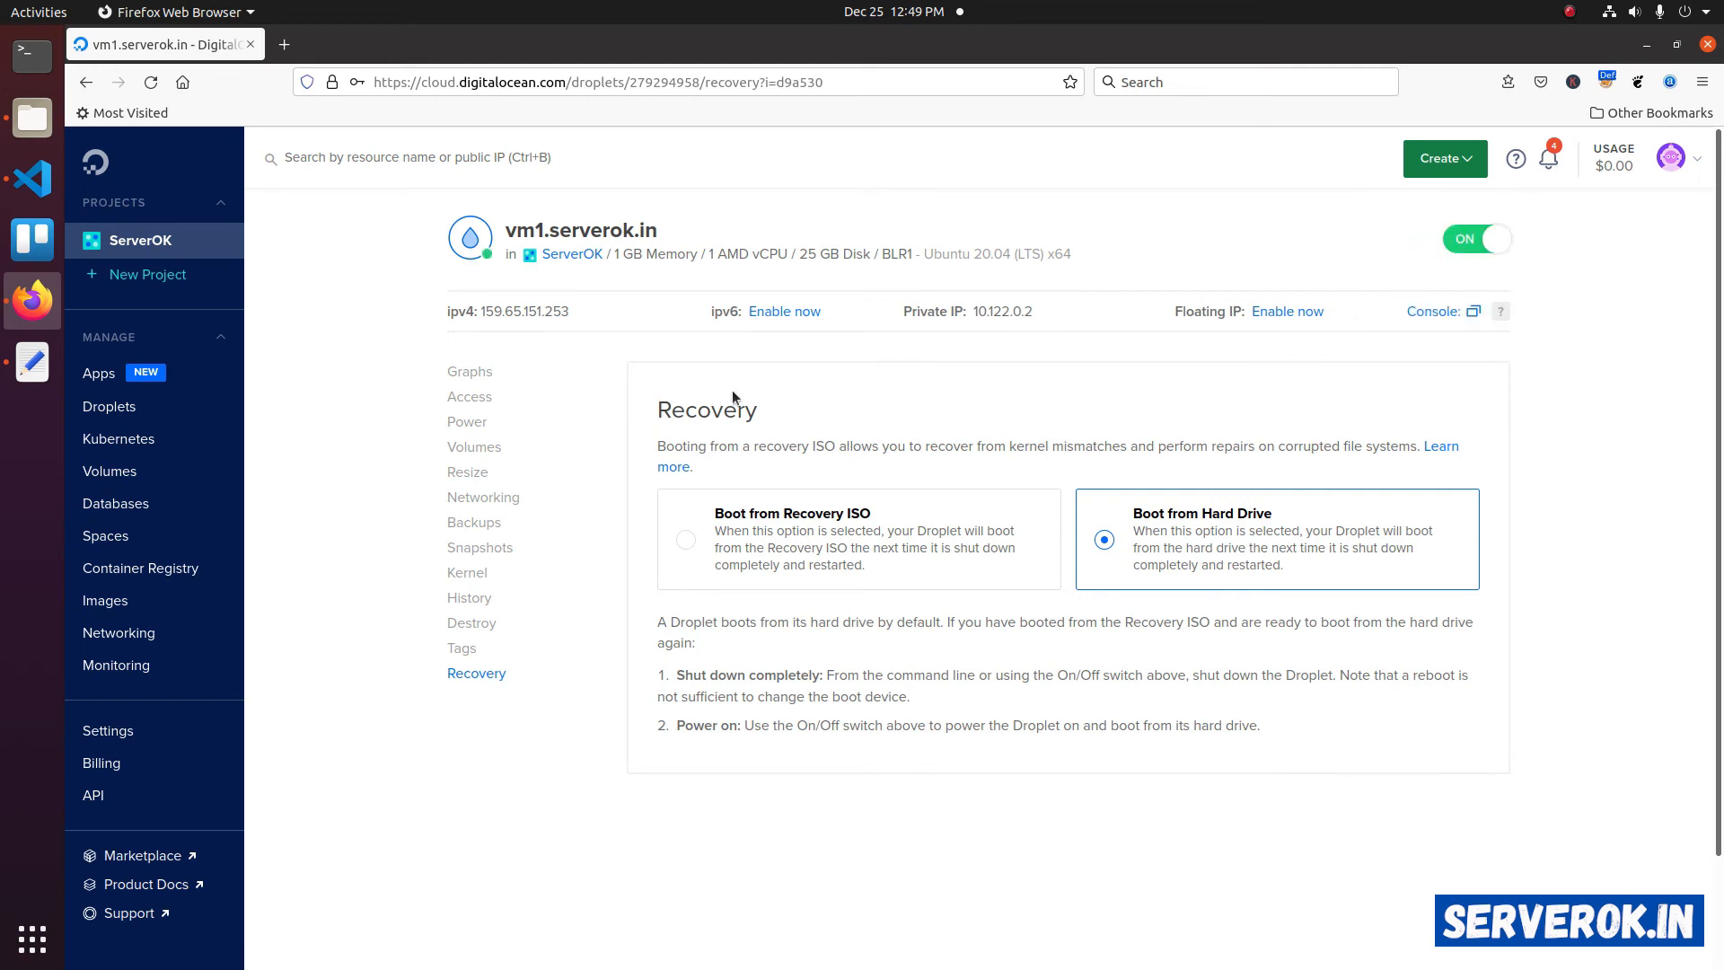
{"action": "mouse_move", "coordinate": [510, 341]}
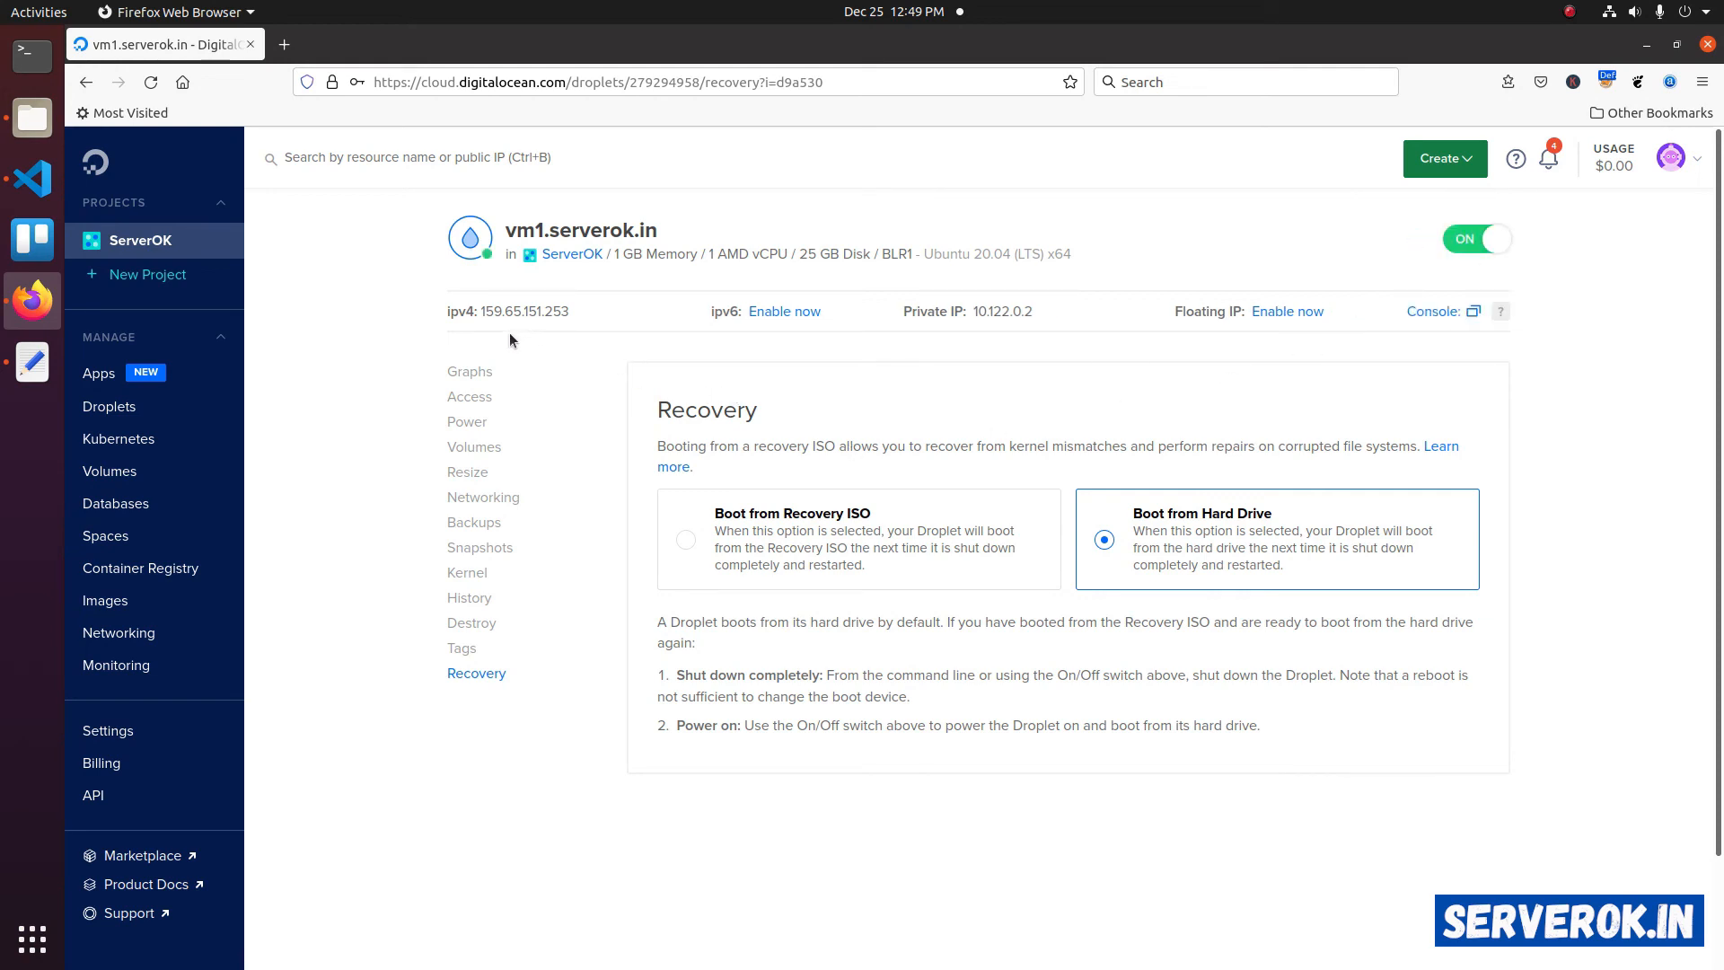
{"action": "mouse_move", "coordinate": [596, 312]}
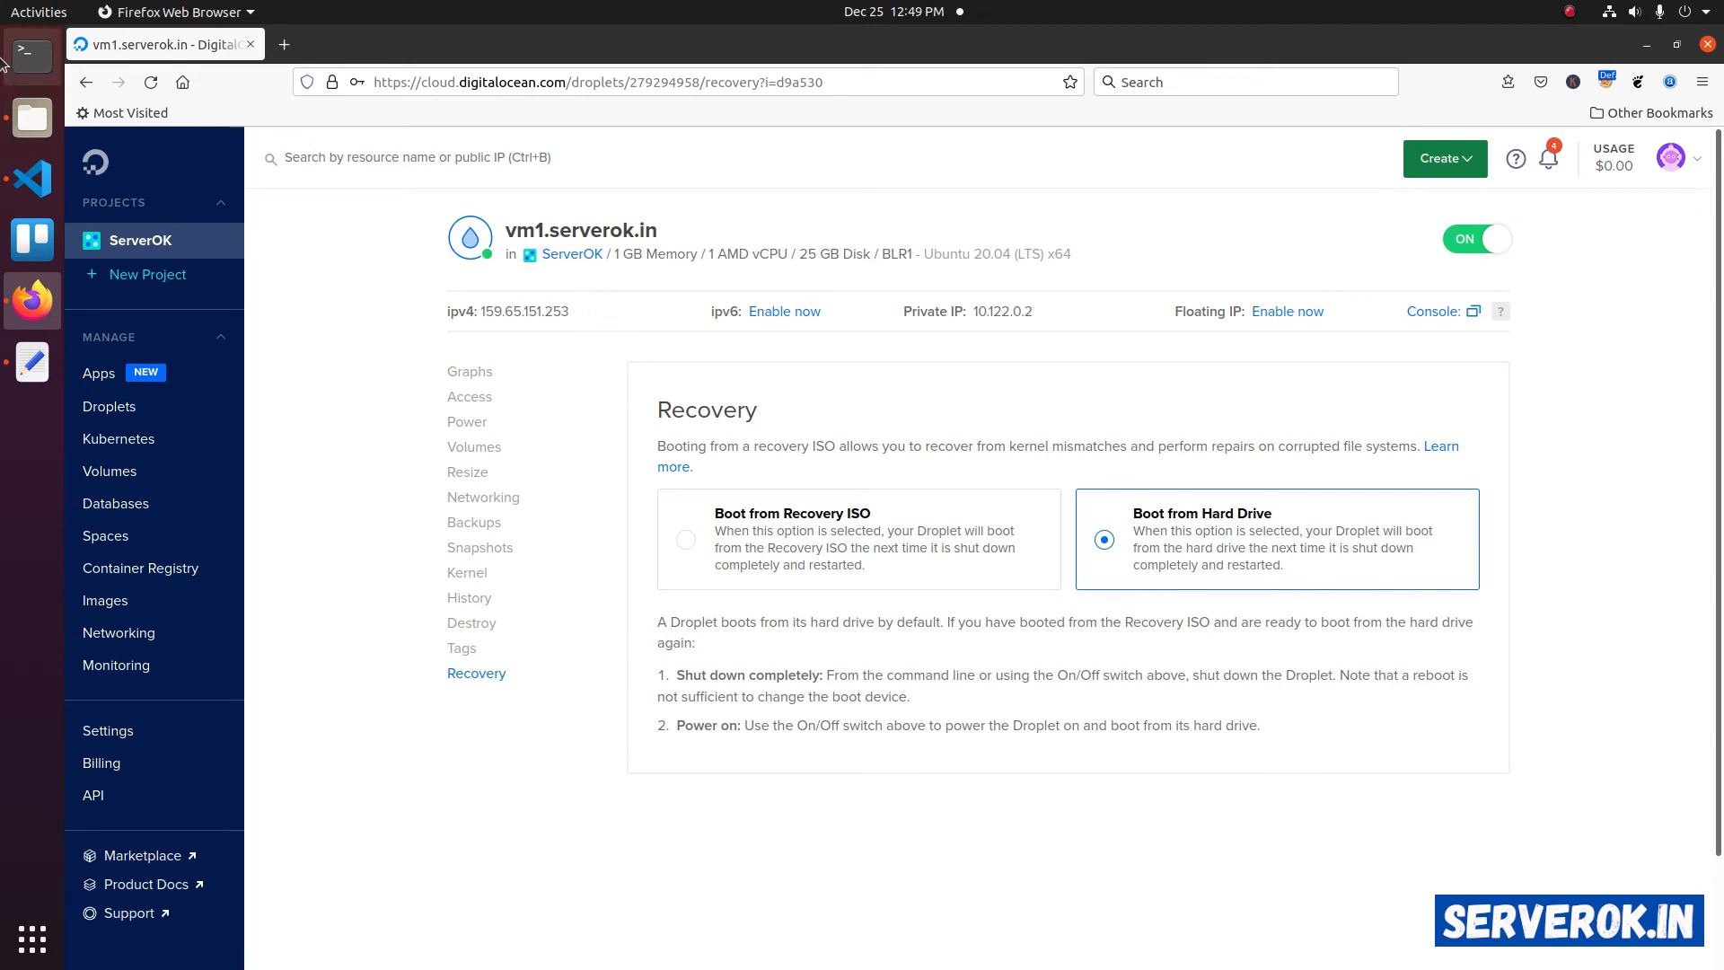
{"action": "type", "text": "ssh roo"}
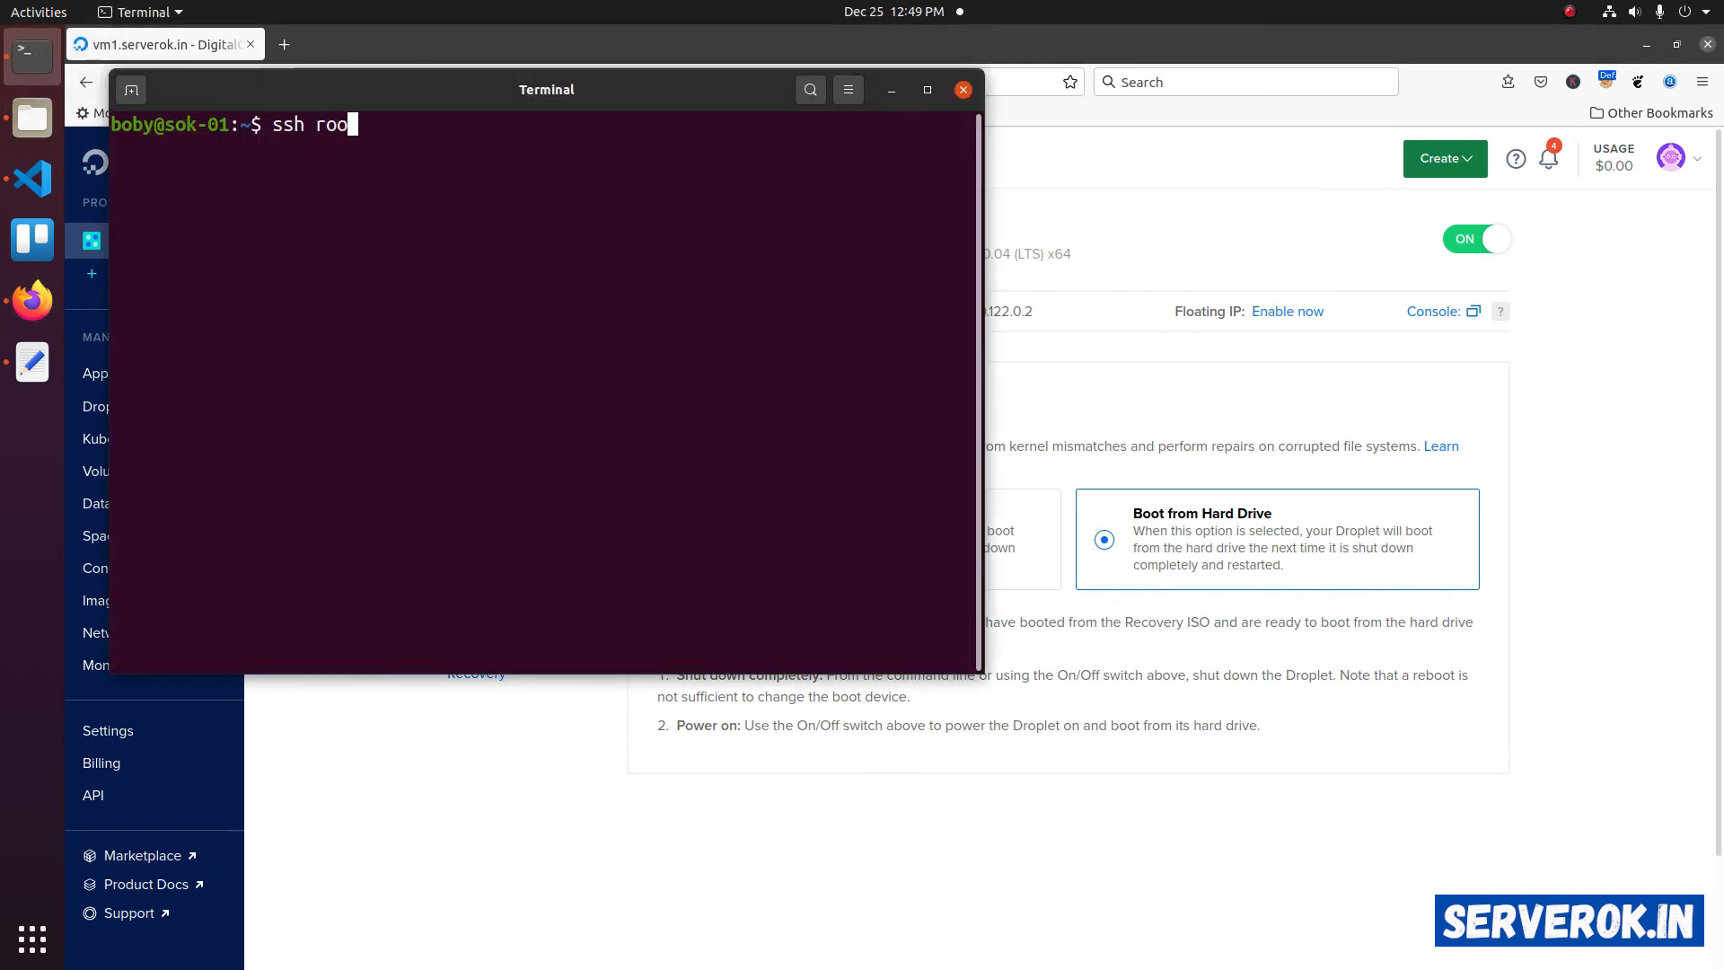
{"action": "type", "text": "t@159.65.151.253"}
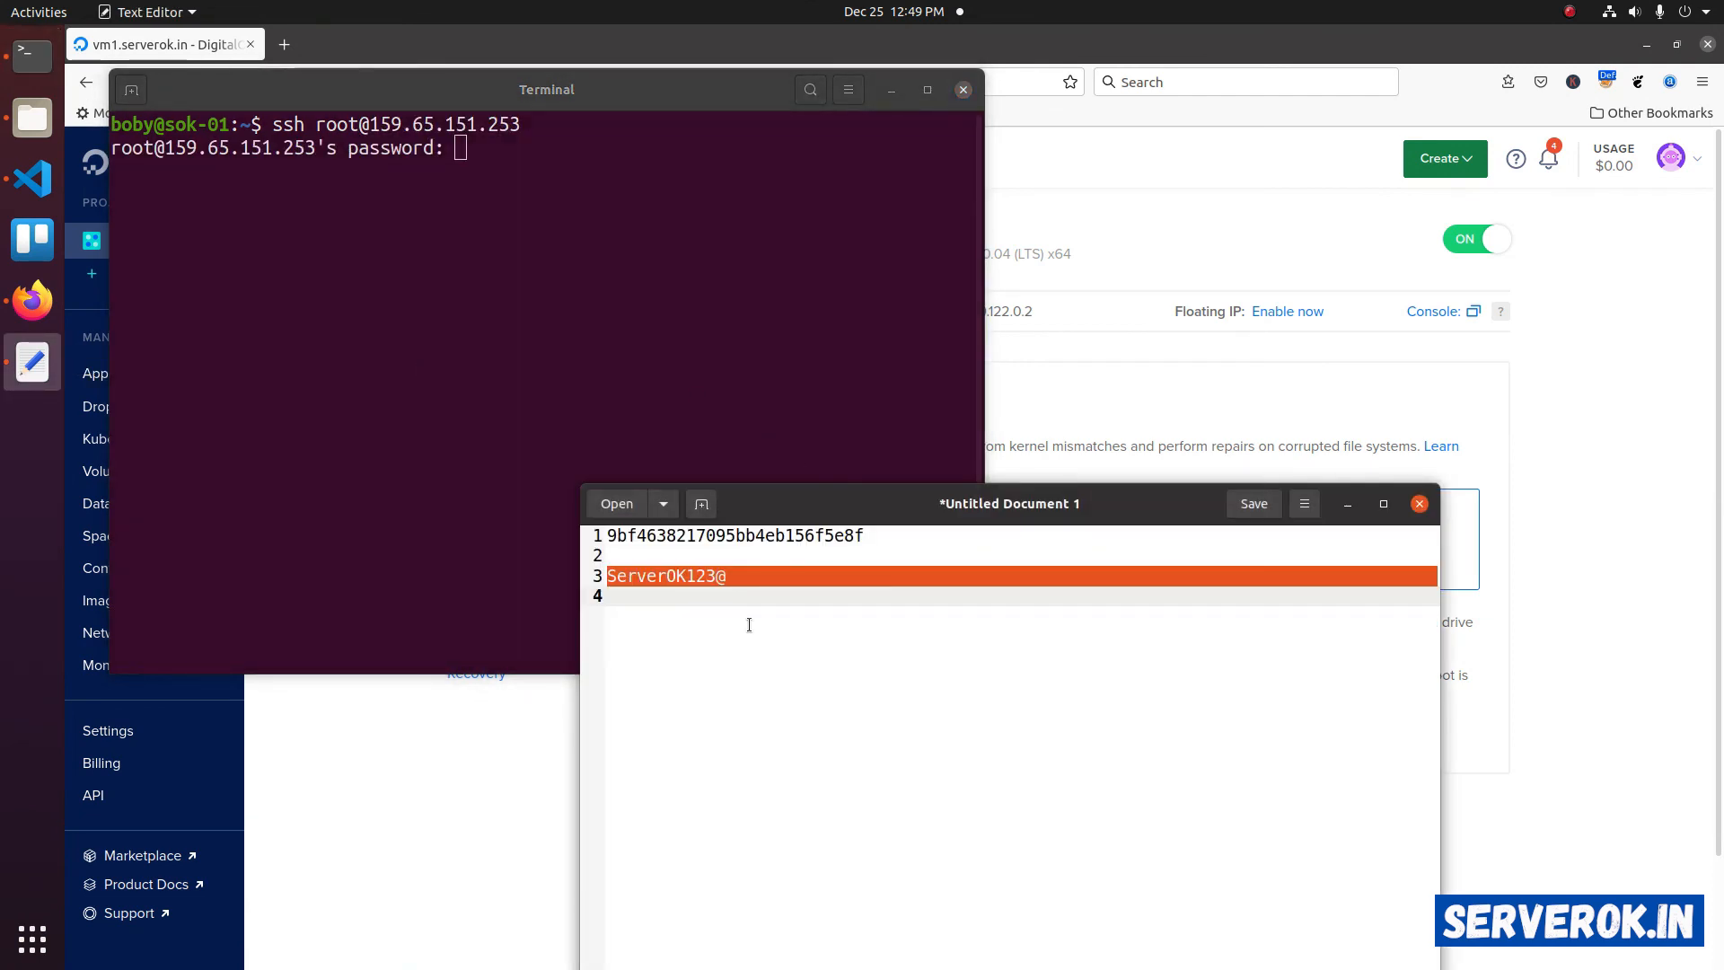
{"action": "mouse_move", "coordinate": [794, 587]}
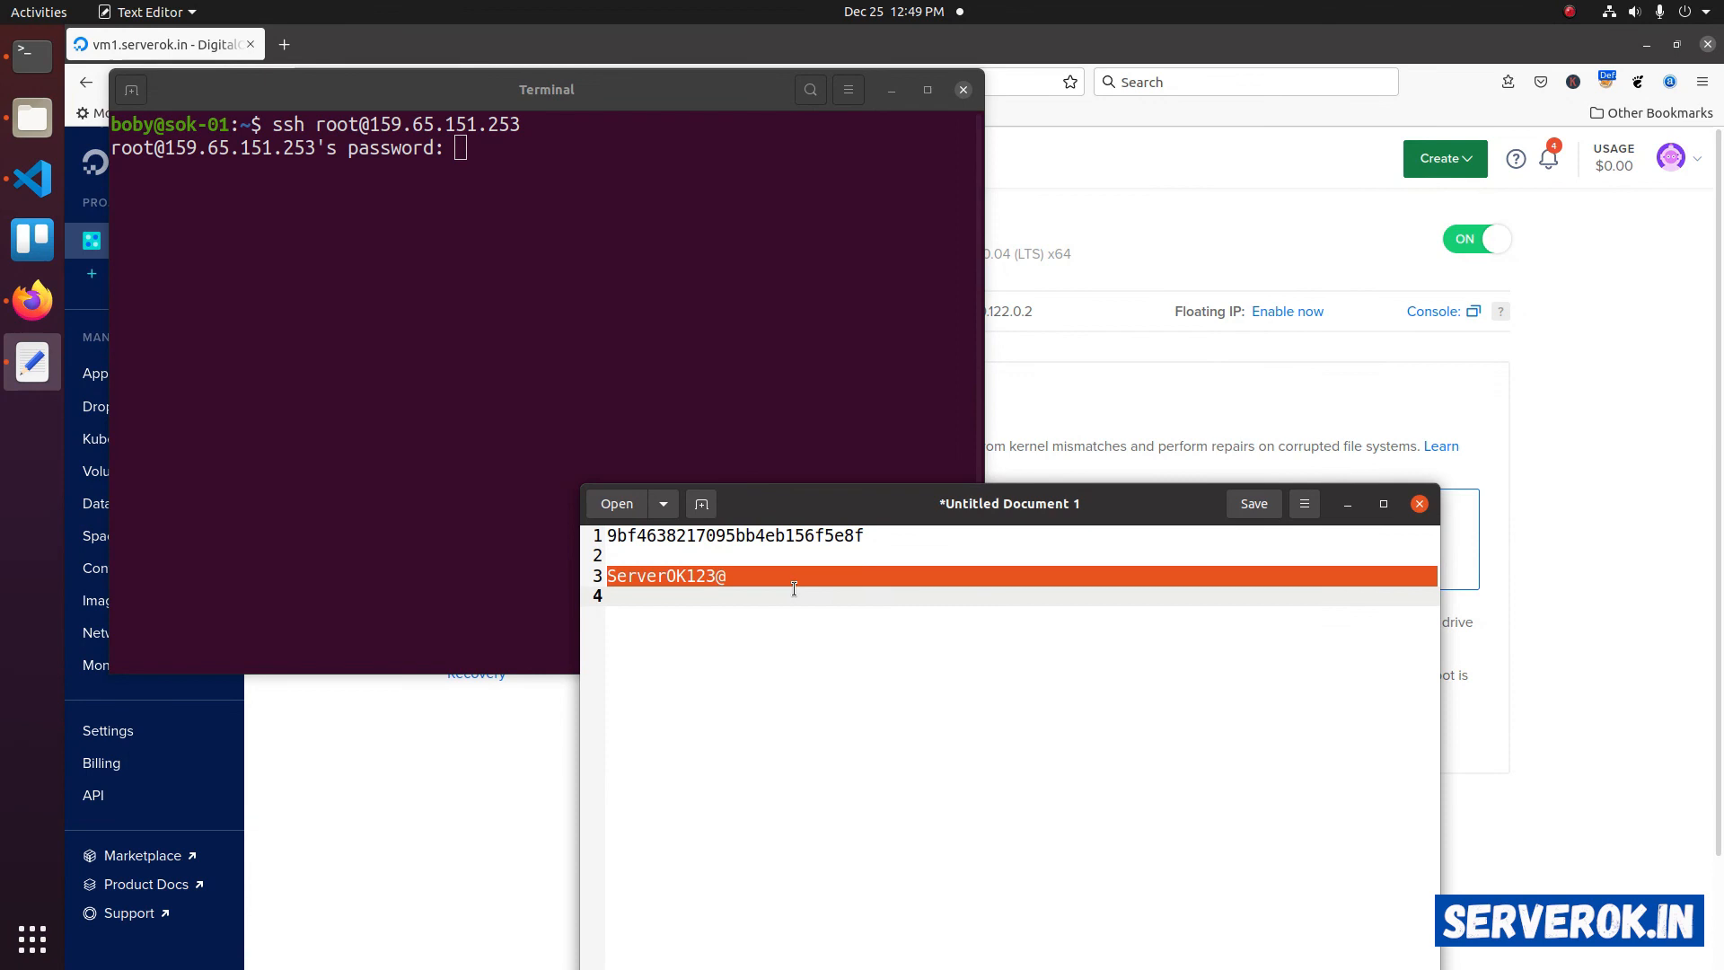